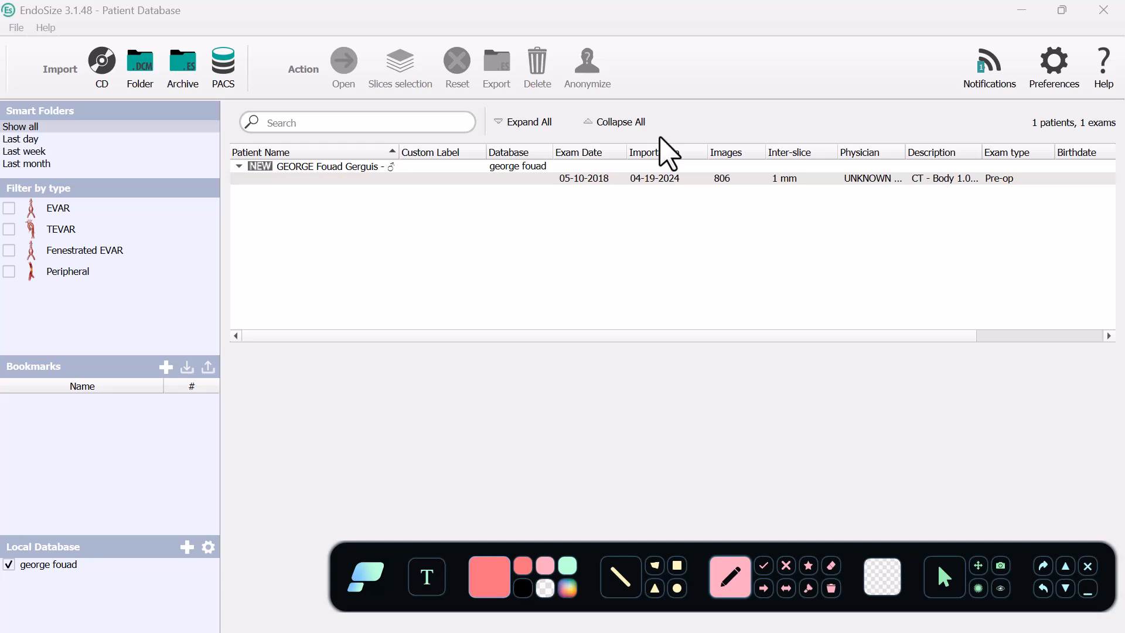
# - Select the pre-op CT exam under the patient to show its details
pyautogui.moveTo(657, 384); pyautogui.dragTo(678, 427)
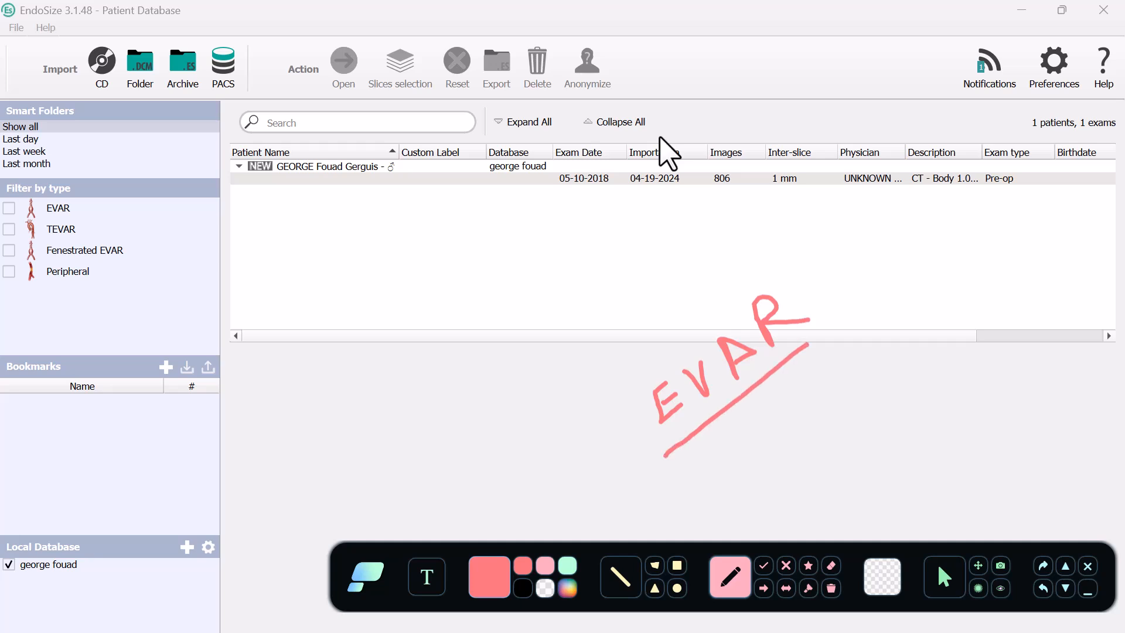
pyautogui.moveTo(735, 473); pyautogui.dragTo(760, 463)
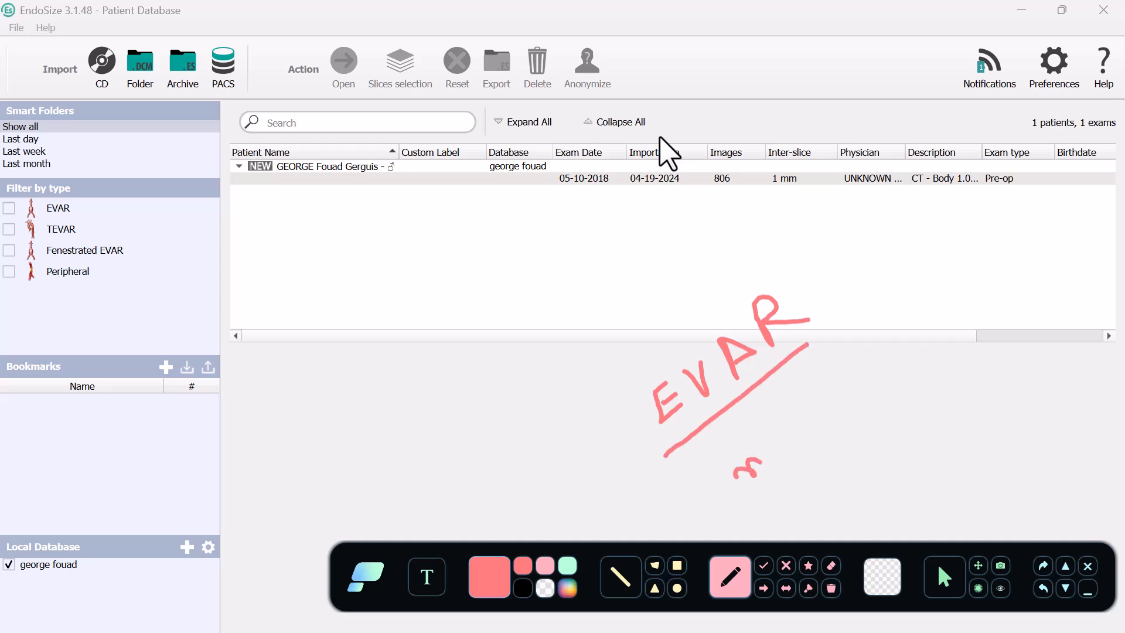
pyautogui.moveTo(732, 470); pyautogui.dragTo(819, 437)
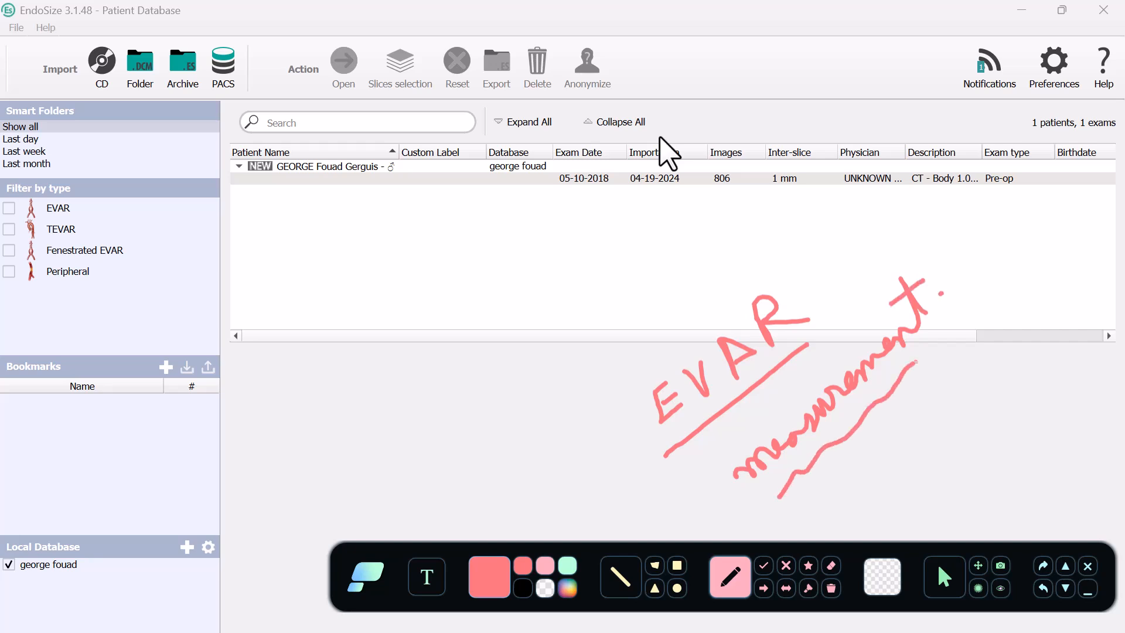
pyautogui.moveTo(913, 364); pyautogui.dragTo(947, 324)
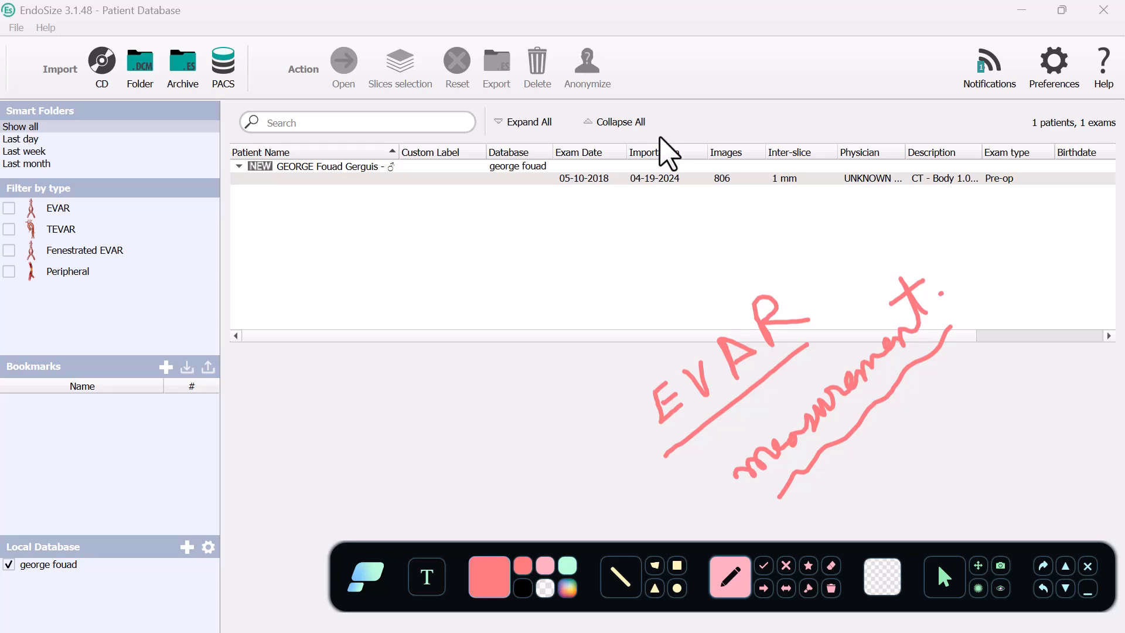
pyautogui.click(830, 588)
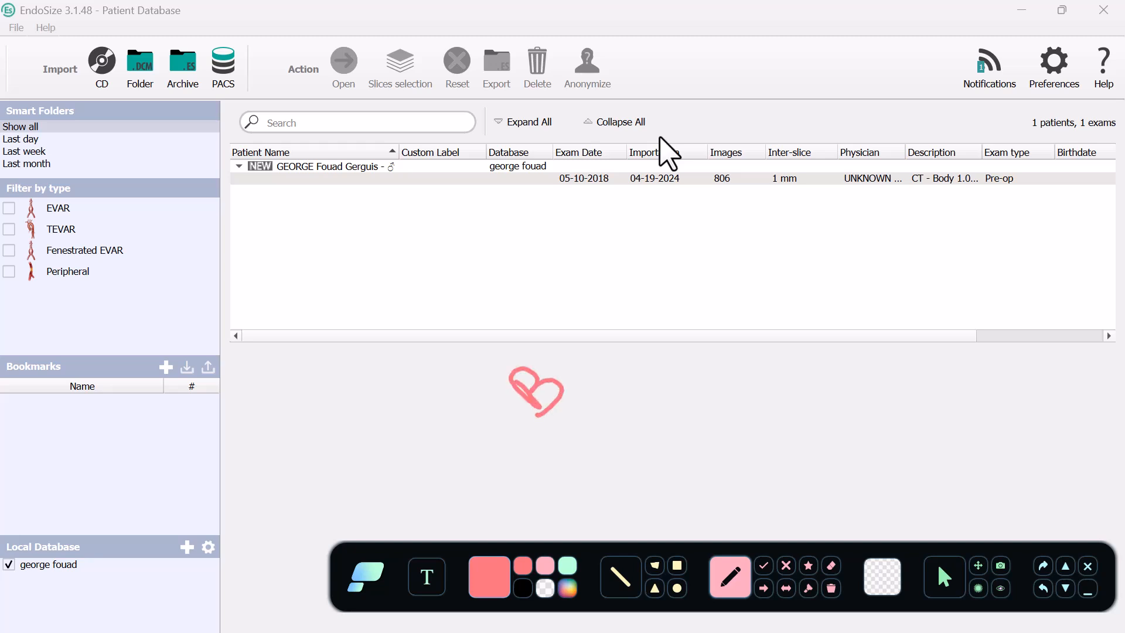
pyautogui.moveTo(509, 377); pyautogui.dragTo(606, 329)
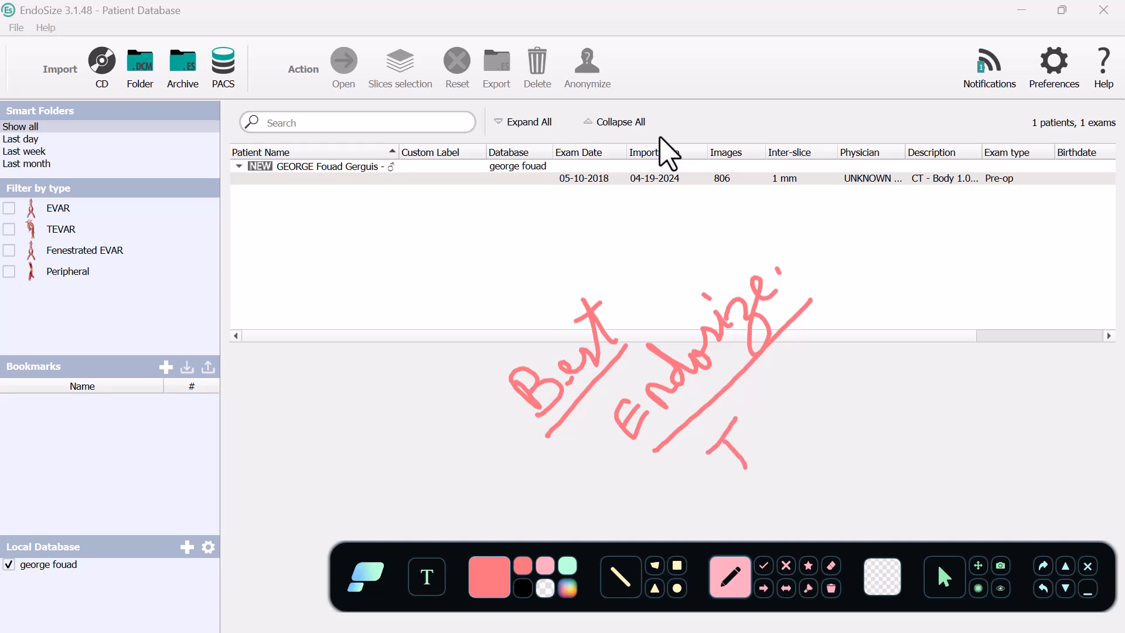
pyautogui.moveTo(735, 412); pyautogui.dragTo(764, 444)
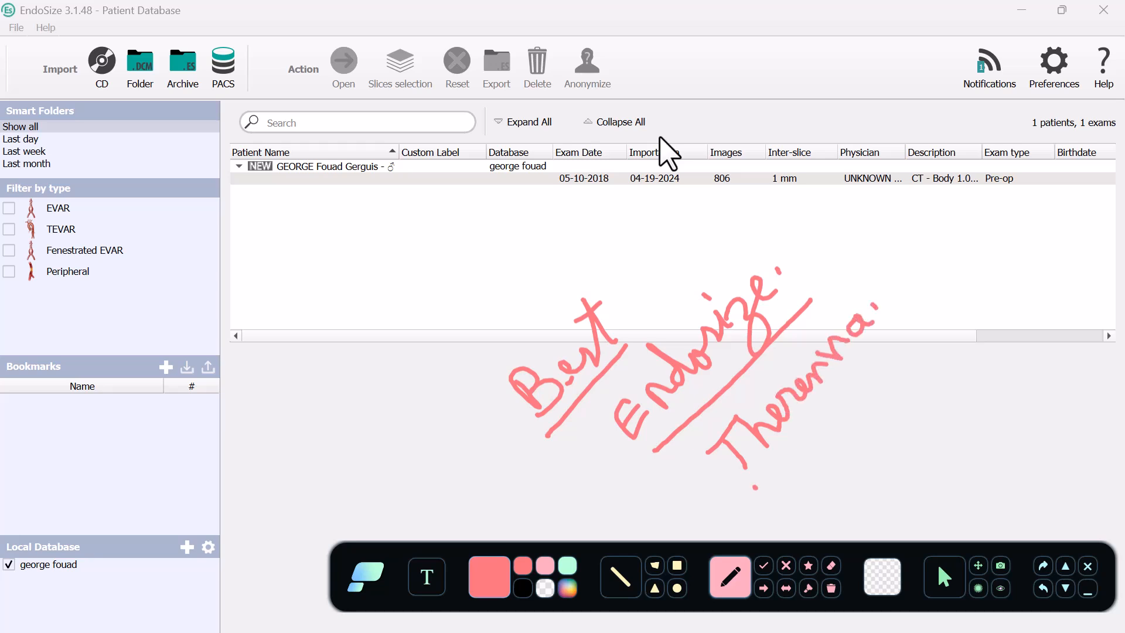
pyautogui.moveTo(754, 489); pyautogui.dragTo(895, 336)
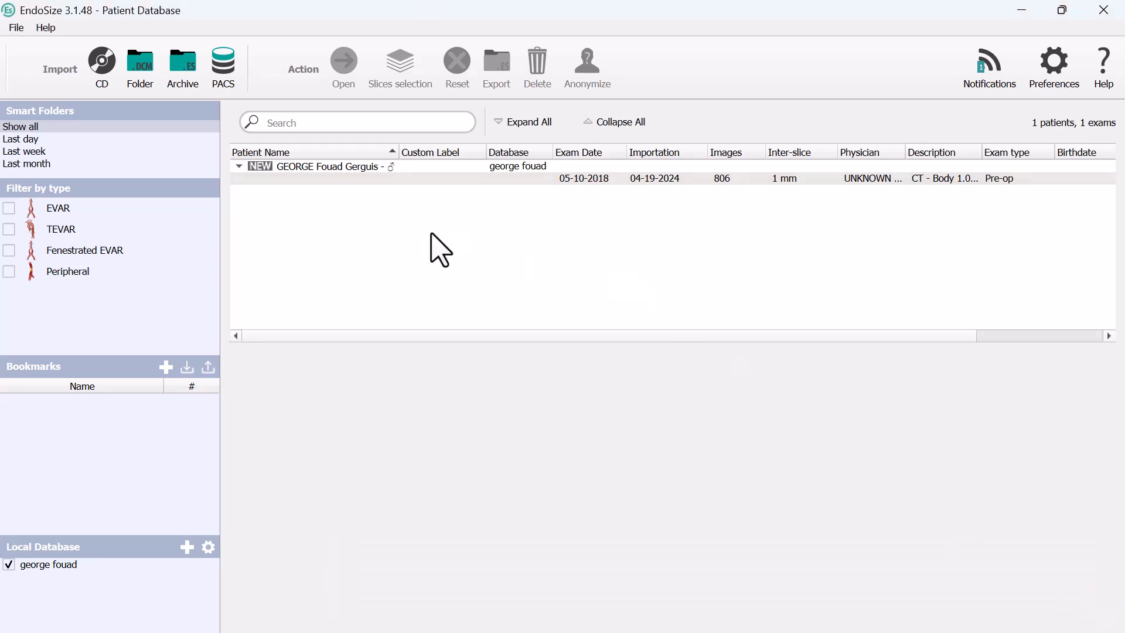
pyautogui.moveTo(247, 71)
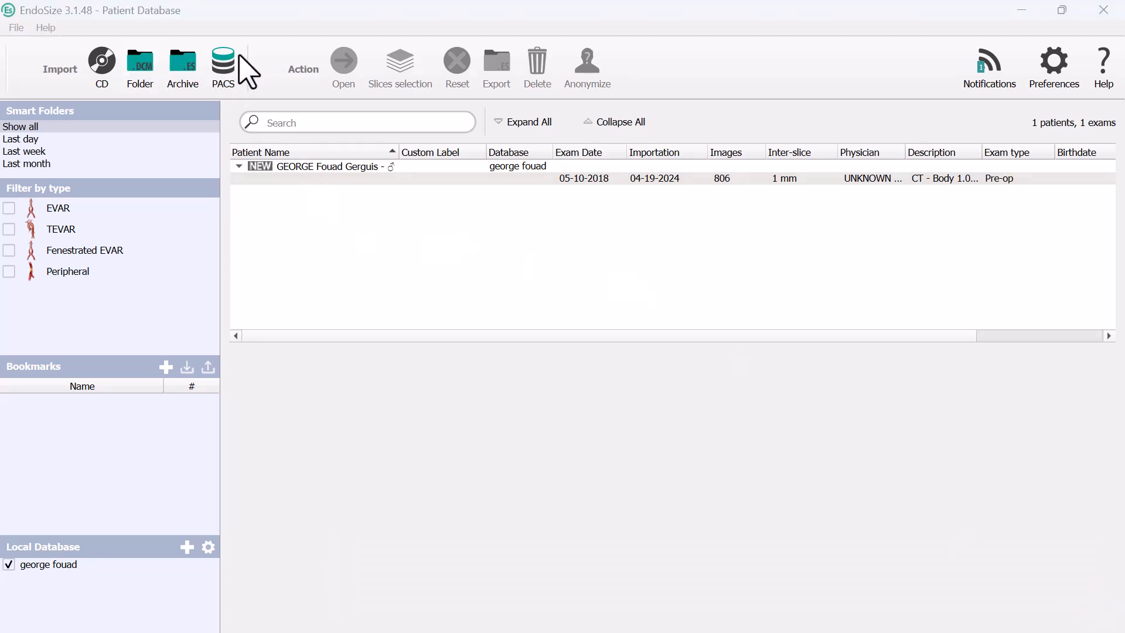
pyautogui.moveTo(310, 59)
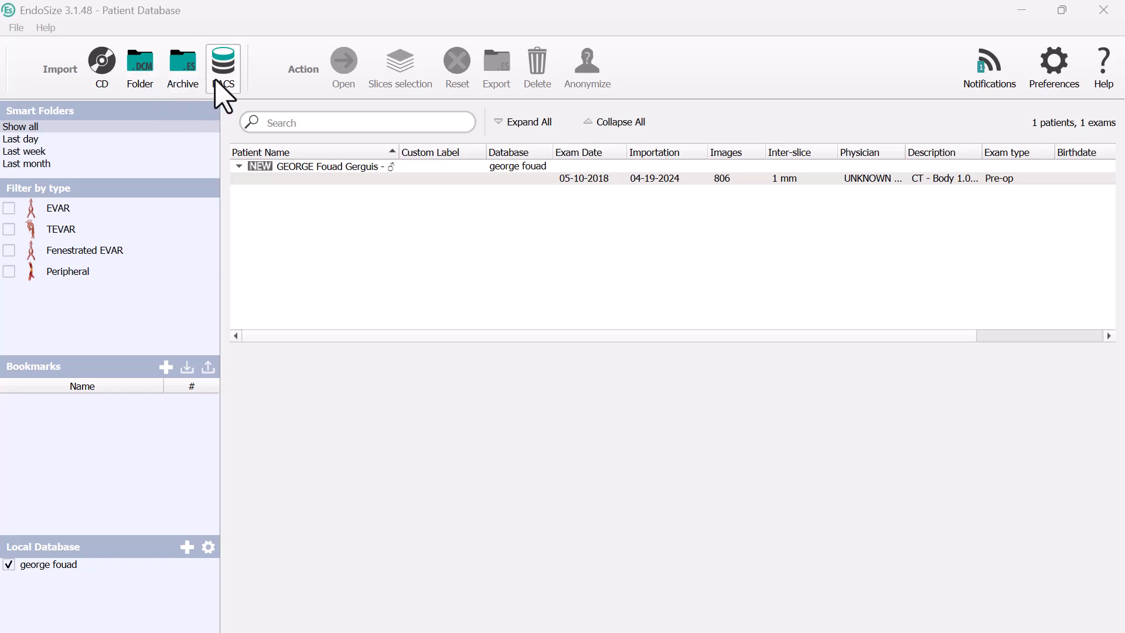
pyautogui.moveTo(43, 227)
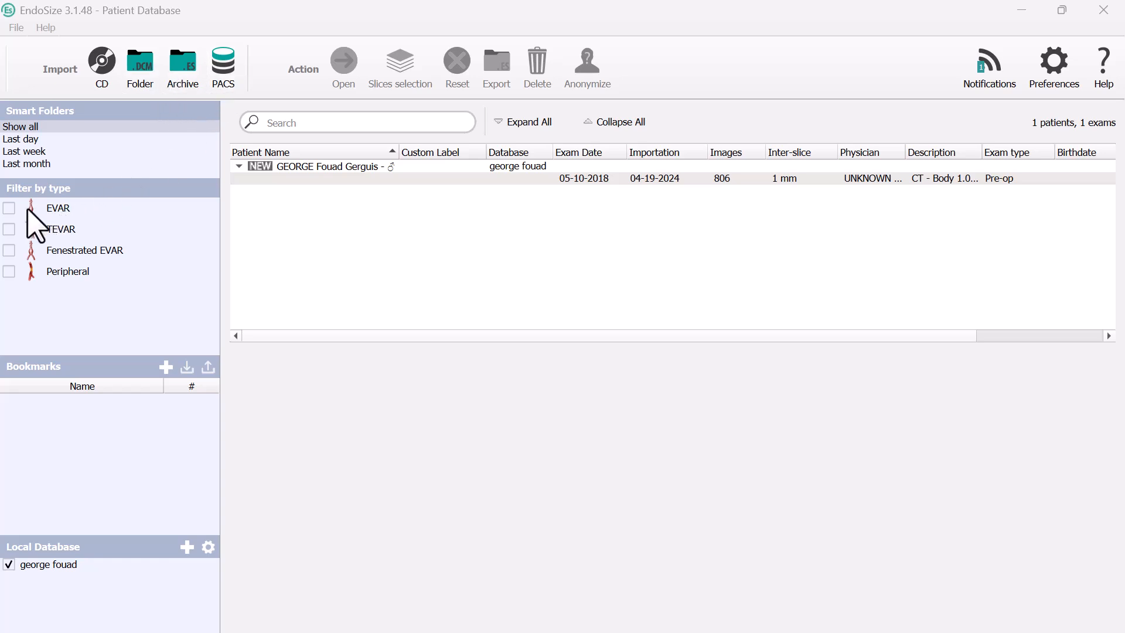
pyautogui.moveTo(109, 238)
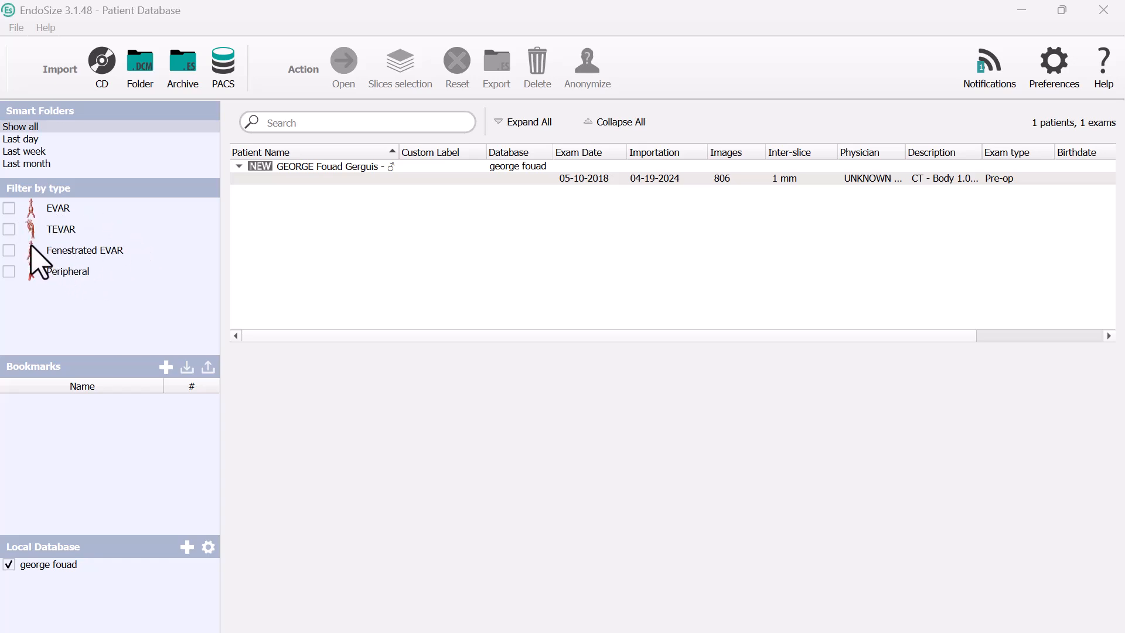
pyautogui.moveTo(113, 291)
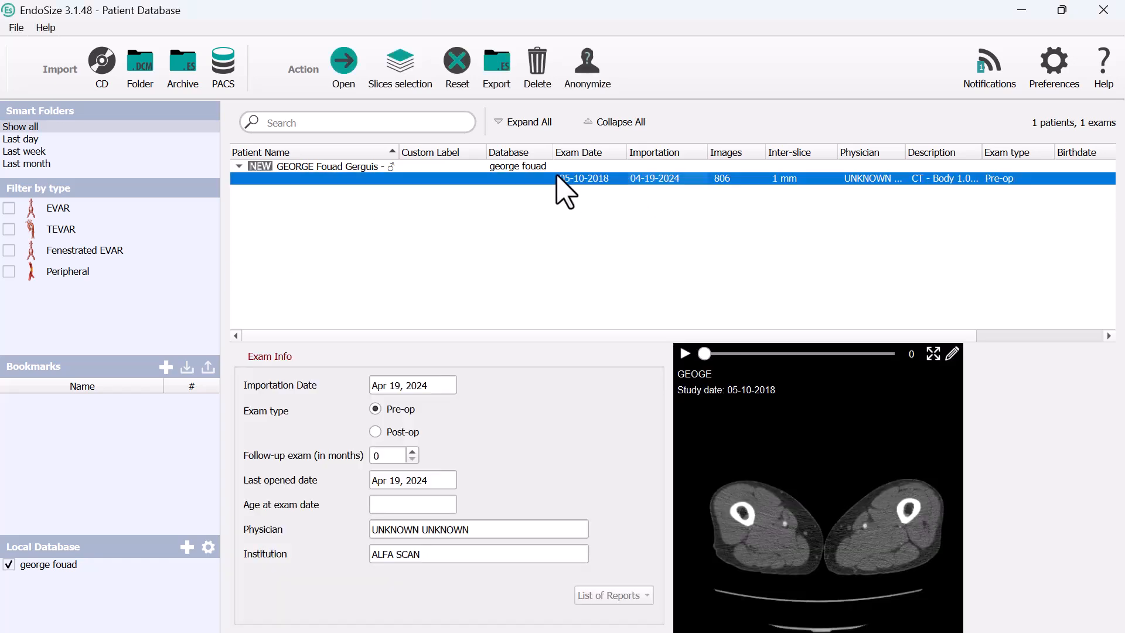
pyautogui.moveTo(709, 372)
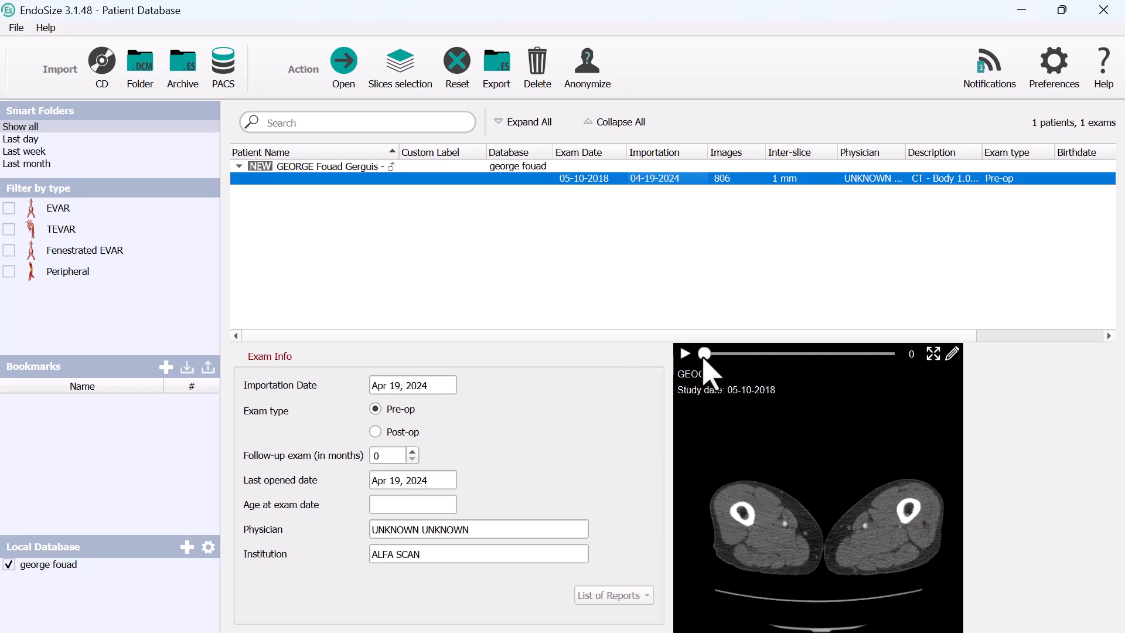
# - Advance the CT preview through hips and pelvis to slice 382 at the aneurysm
pyautogui.moveTo(703, 352); pyautogui.dragTo(735, 352)
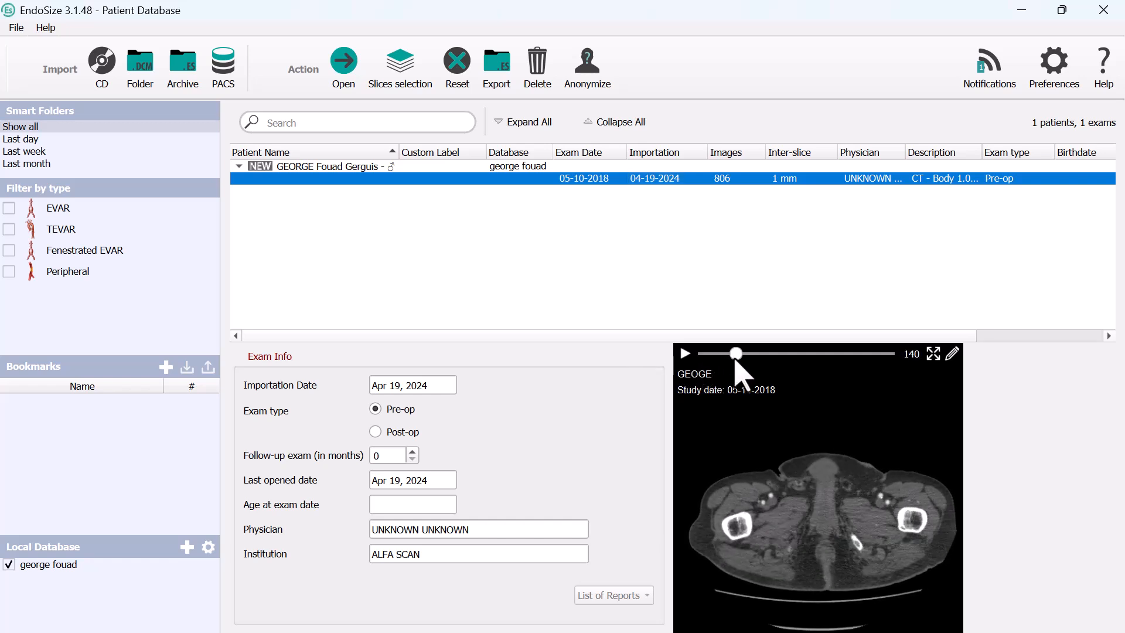
pyautogui.moveTo(735, 353); pyautogui.dragTo(749, 352)
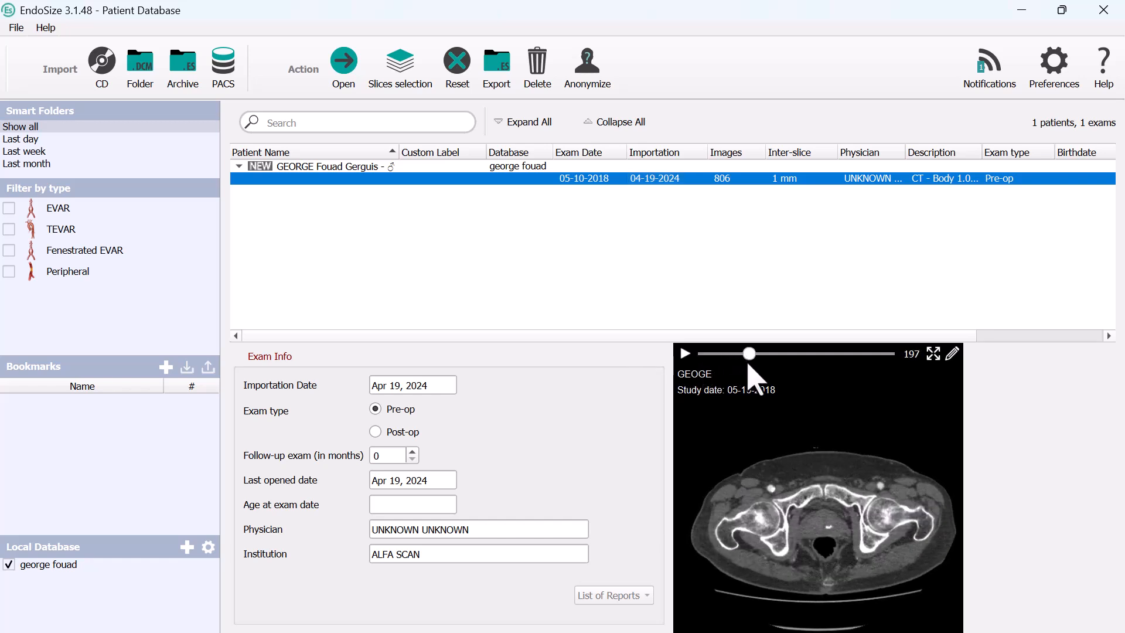
pyautogui.moveTo(749, 353); pyautogui.dragTo(780, 353)
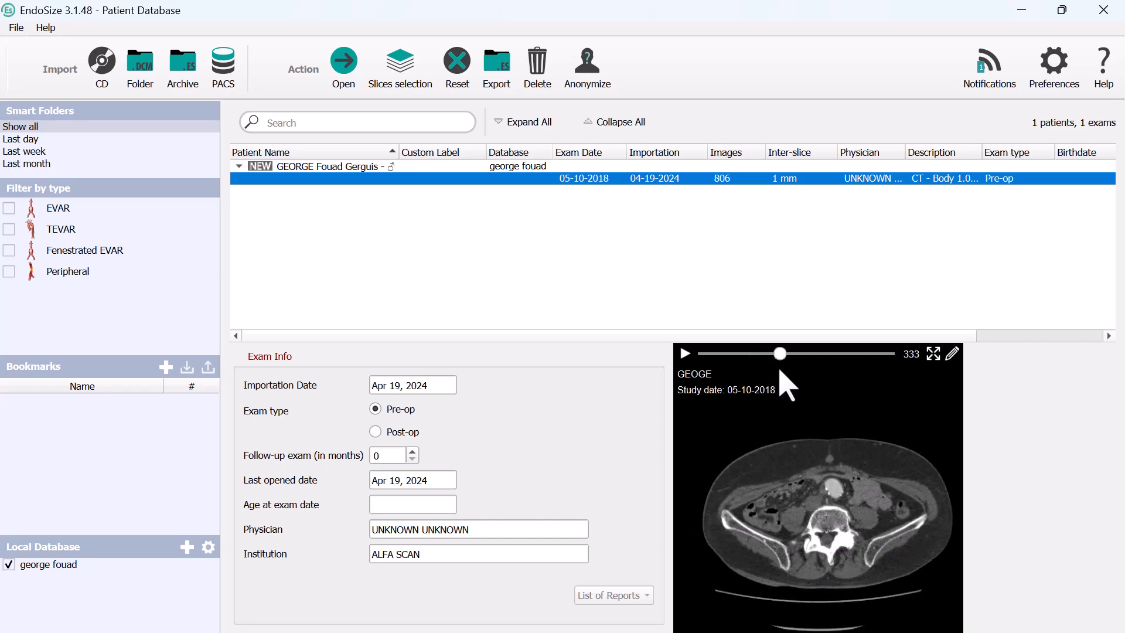
pyautogui.moveTo(780, 353); pyautogui.dragTo(792, 352)
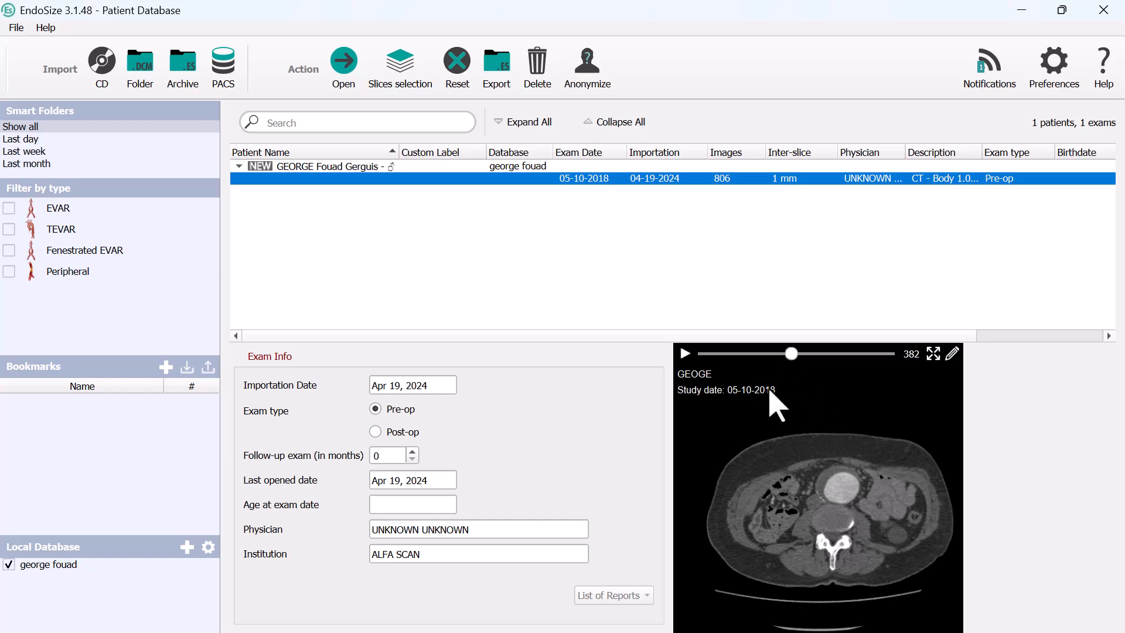
pyautogui.moveTo(667, 416)
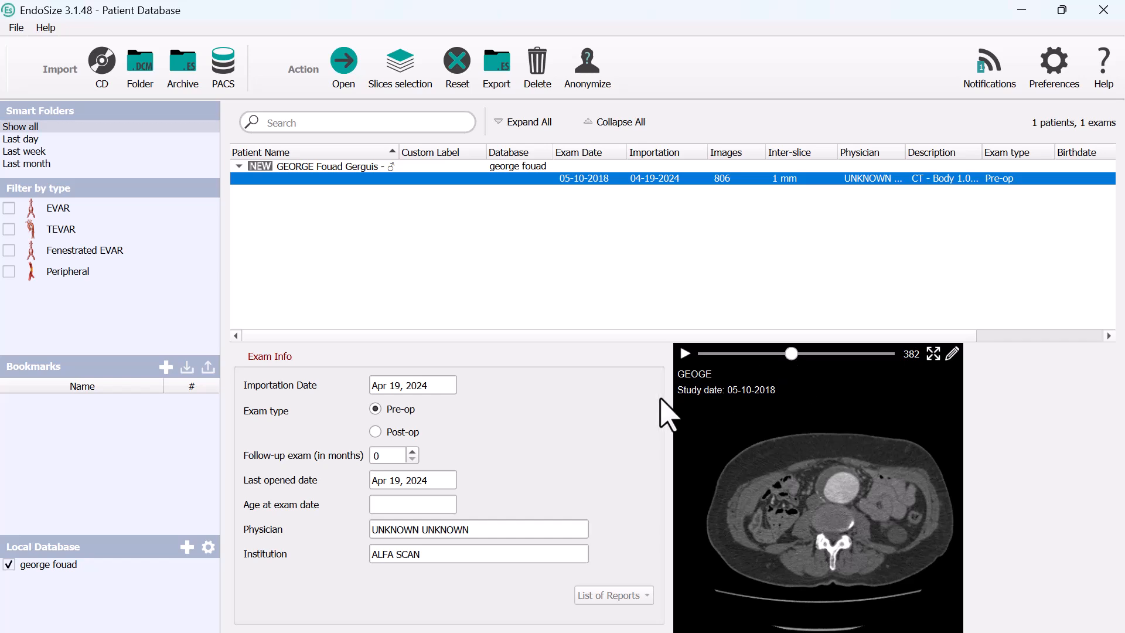
pyautogui.moveTo(630, 493)
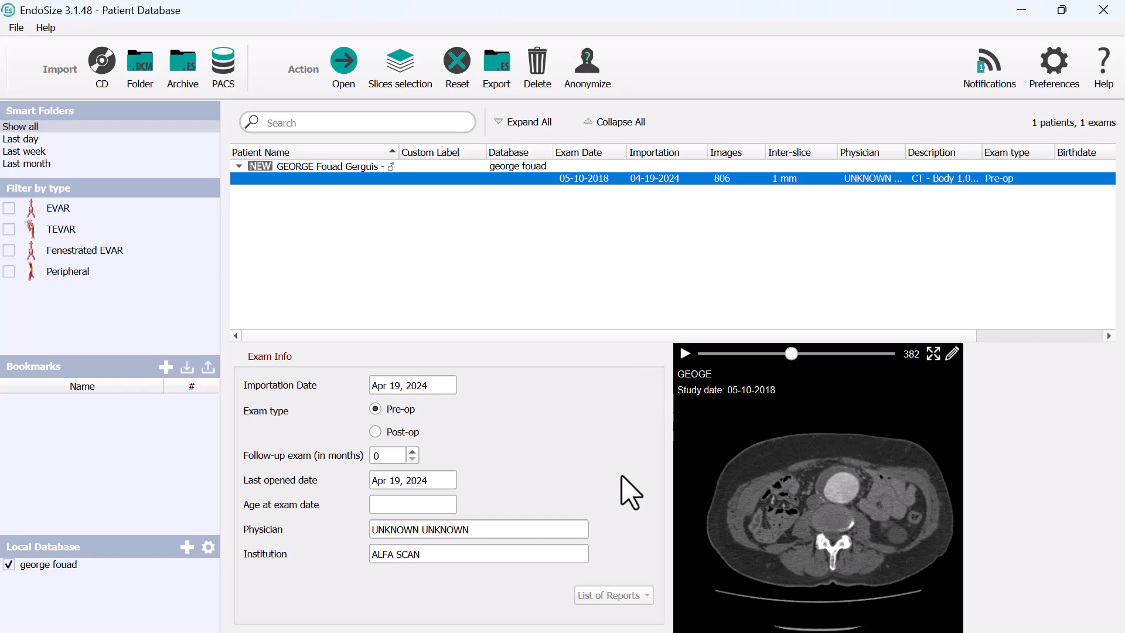
pyautogui.moveTo(721, 117)
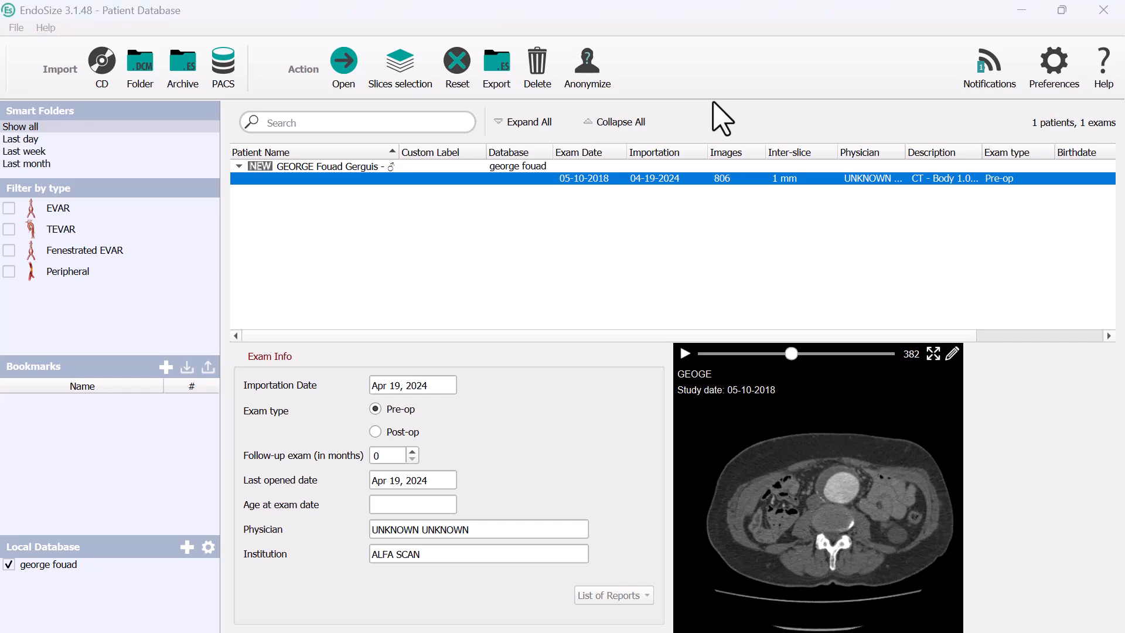
pyautogui.moveTo(804, 368)
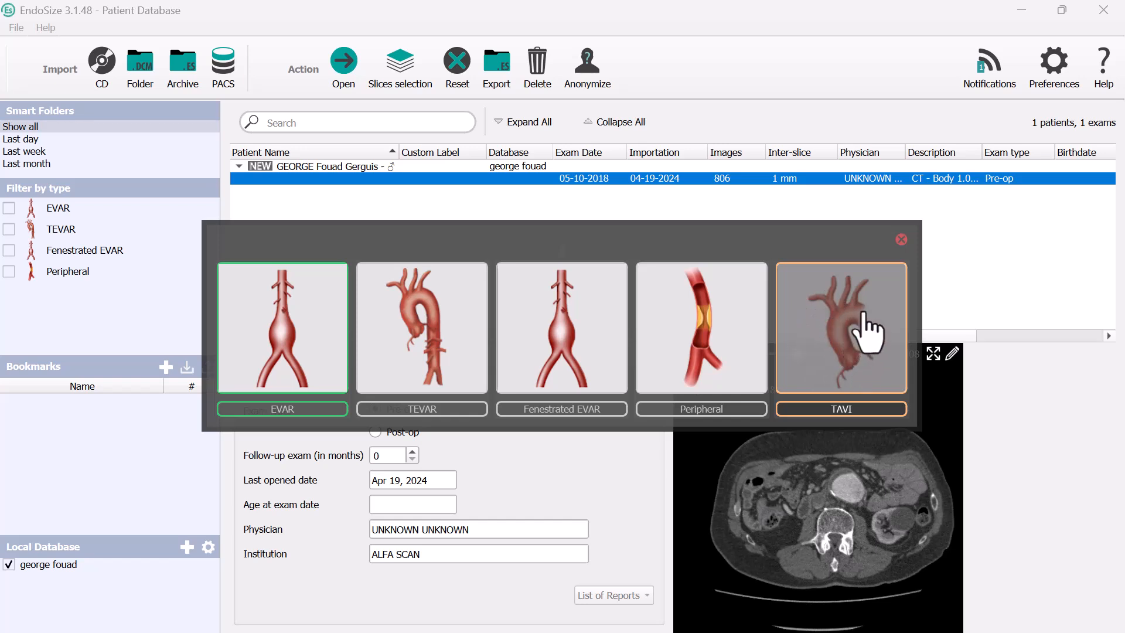
pyautogui.moveTo(837, 352)
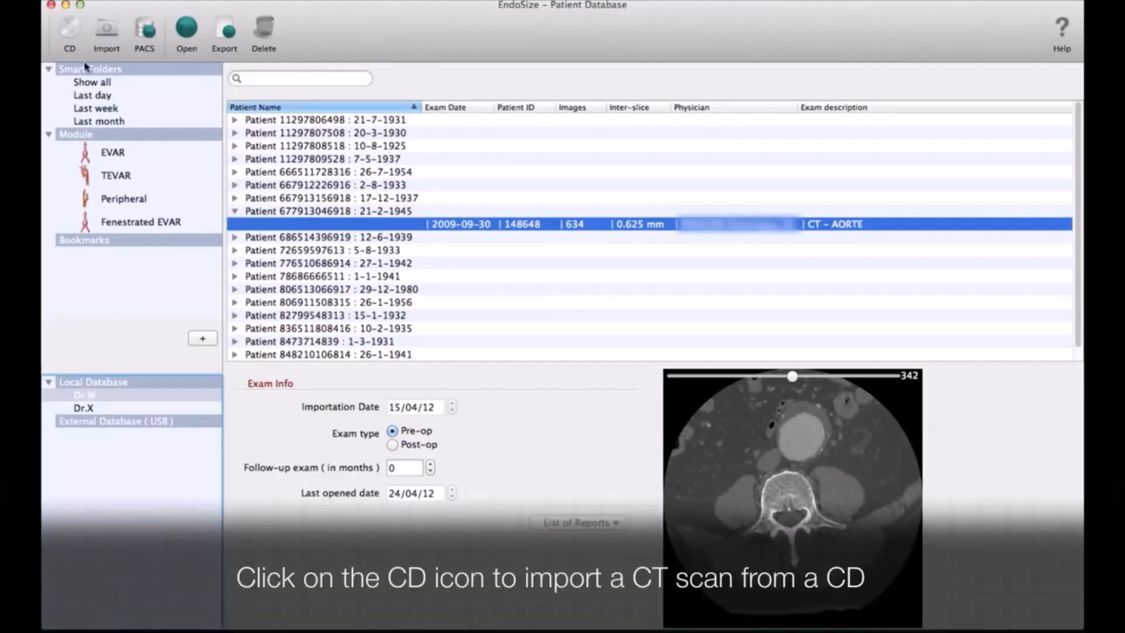
# - Load the disc's CT angio aorta exam (737 images) and preview down to pelvic slice 412
pyautogui.click(69, 31)
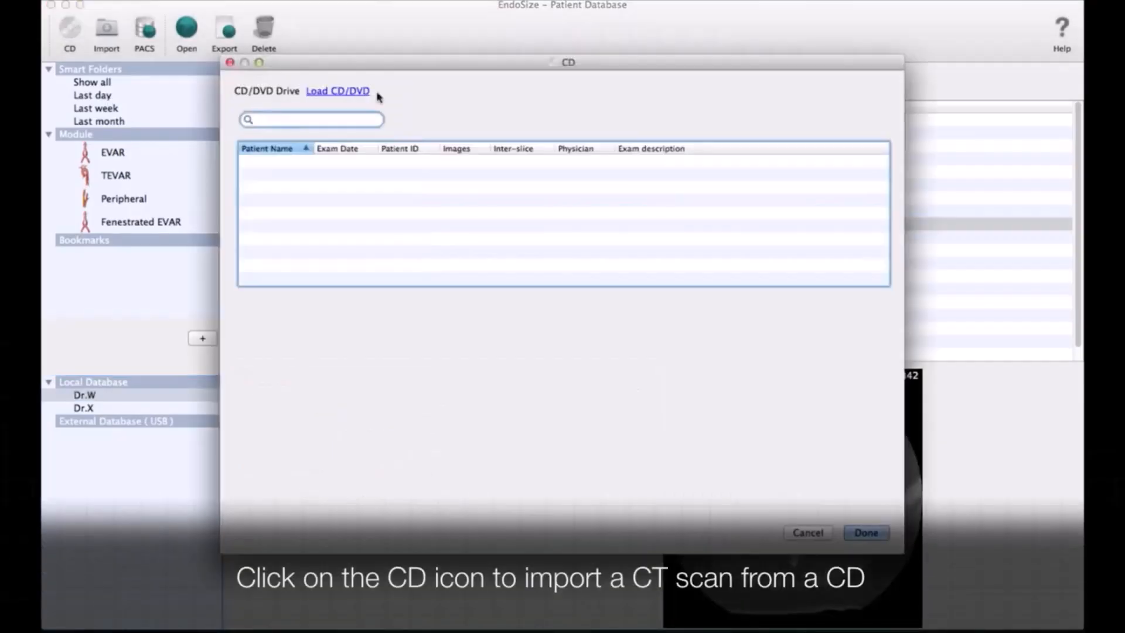
pyautogui.click(337, 92)
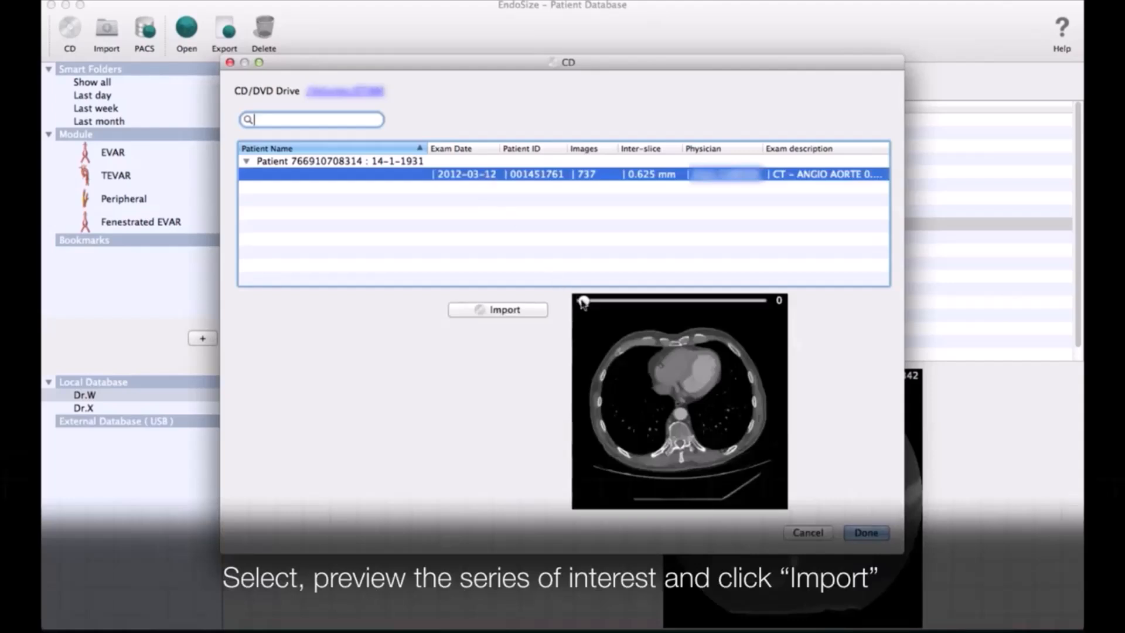
pyautogui.moveTo(583, 301); pyautogui.dragTo(604, 302)
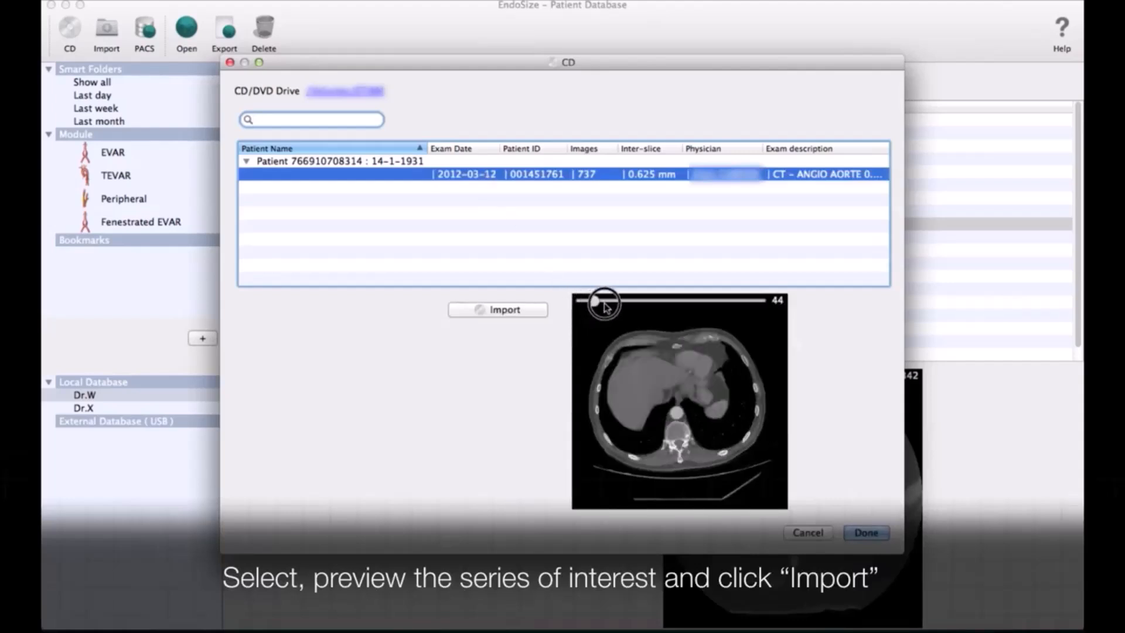
pyautogui.moveTo(604, 301); pyautogui.dragTo(630, 301)
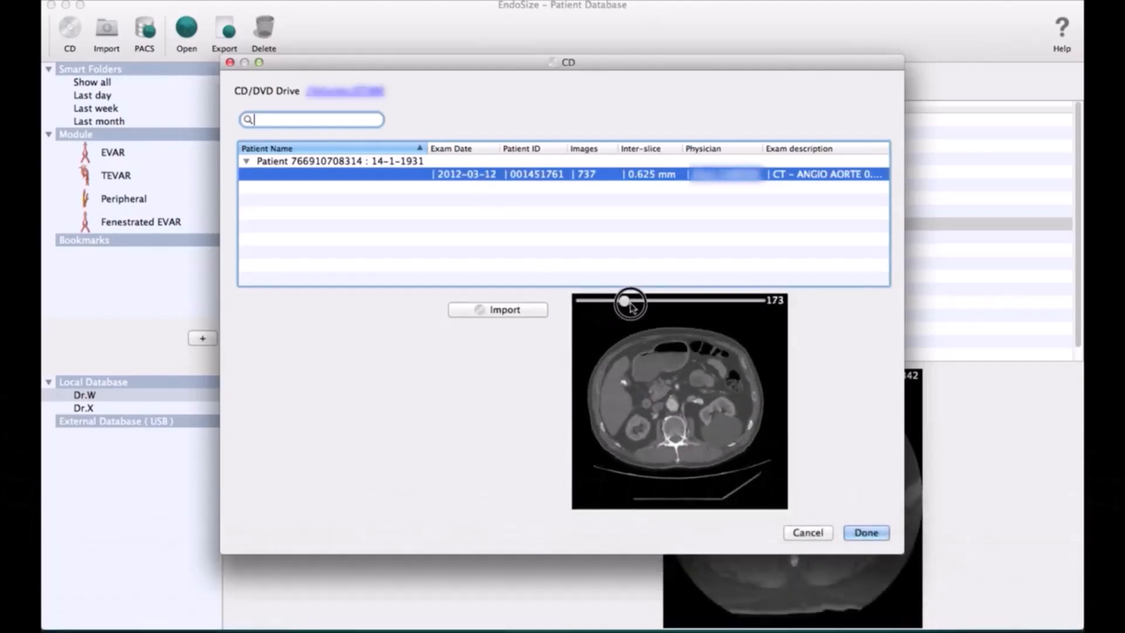
pyautogui.moveTo(629, 301); pyautogui.dragTo(653, 300)
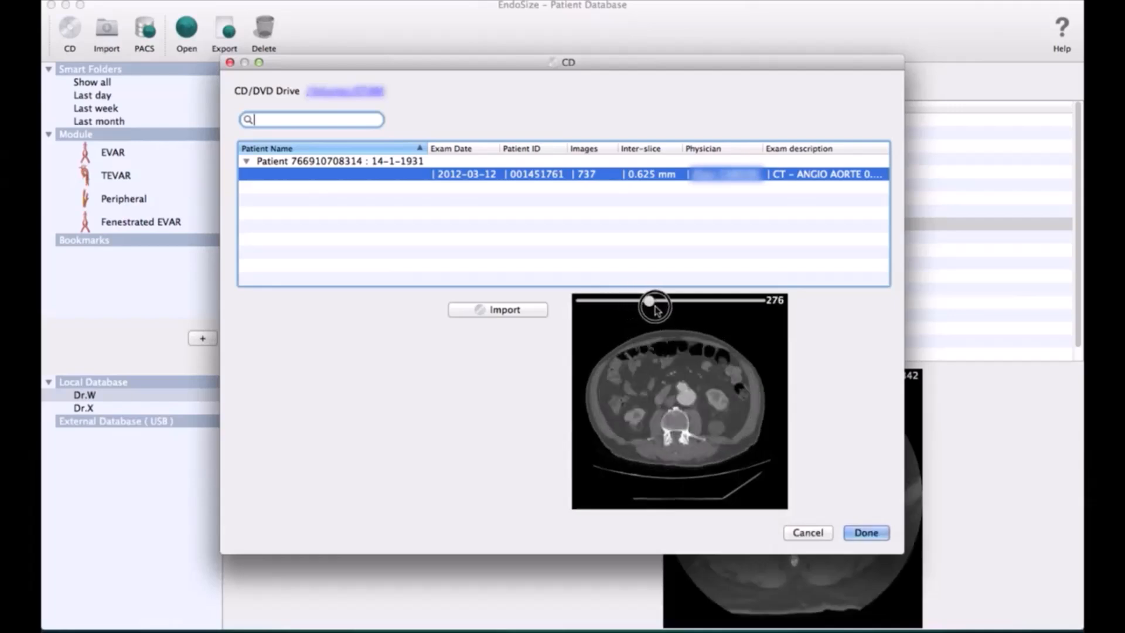
pyautogui.moveTo(653, 302); pyautogui.dragTo(678, 302)
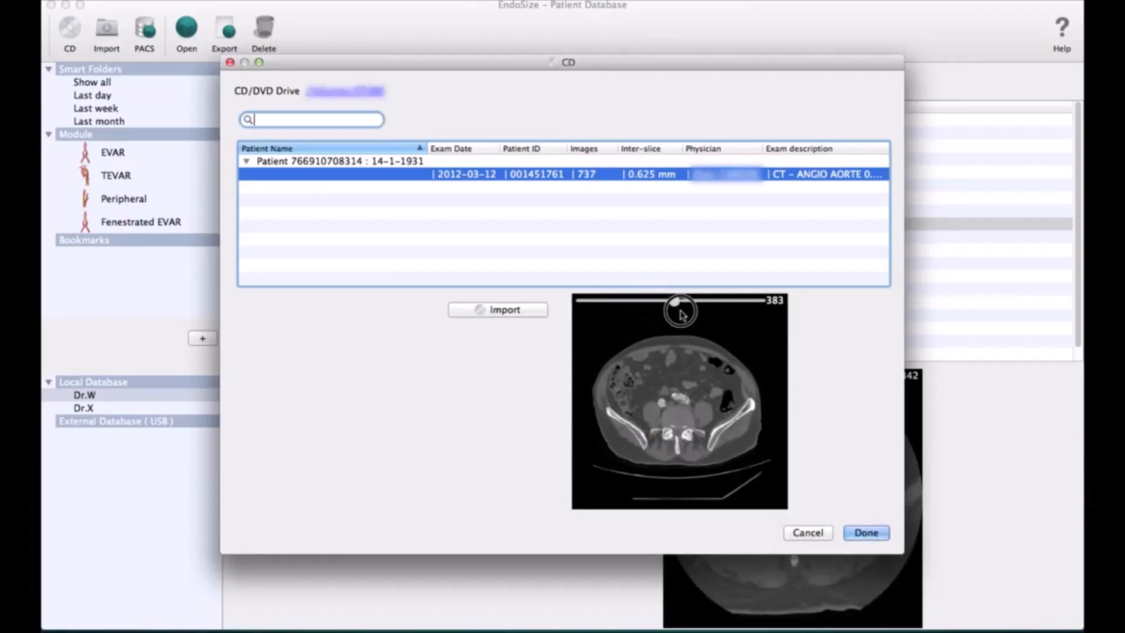
pyautogui.moveTo(672, 303); pyautogui.dragTo(681, 302)
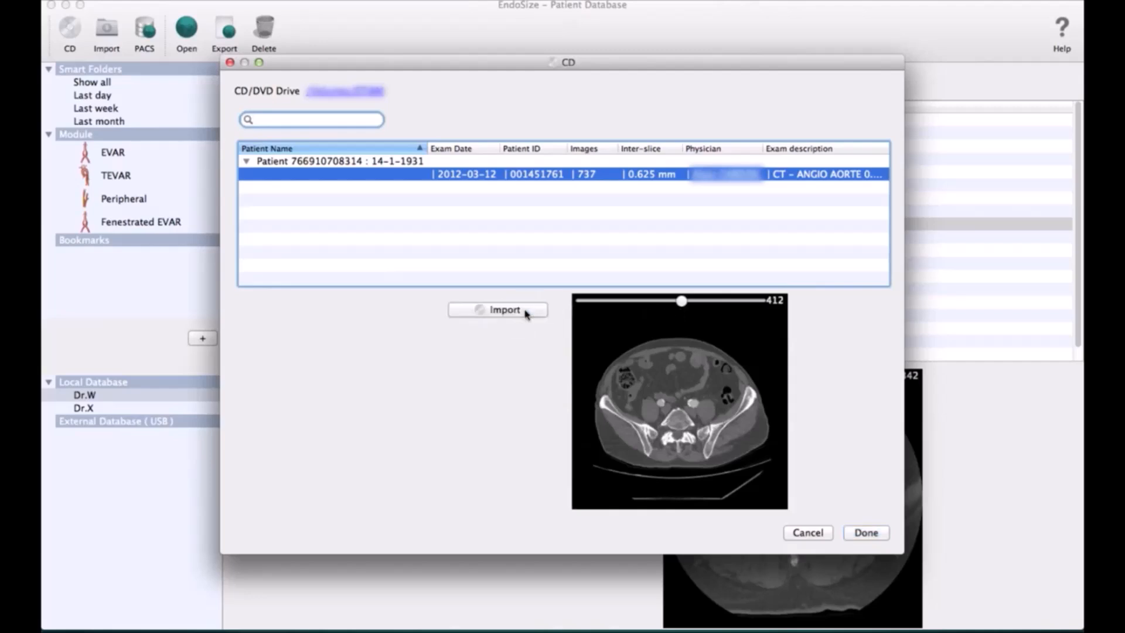
# - Import the CD exam into the patient database and open the new series
pyautogui.click(504, 310)
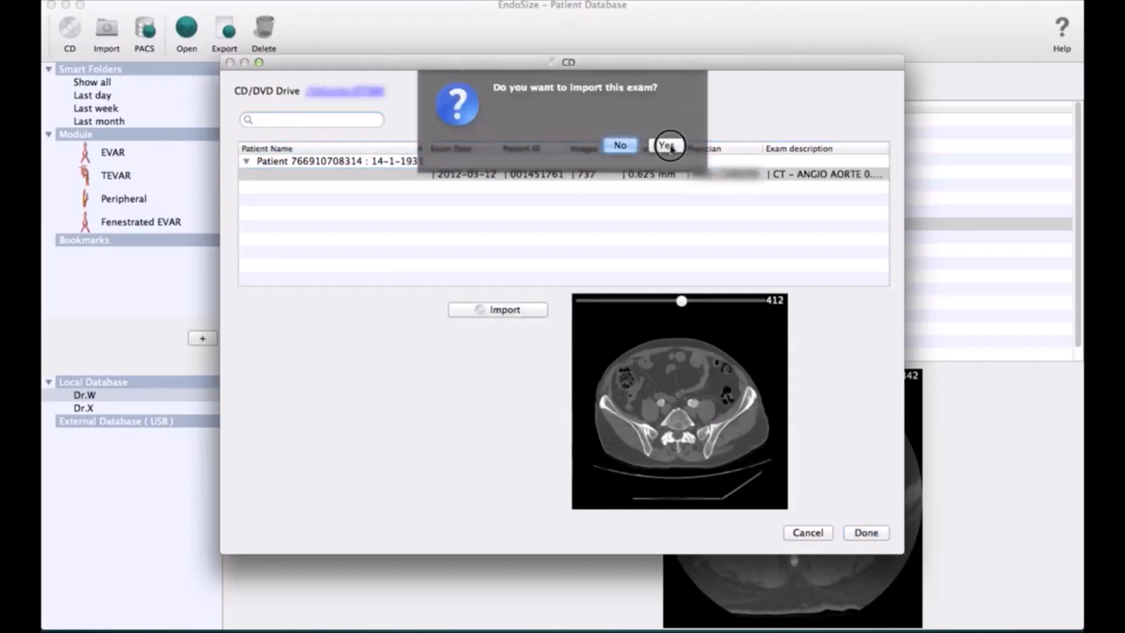
pyautogui.click(668, 144)
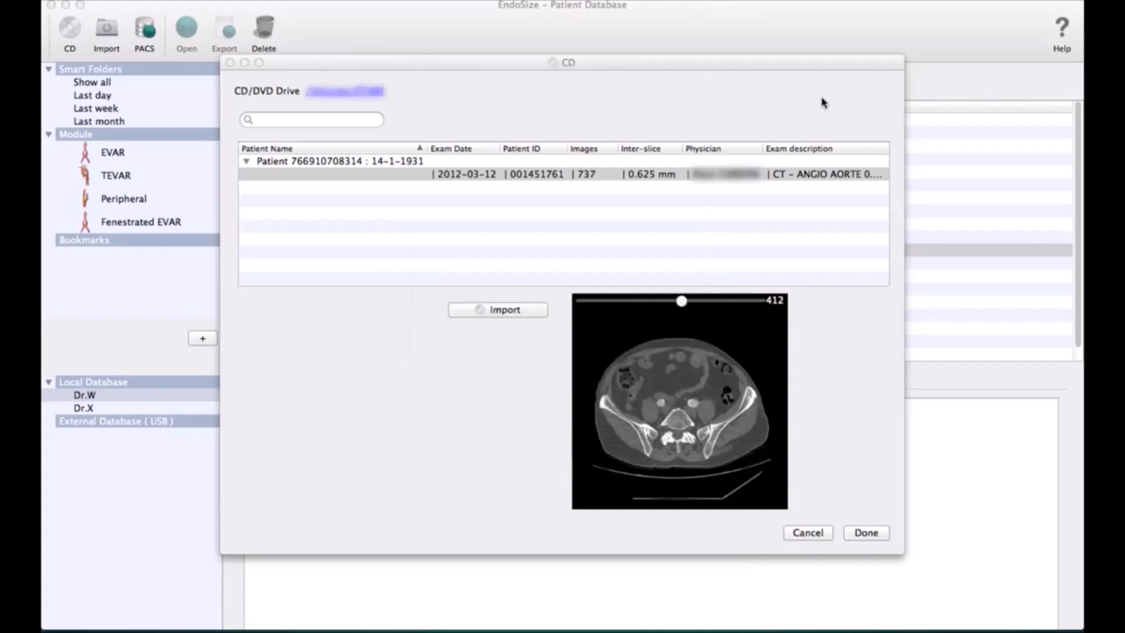
pyautogui.click(498, 309)
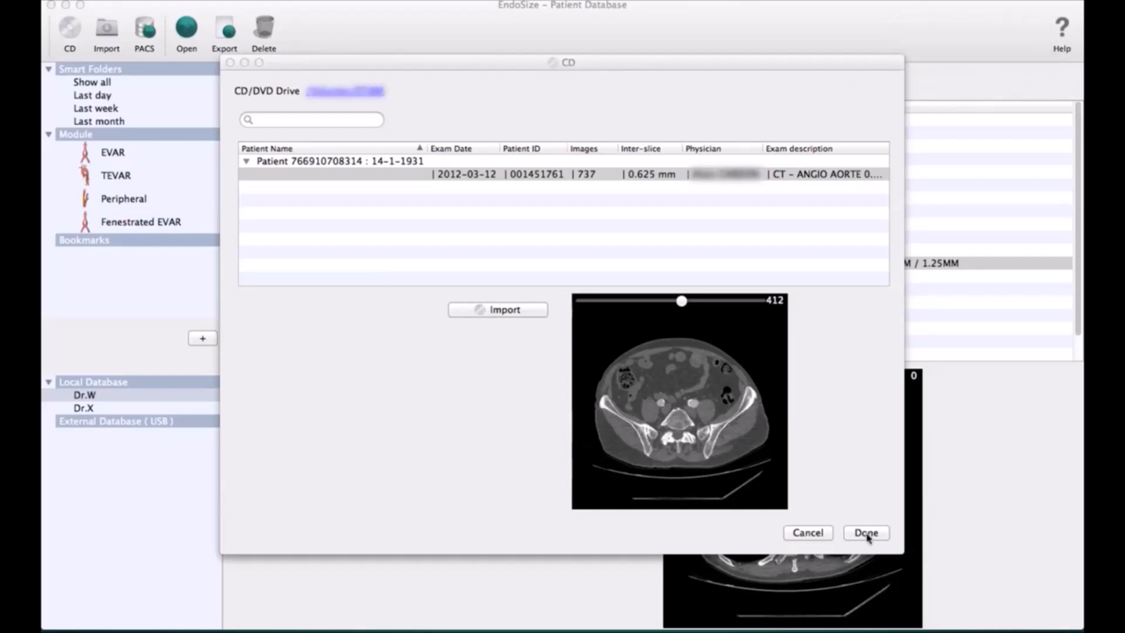
pyautogui.click(865, 532)
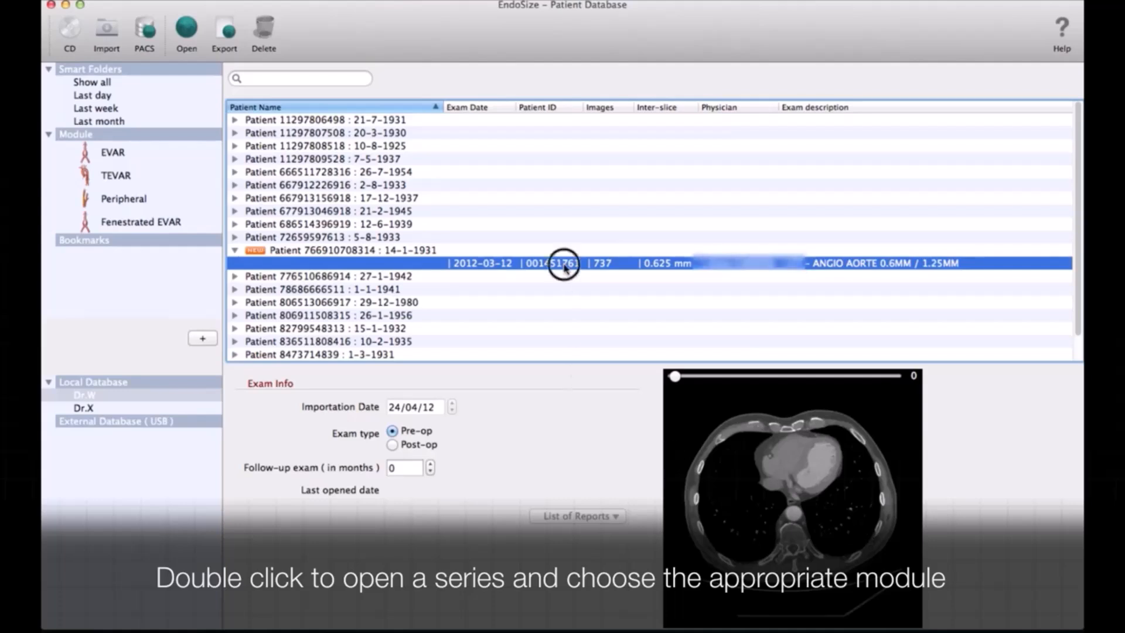
pyautogui.doubleClick(563, 263)
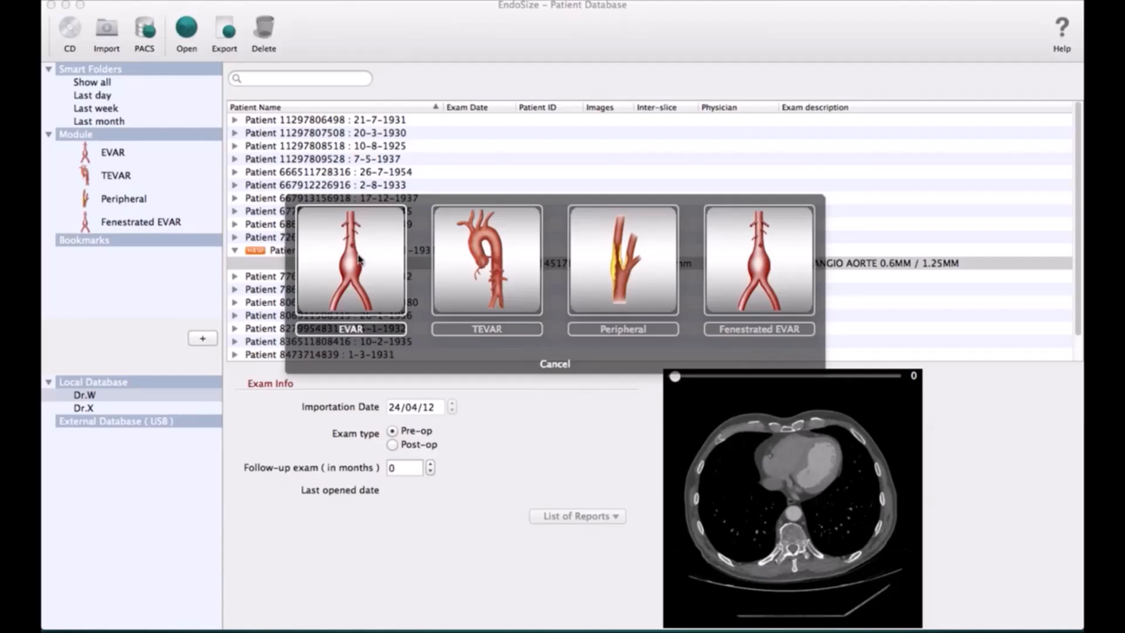
# - Open the imported exam in the EVAR sizing module
pyautogui.click(351, 262)
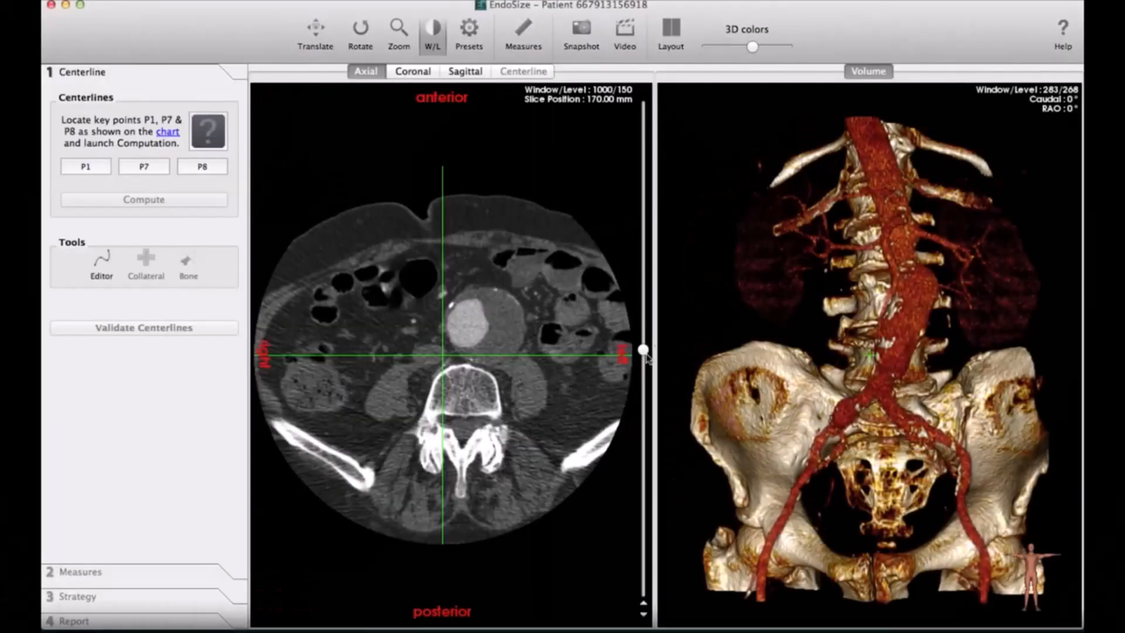
# - Settle on a renal-level axial slice, check coronal and sagittal views, and rotate the 3D volume
pyautogui.moveTo(643, 350); pyautogui.dragTo(646, 316)
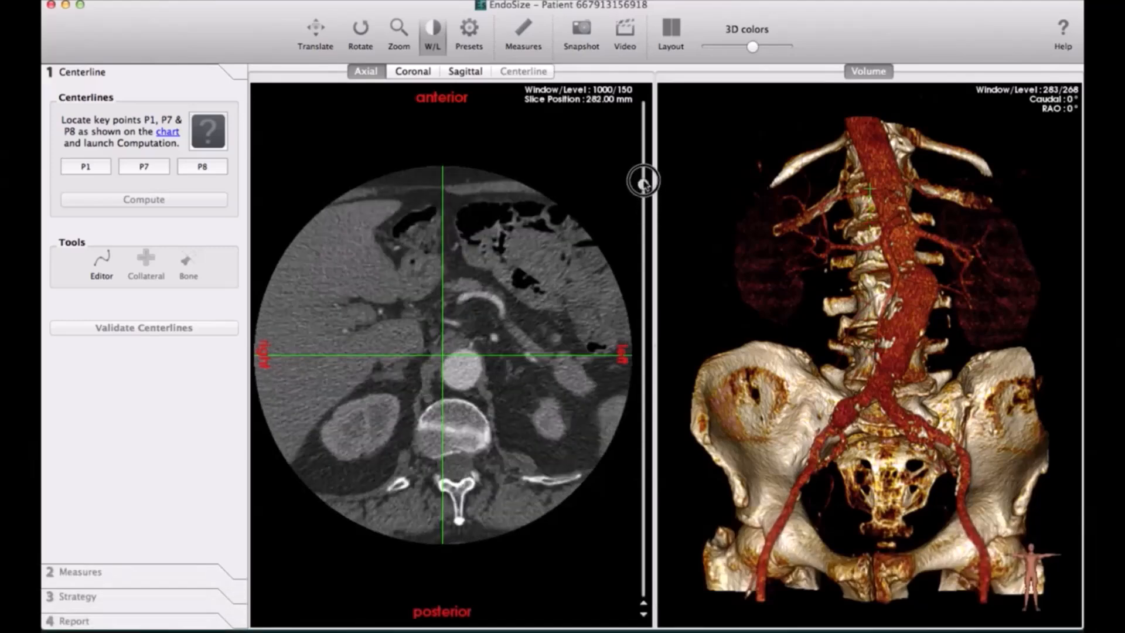
pyautogui.moveTo(642, 181); pyautogui.dragTo(642, 227)
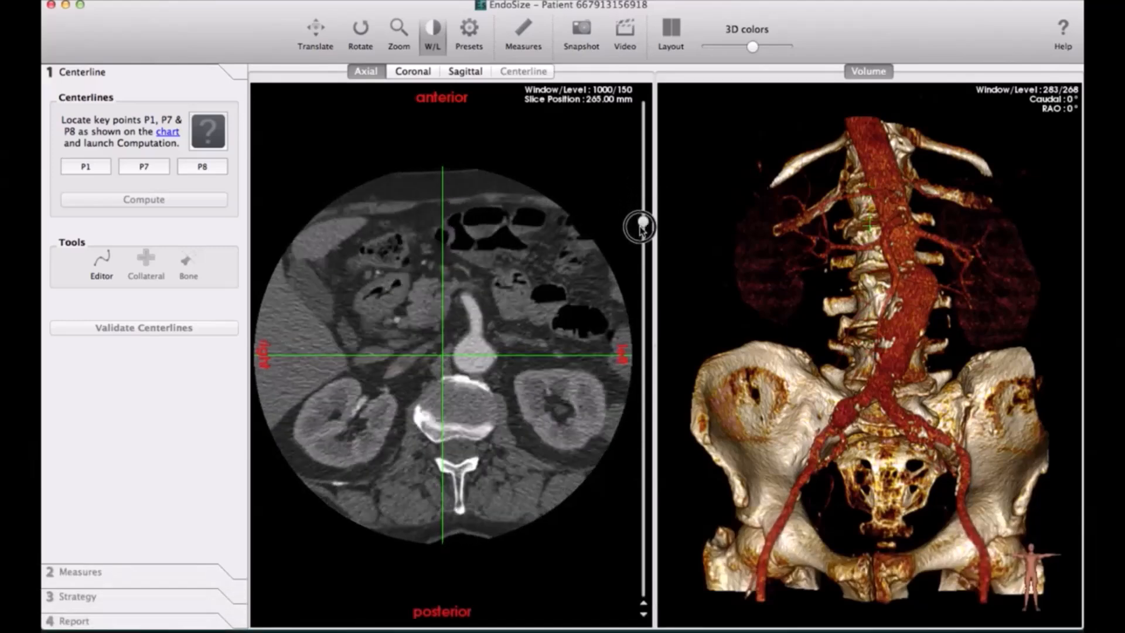
pyautogui.moveTo(640, 224); pyautogui.dragTo(640, 246)
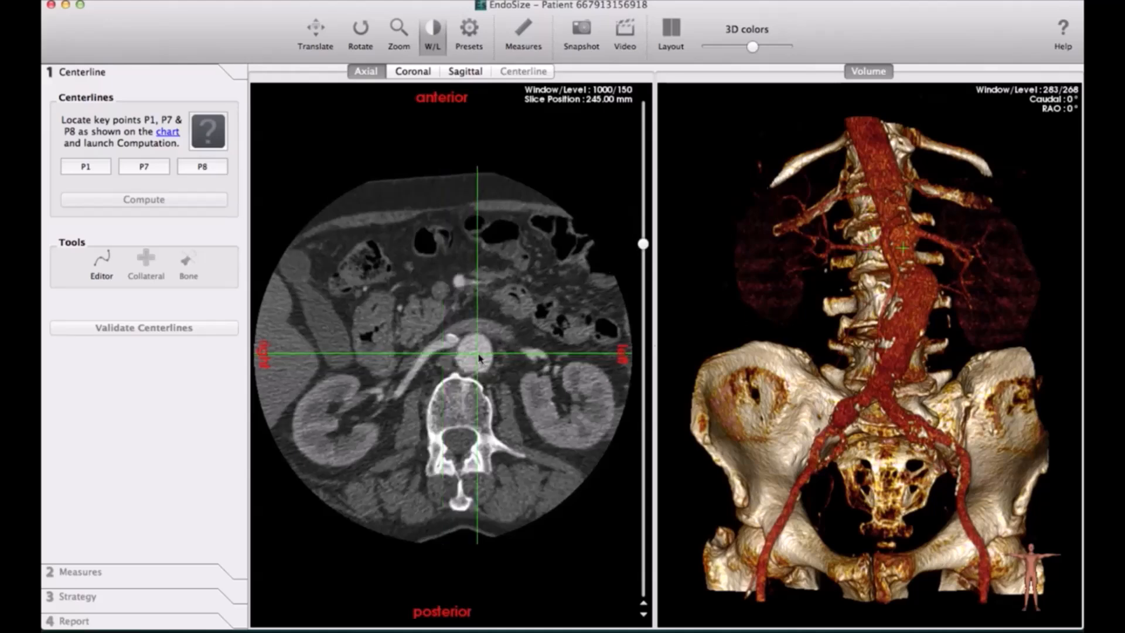
pyautogui.click(412, 71)
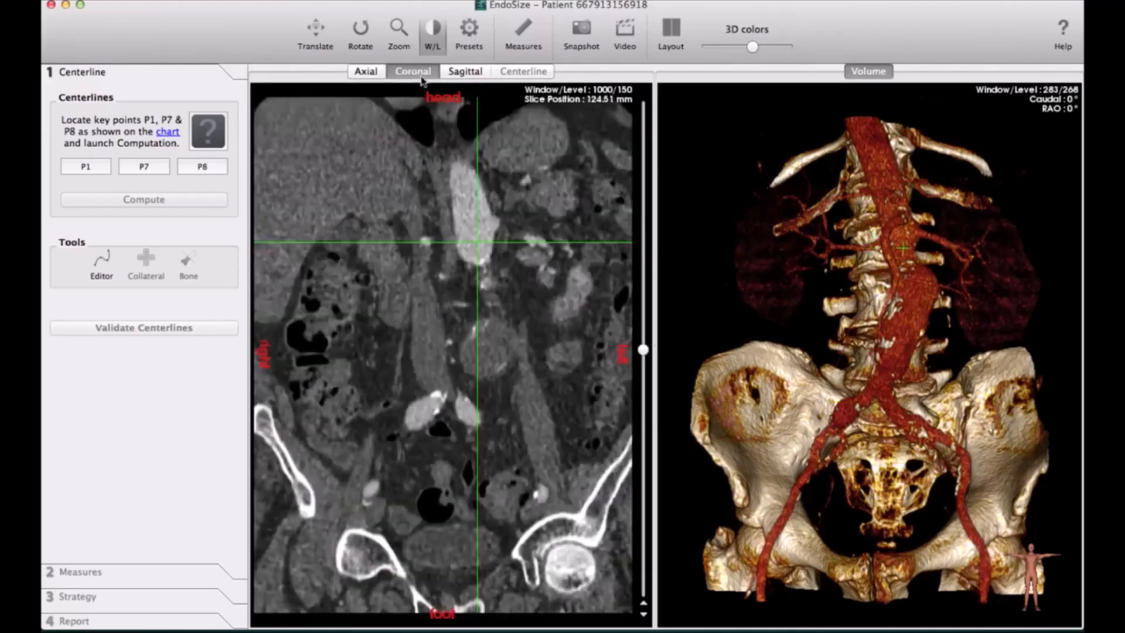
pyautogui.click(465, 71)
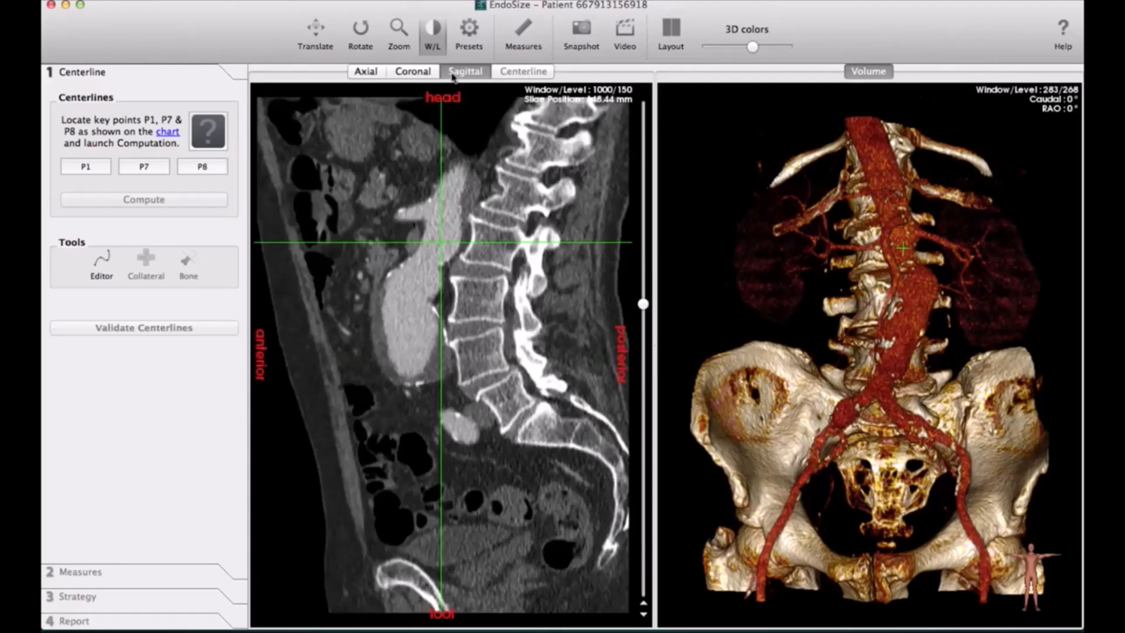
pyautogui.click(365, 71)
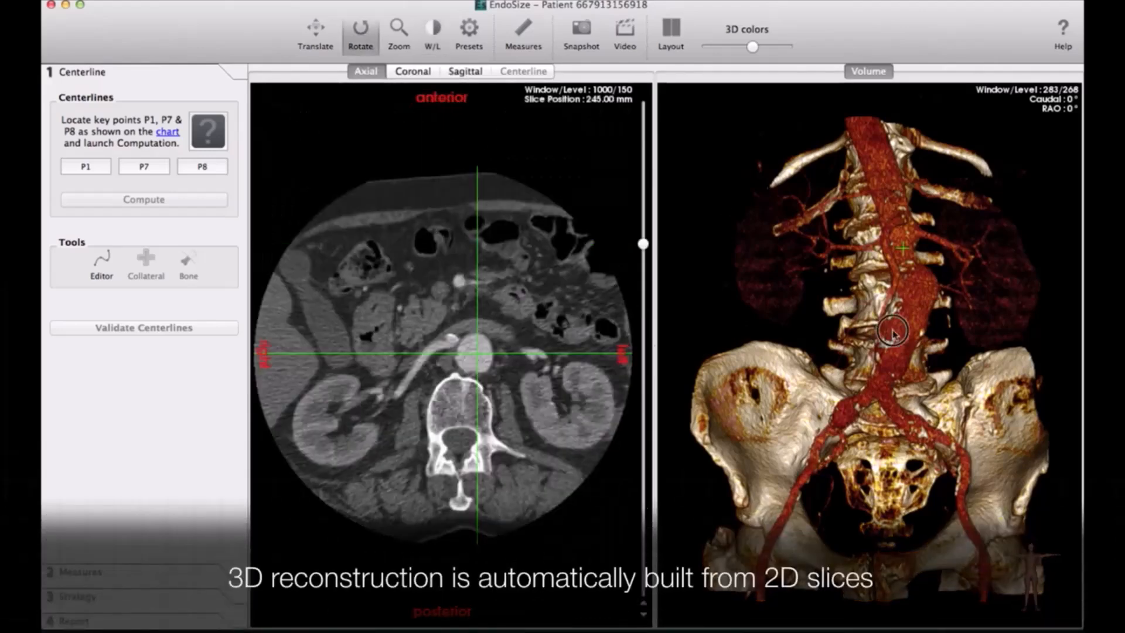
pyautogui.moveTo(893, 330); pyautogui.dragTo(1021, 347)
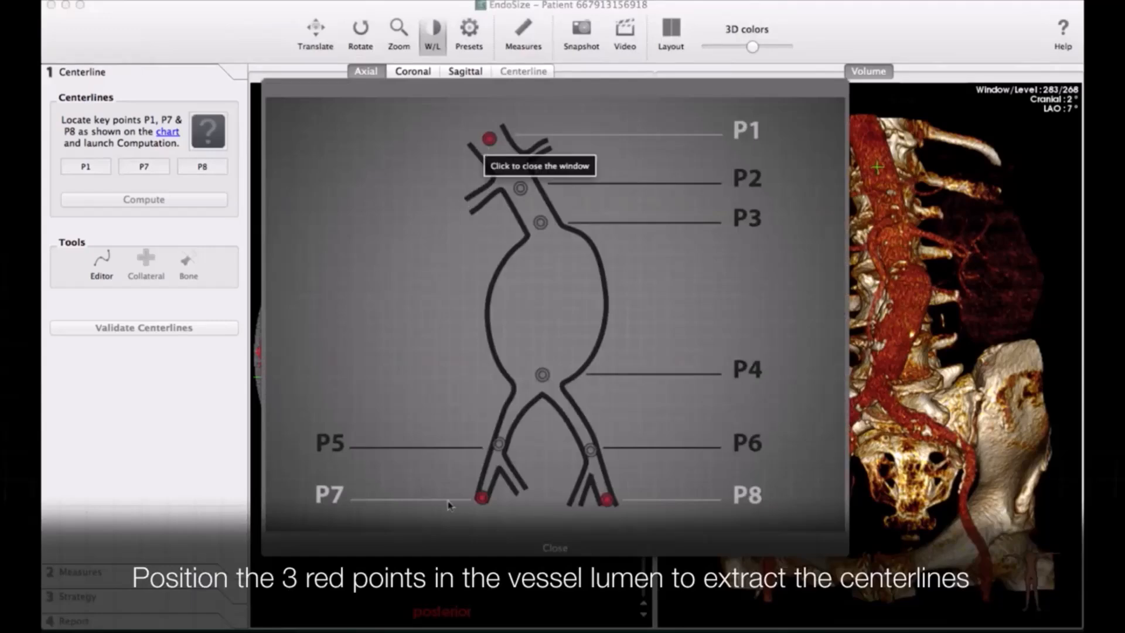
pyautogui.moveTo(667, 522)
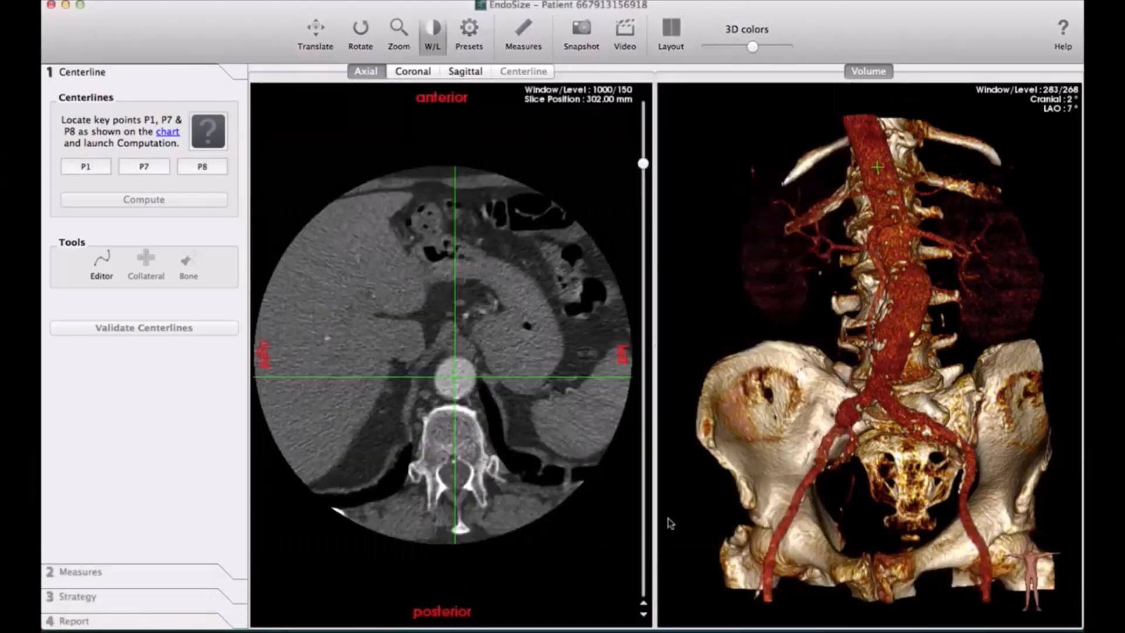
pyautogui.moveTo(527, 404)
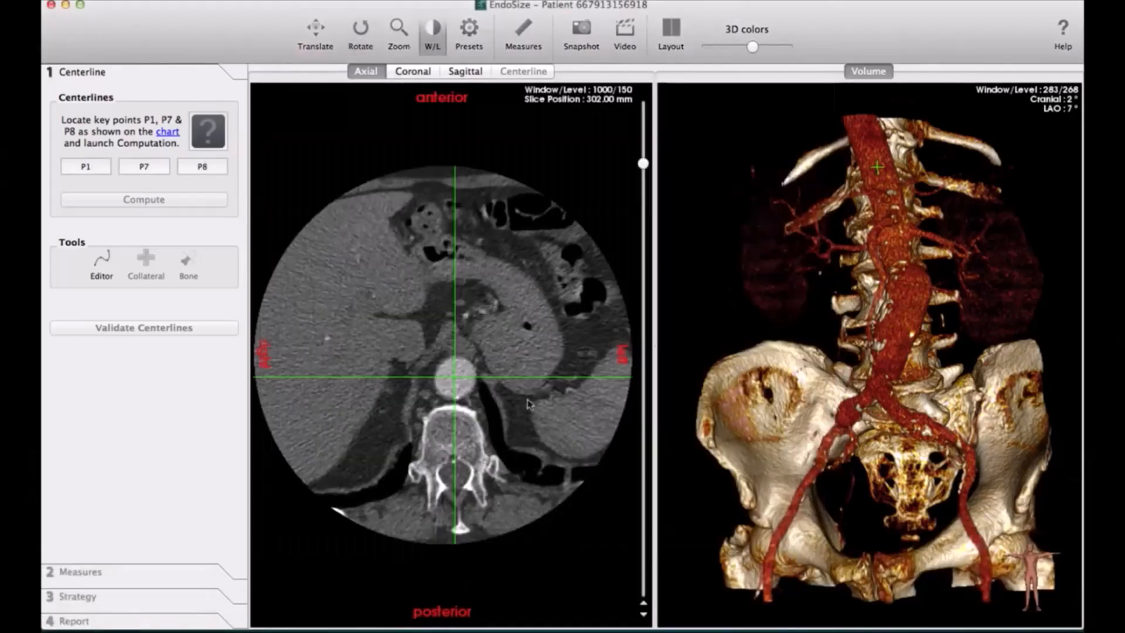
# - Place key points P1, P7 and P8 in the lumen and compute the centerlines
pyautogui.click(359, 34)
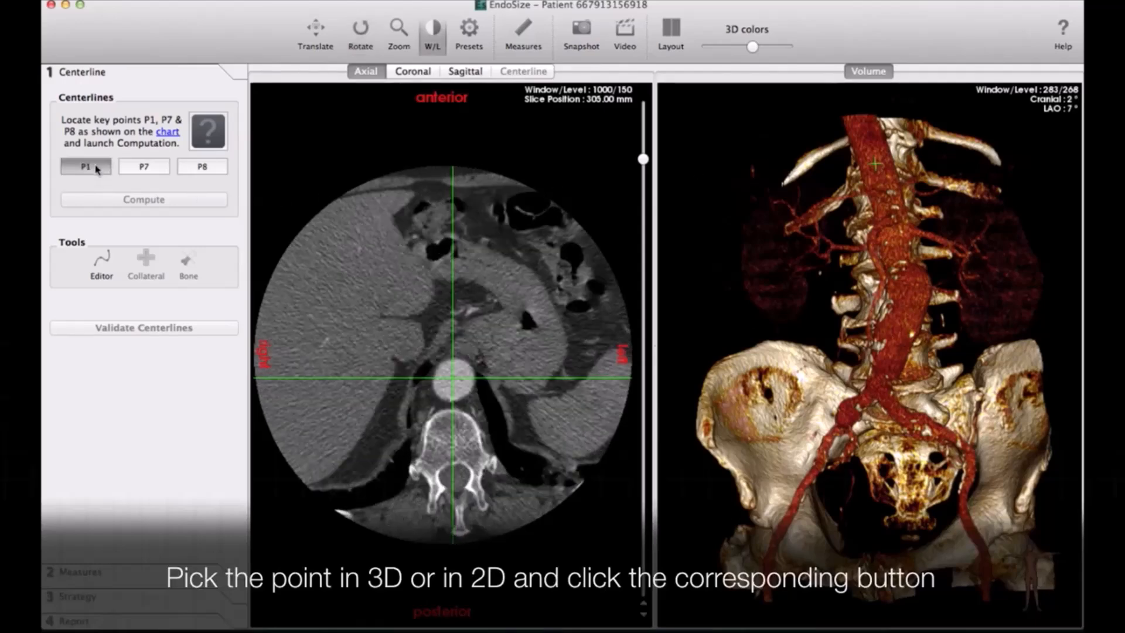
pyautogui.click(85, 166)
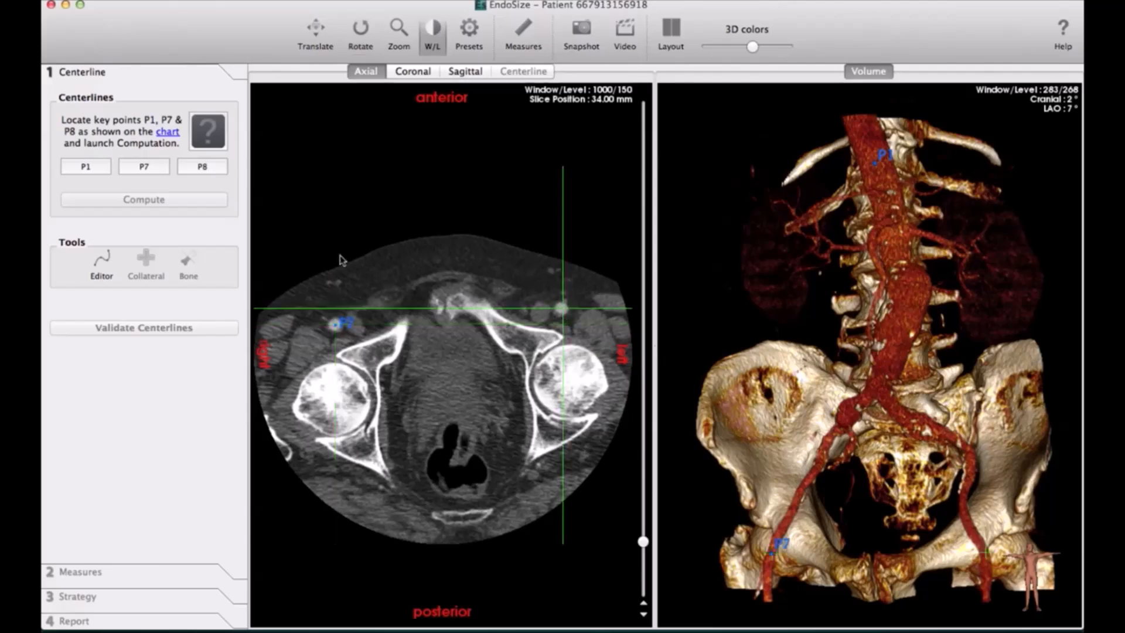
pyautogui.click(202, 166)
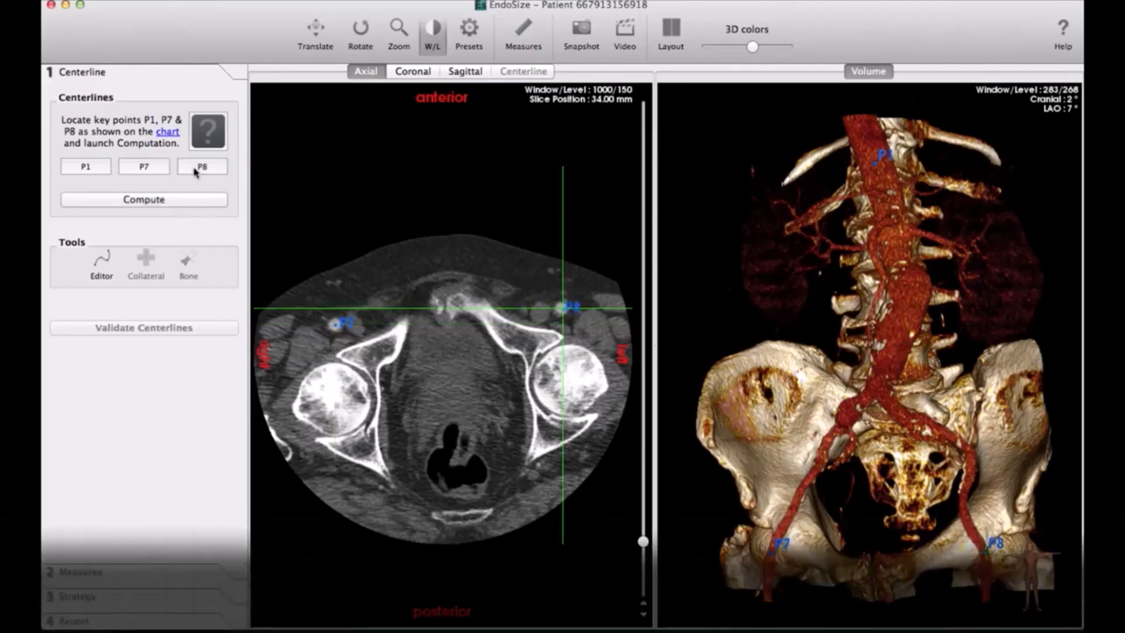
pyautogui.click(143, 199)
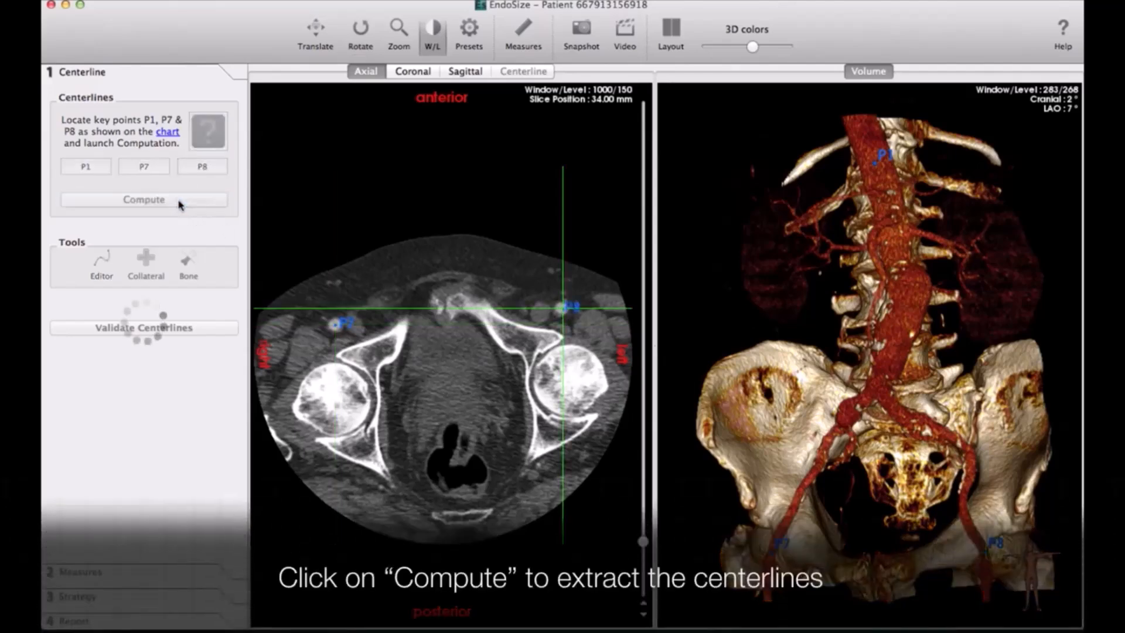
pyautogui.click(143, 198)
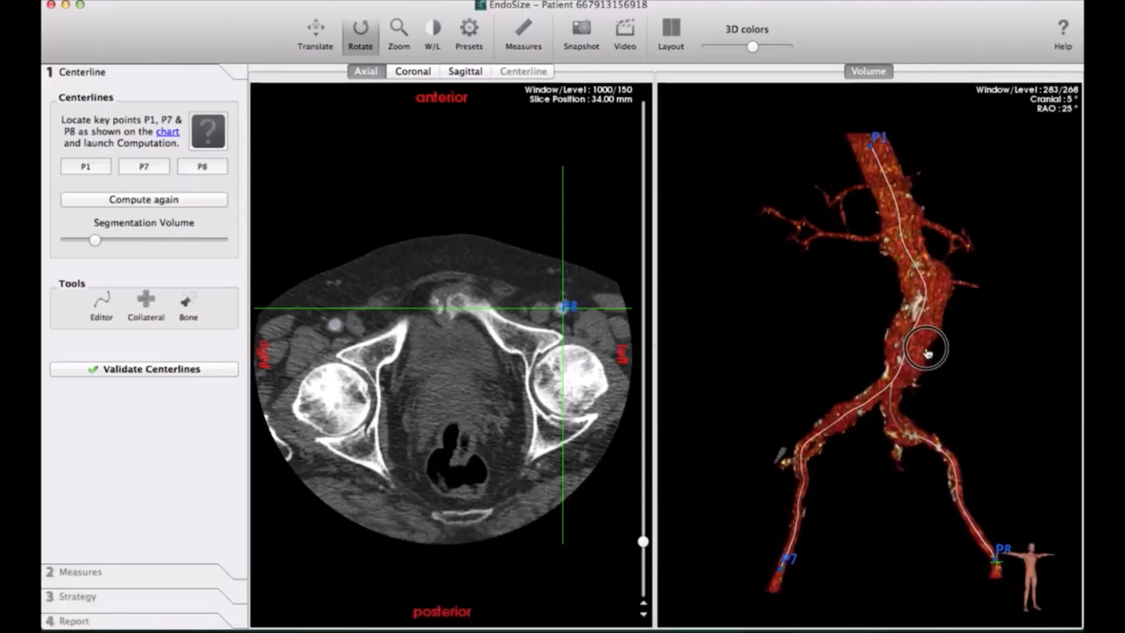
# - Rotate the segmented aorta in the Volume view to follow the centerline path
pyautogui.moveTo(926, 352); pyautogui.dragTo(865, 359)
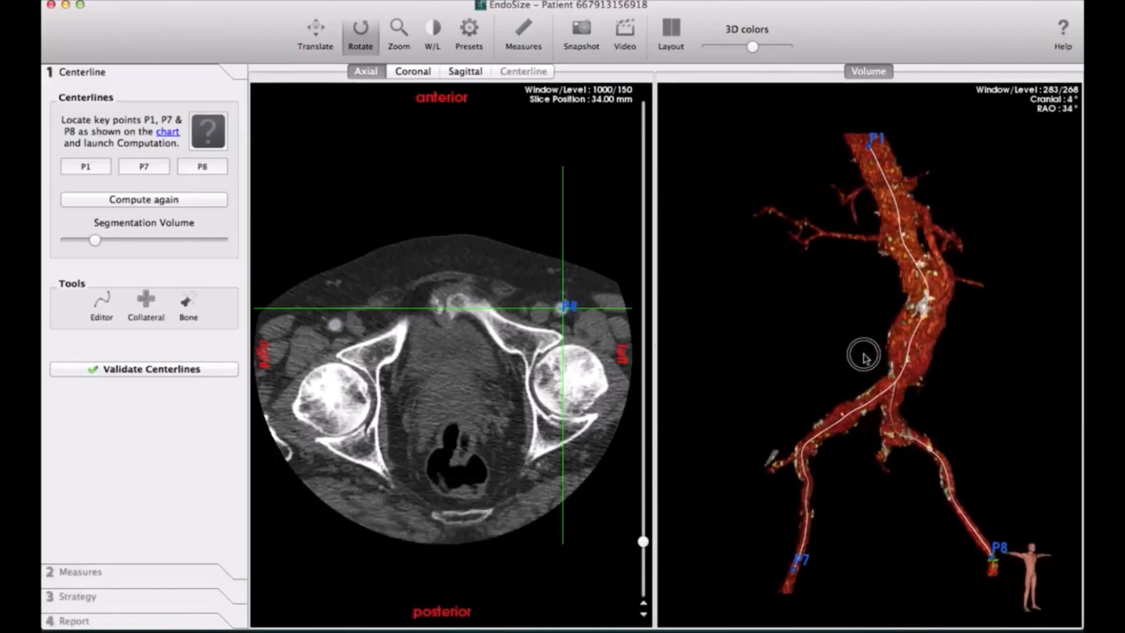
pyautogui.moveTo(865, 358); pyautogui.dragTo(814, 364)
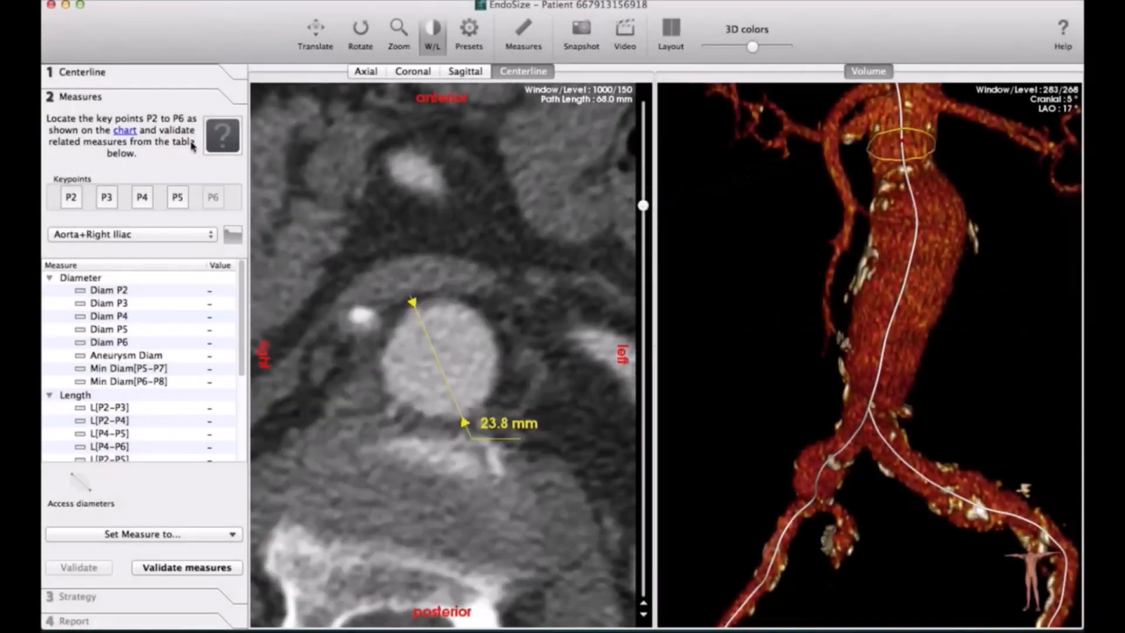
# - Place and validate keypoints P3, P4 near the bifurcation, and P5 at the right distal fixation site
pyautogui.click(222, 137)
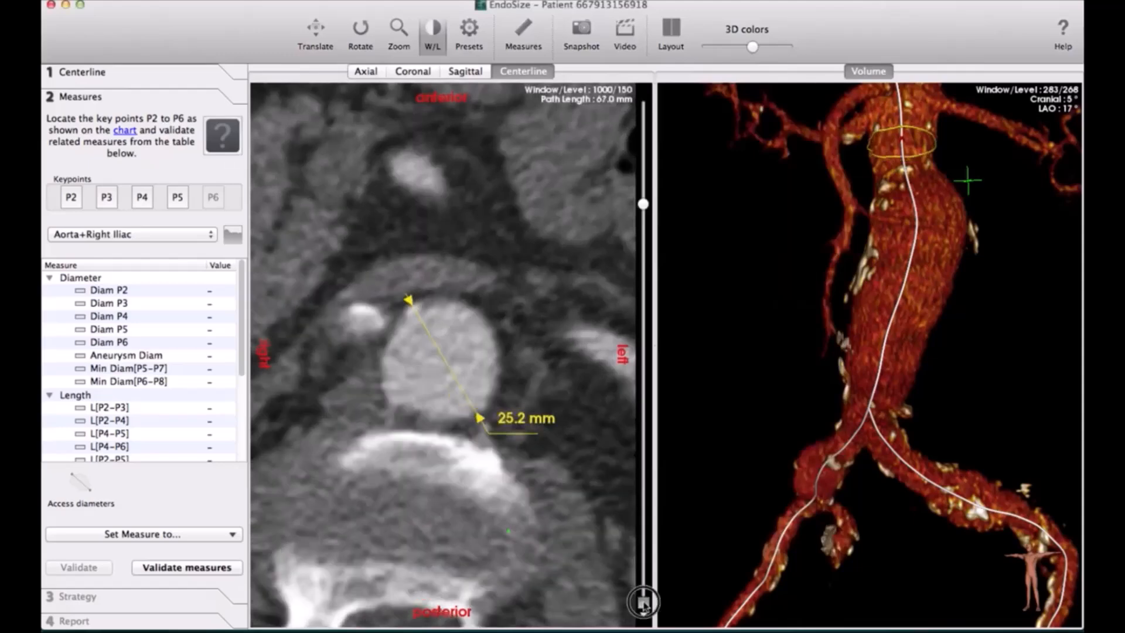
pyautogui.click(70, 197)
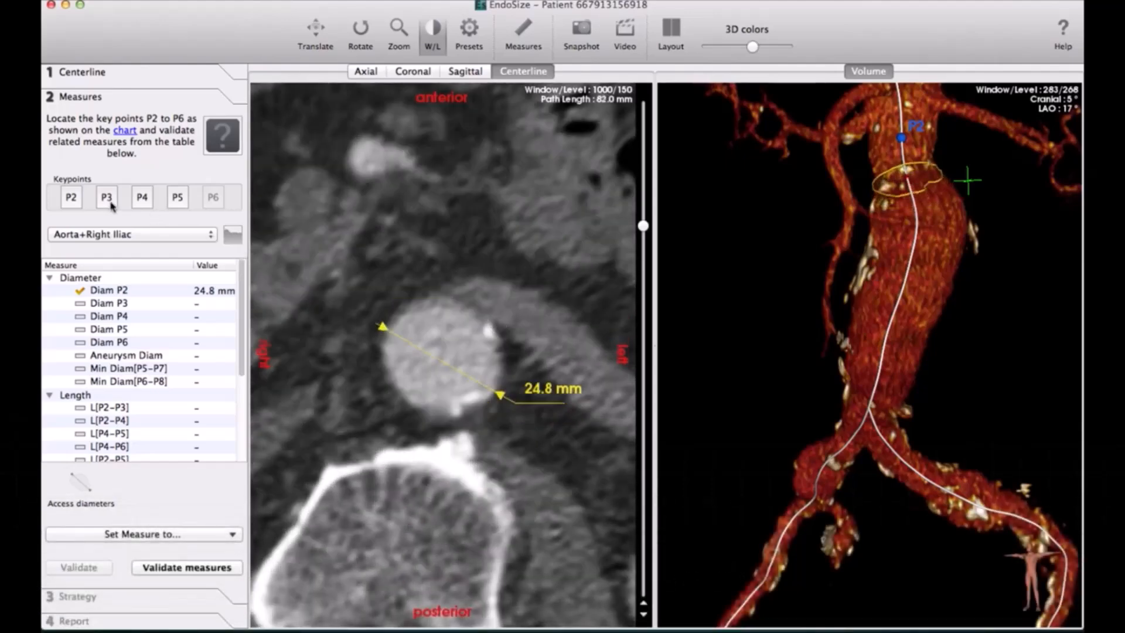
pyautogui.click(106, 196)
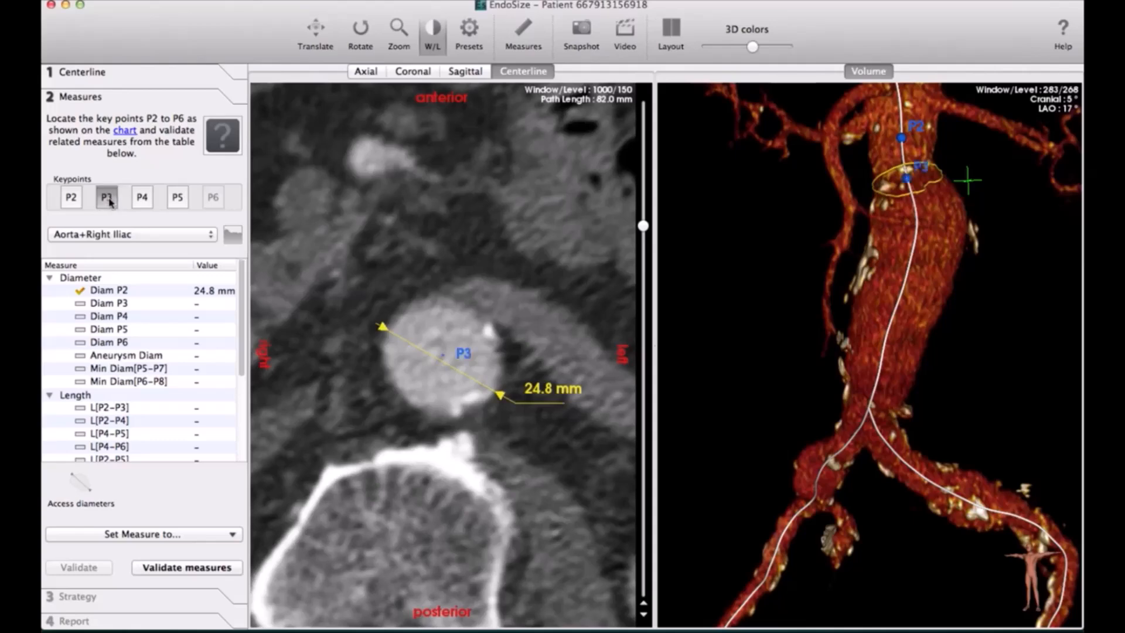
pyautogui.click(106, 197)
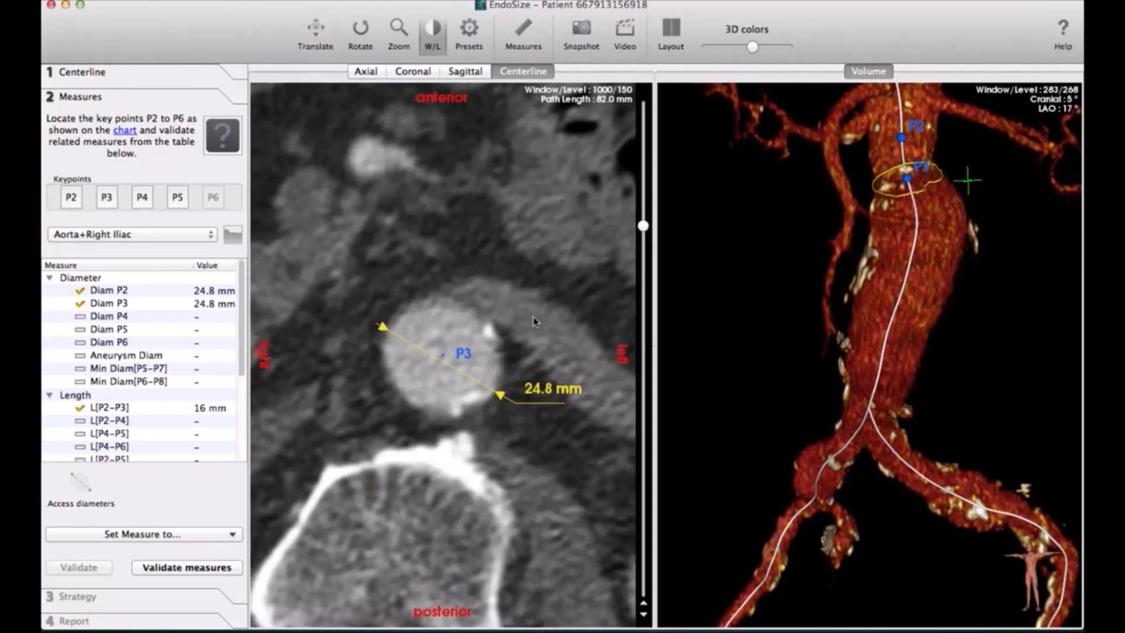
pyautogui.click(359, 35)
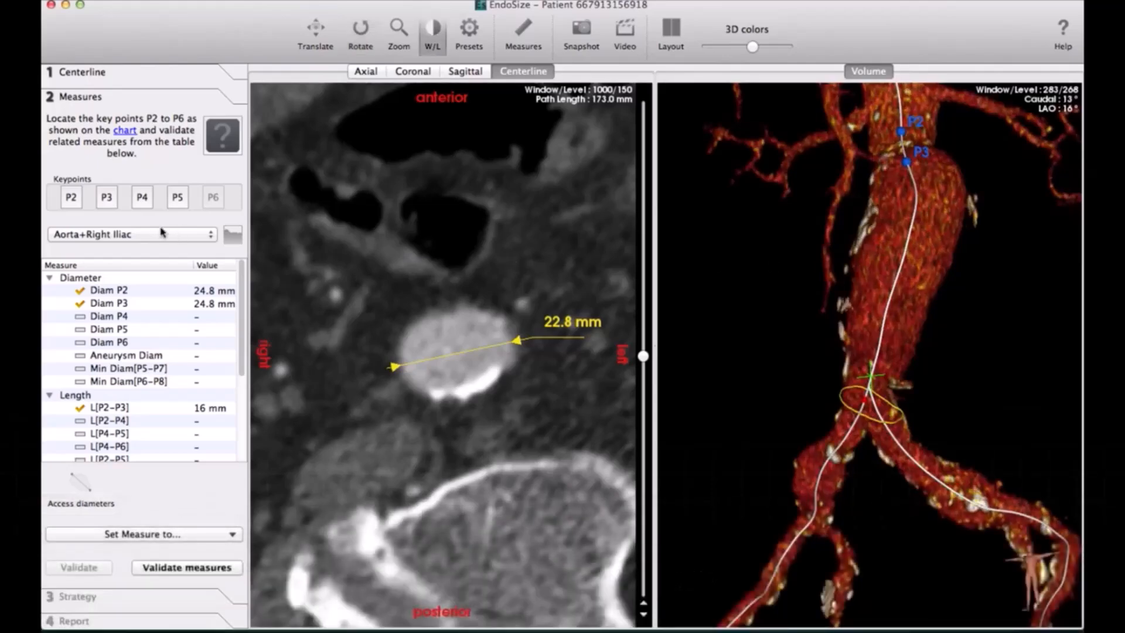
pyautogui.click(142, 197)
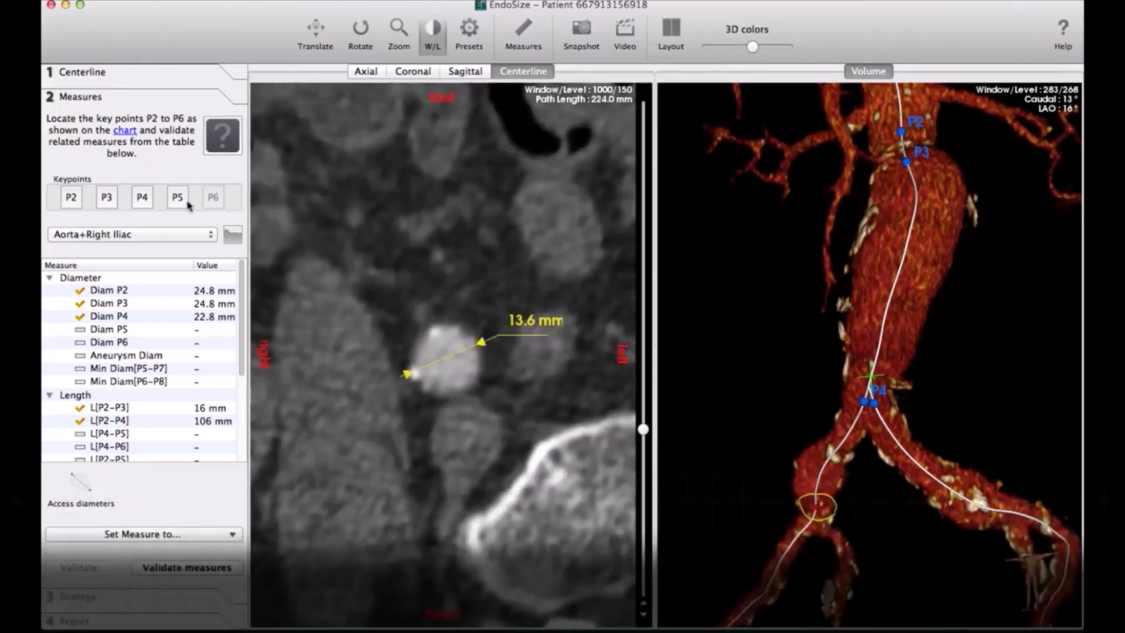
pyautogui.moveTo(177, 197)
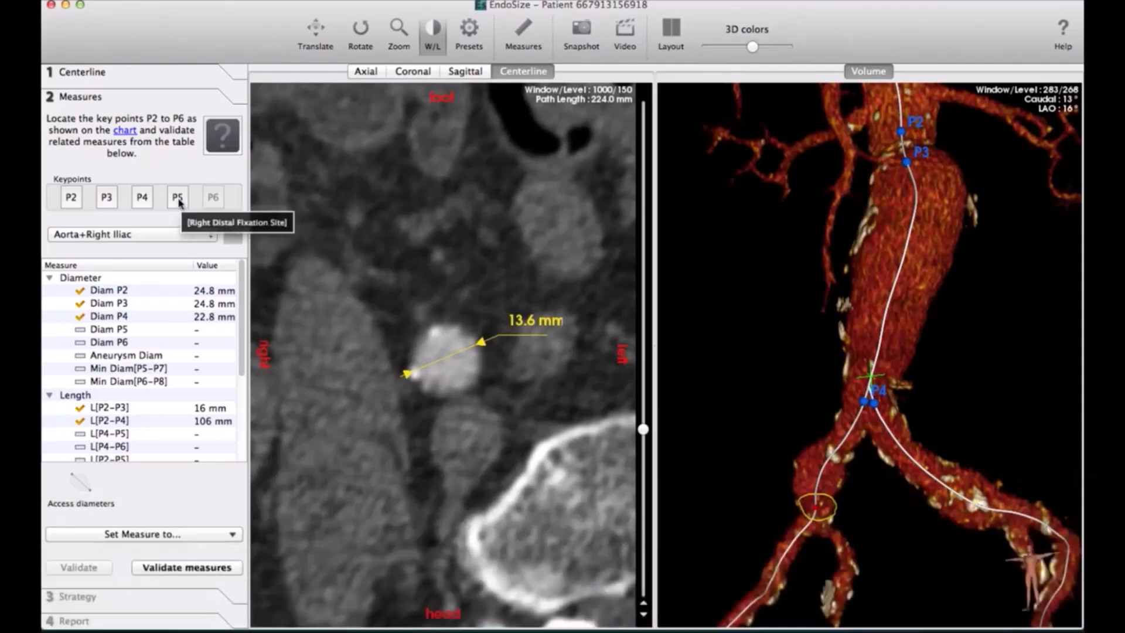
pyautogui.click(177, 197)
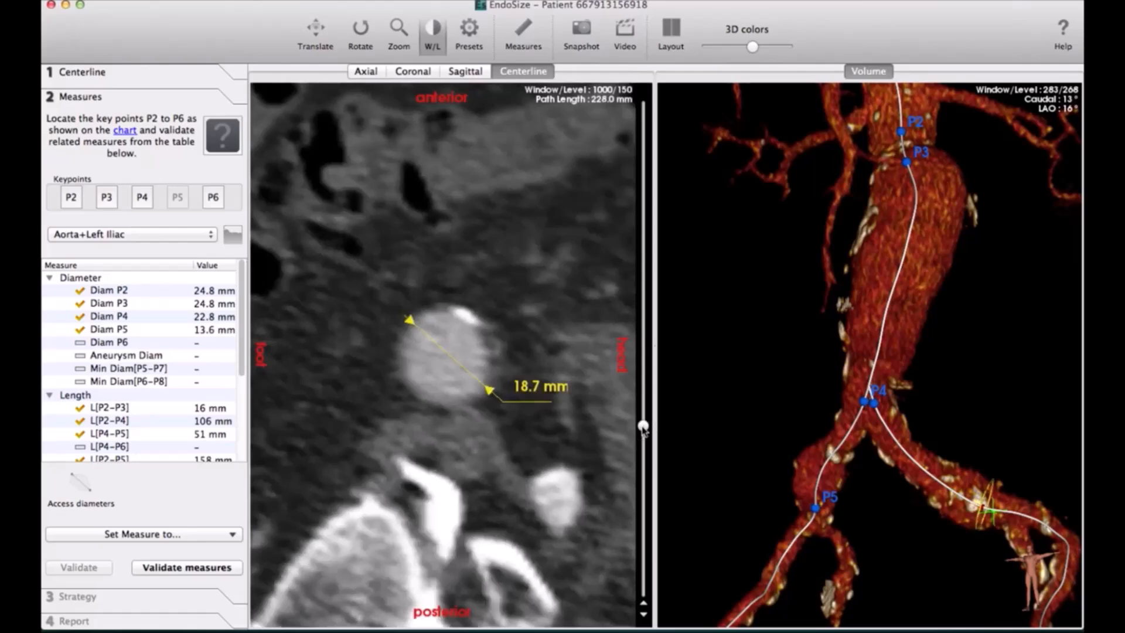
# - Place P6 on the left iliac (18.7 mm) and get minimum access diameters 6.3 and 6.6 mm
pyautogui.click(213, 197)
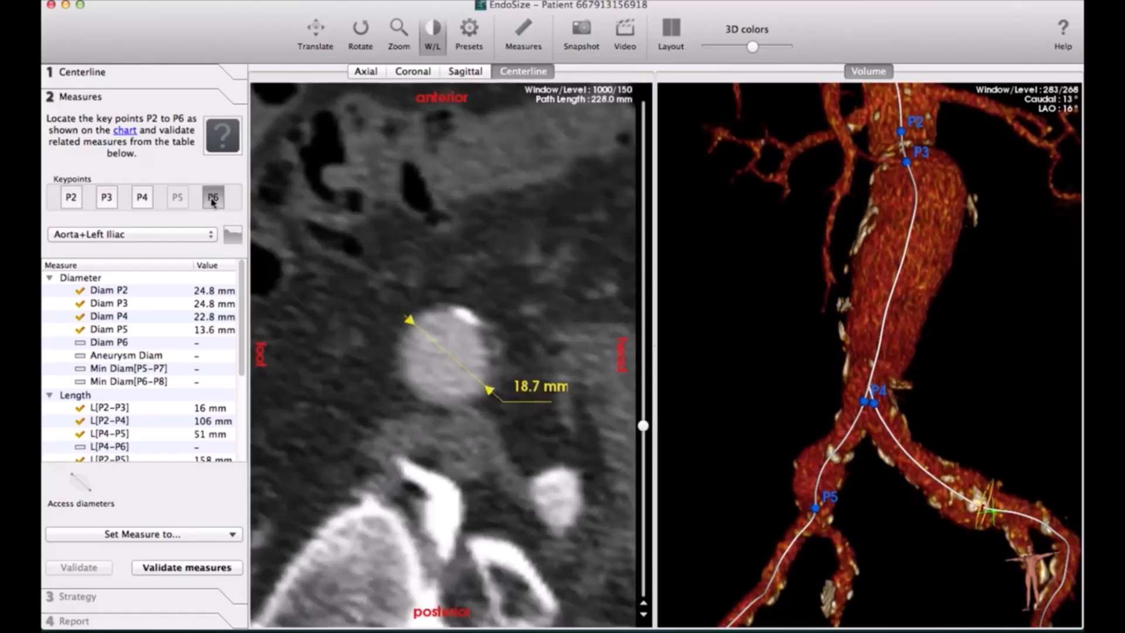
pyautogui.click(213, 197)
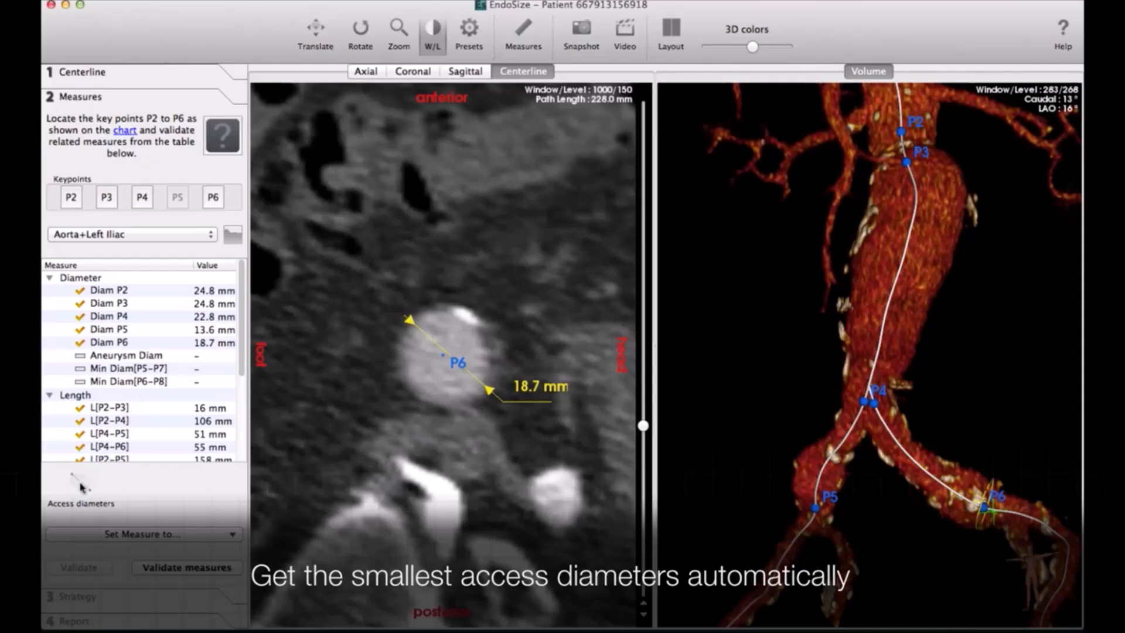
pyautogui.click(81, 503)
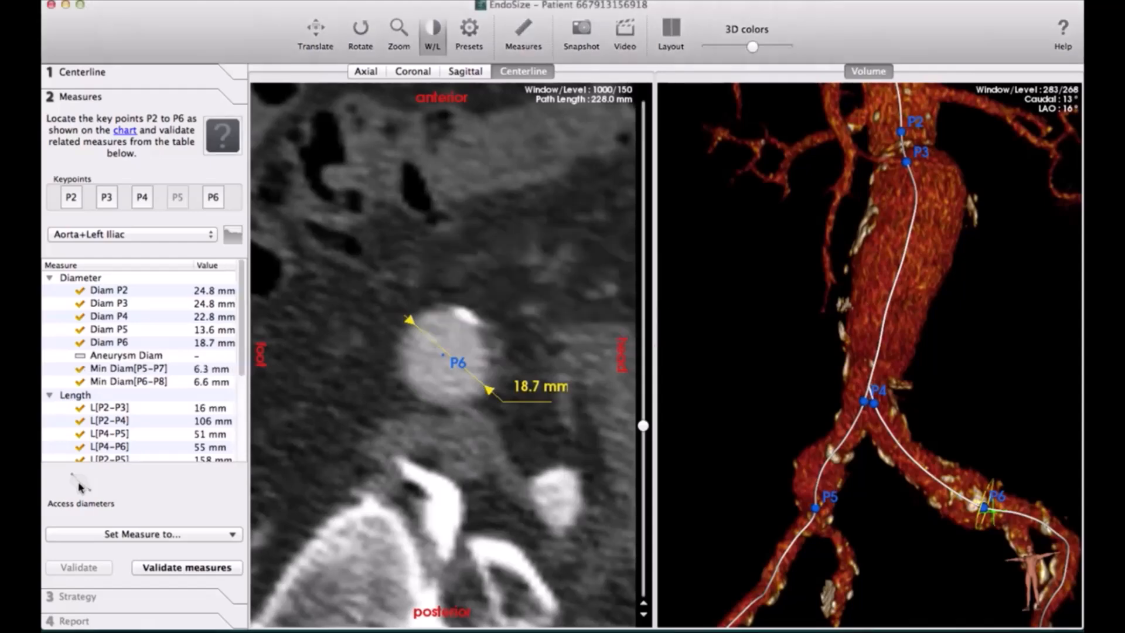
pyautogui.click(129, 381)
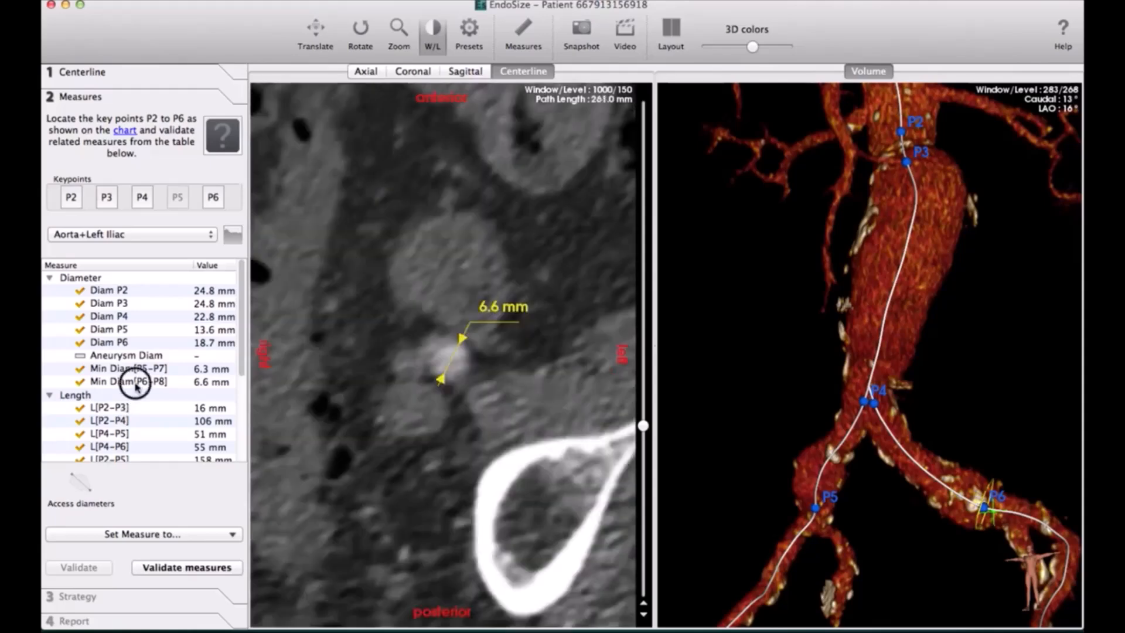
pyautogui.click(129, 380)
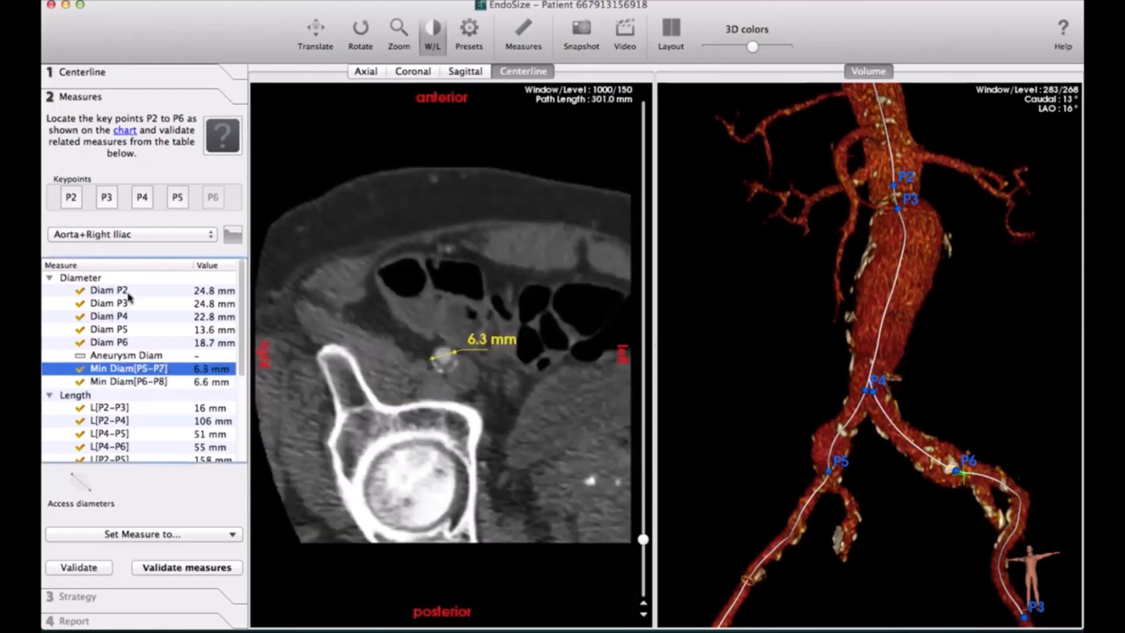
pyautogui.click(108, 290)
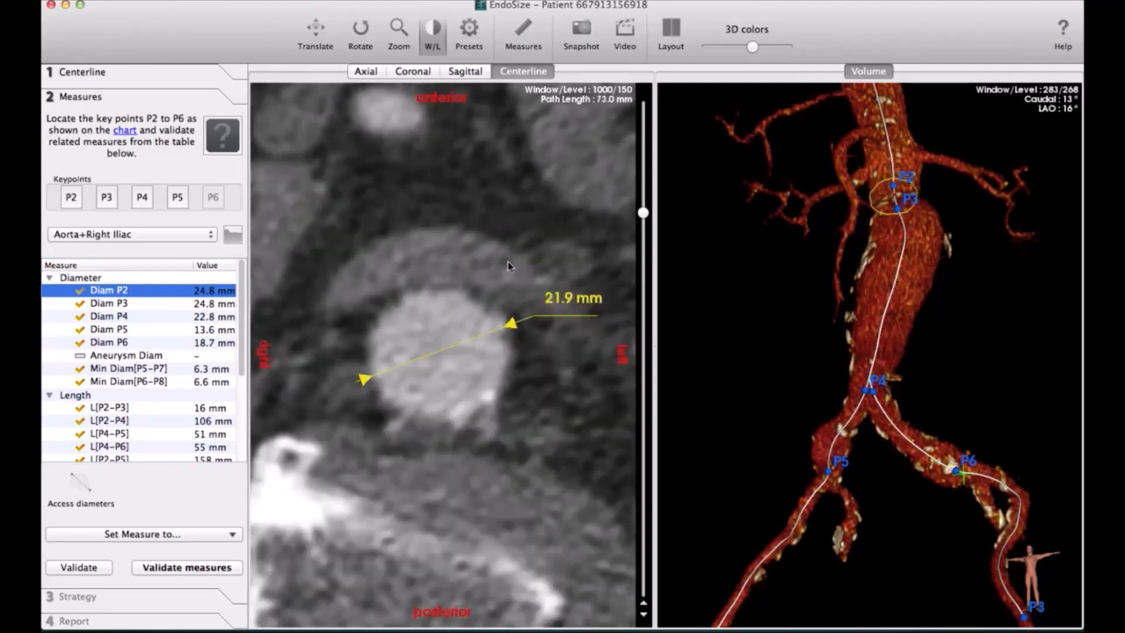
pyautogui.click(524, 34)
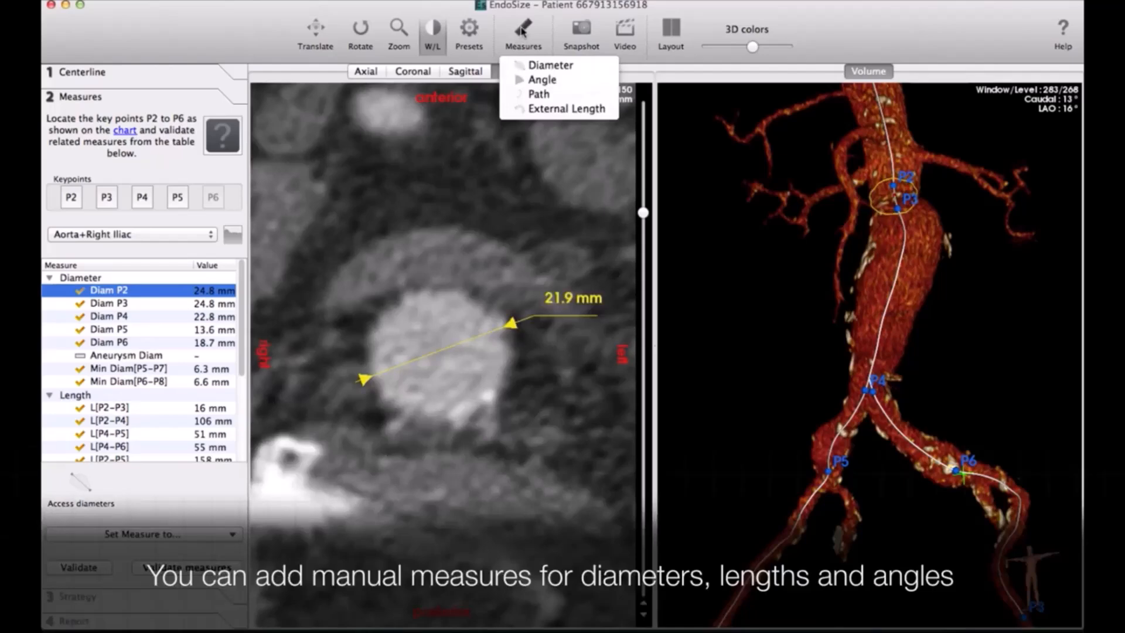
pyautogui.moveTo(550, 65)
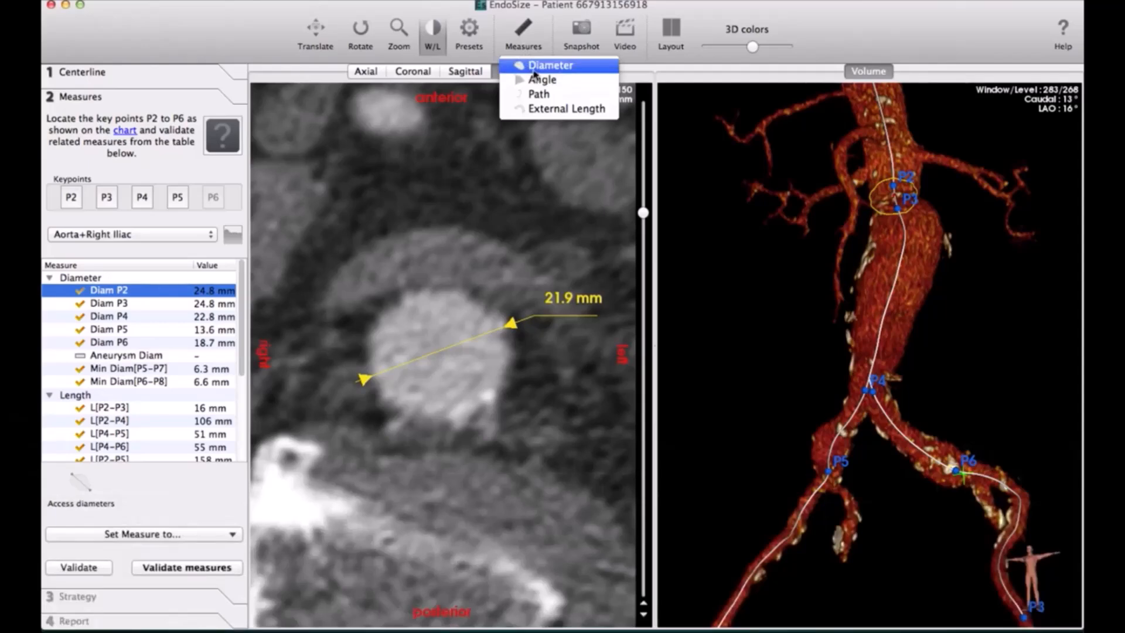
# - Draw a 21.0 mm diameter across the neck named Neck+5, then redisplay the P2 diameter
pyautogui.click(524, 70)
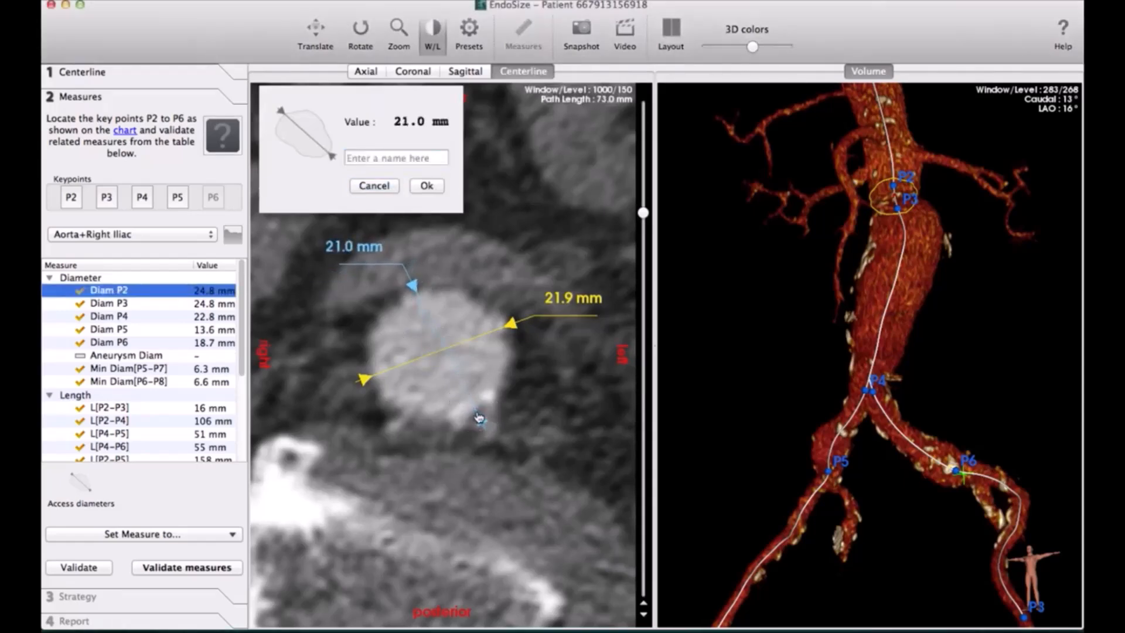
pyautogui.click(396, 157)
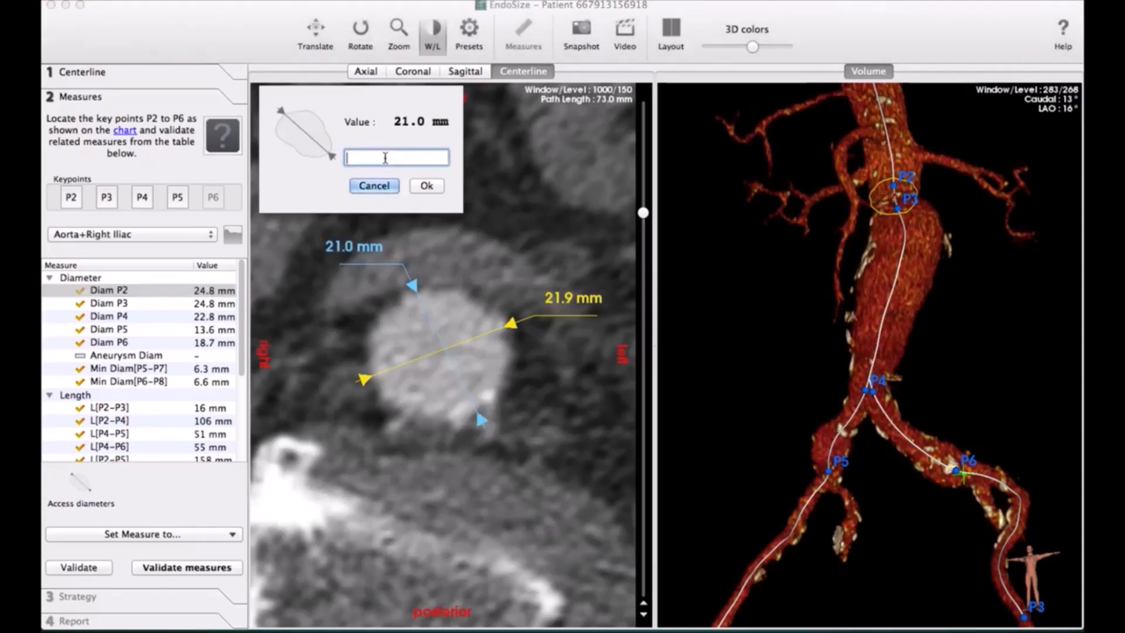
pyautogui.write('N')
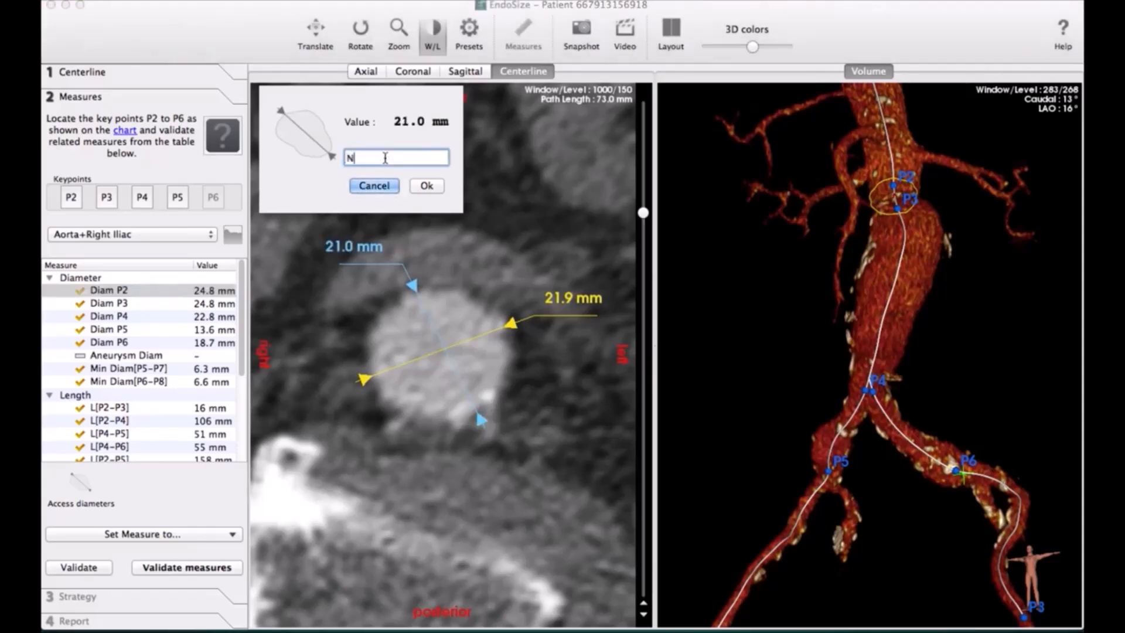
pyautogui.write('eck+5')
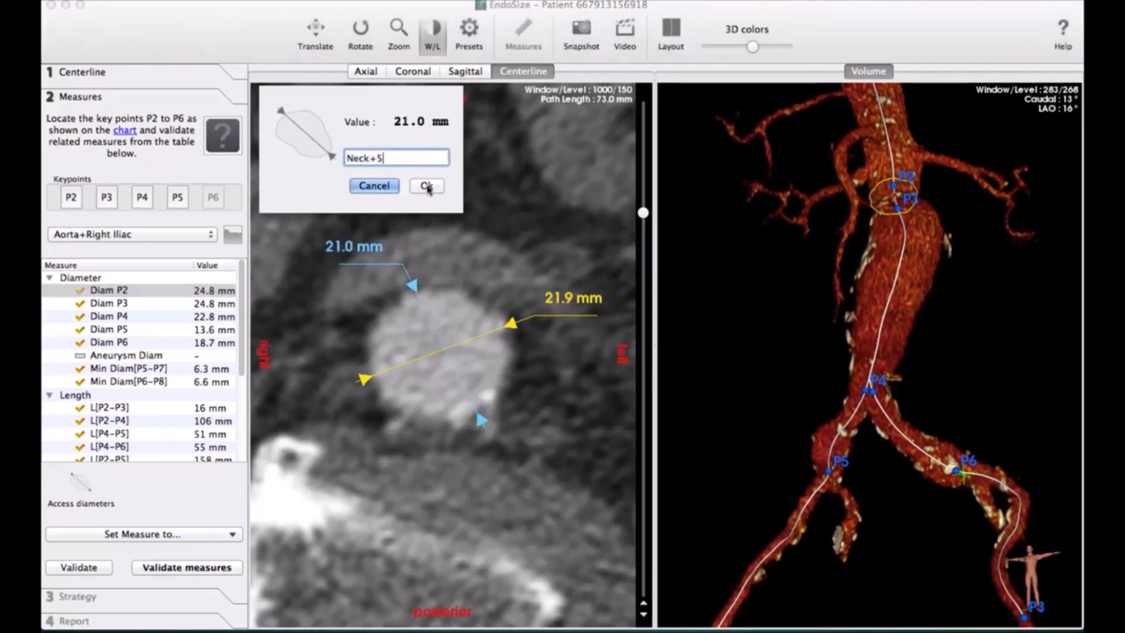
pyautogui.click(426, 186)
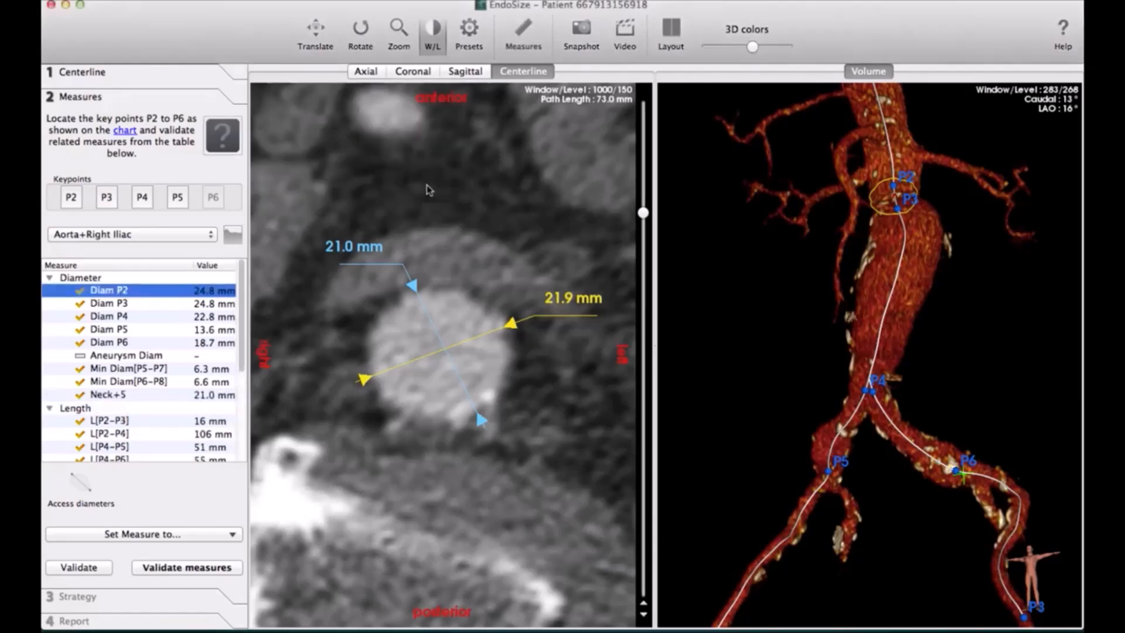
pyautogui.moveTo(150, 386)
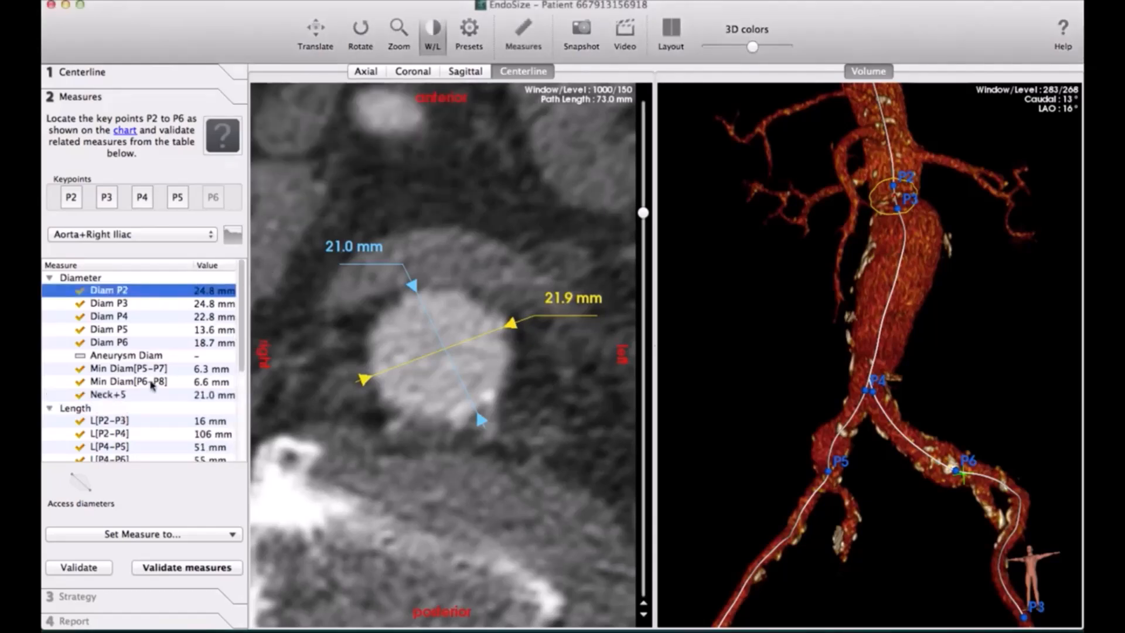
pyautogui.click(108, 394)
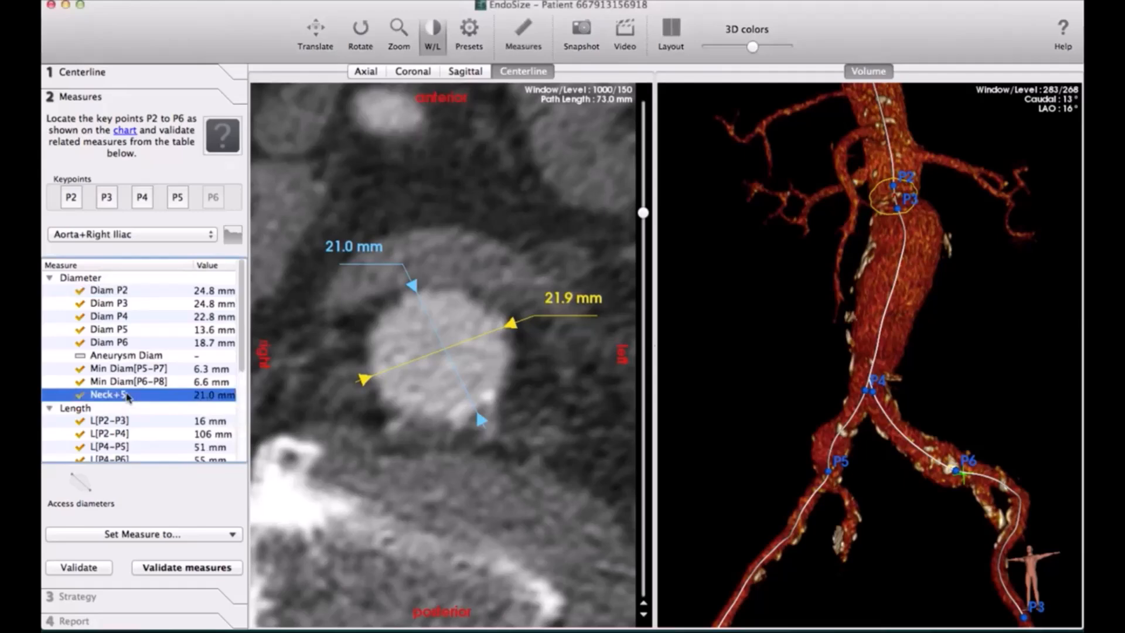
pyautogui.click(108, 290)
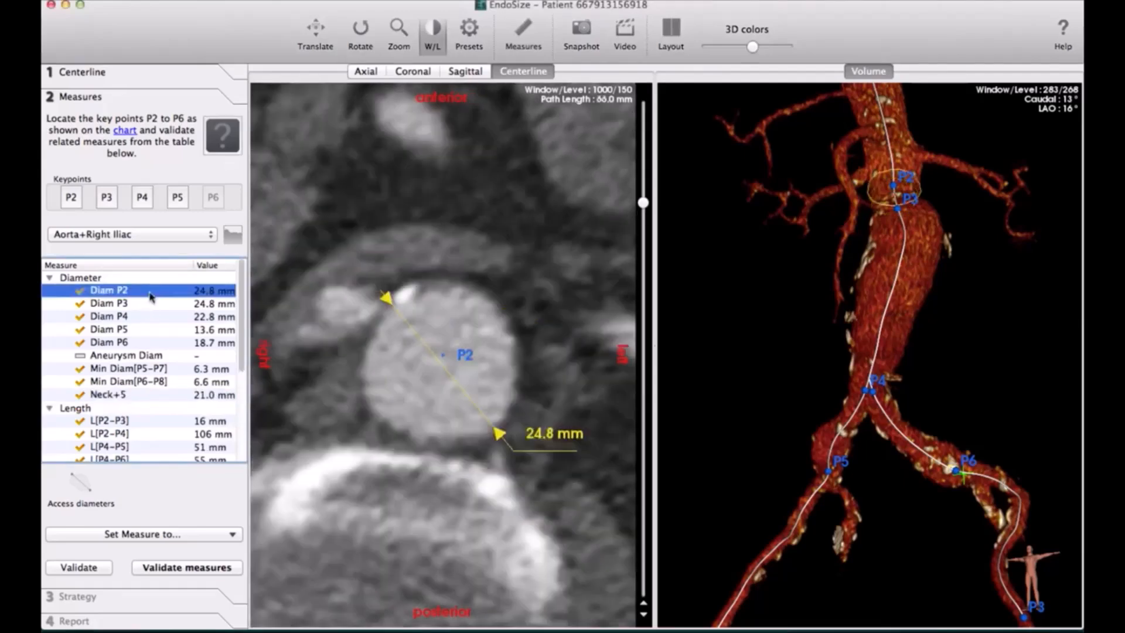
pyautogui.moveTo(369, 333)
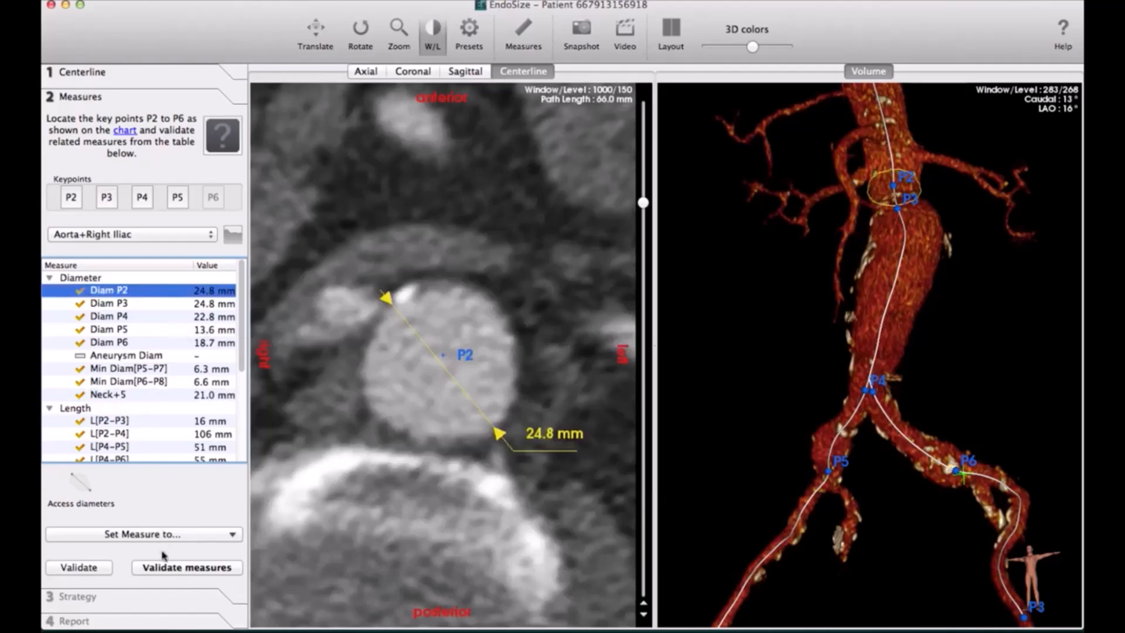
# - Stretch the measure line across the aneurysm sac and bind the 54.1 mm line as Aneurysm Diameter
pyautogui.click(79, 567)
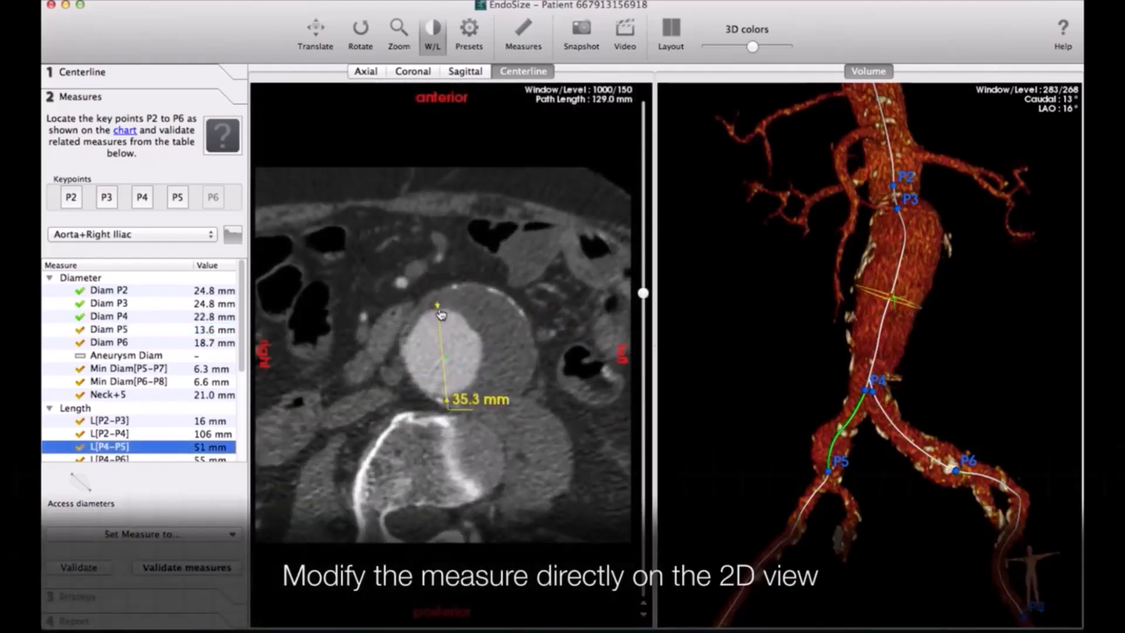
pyautogui.moveTo(436, 301); pyautogui.dragTo(422, 298)
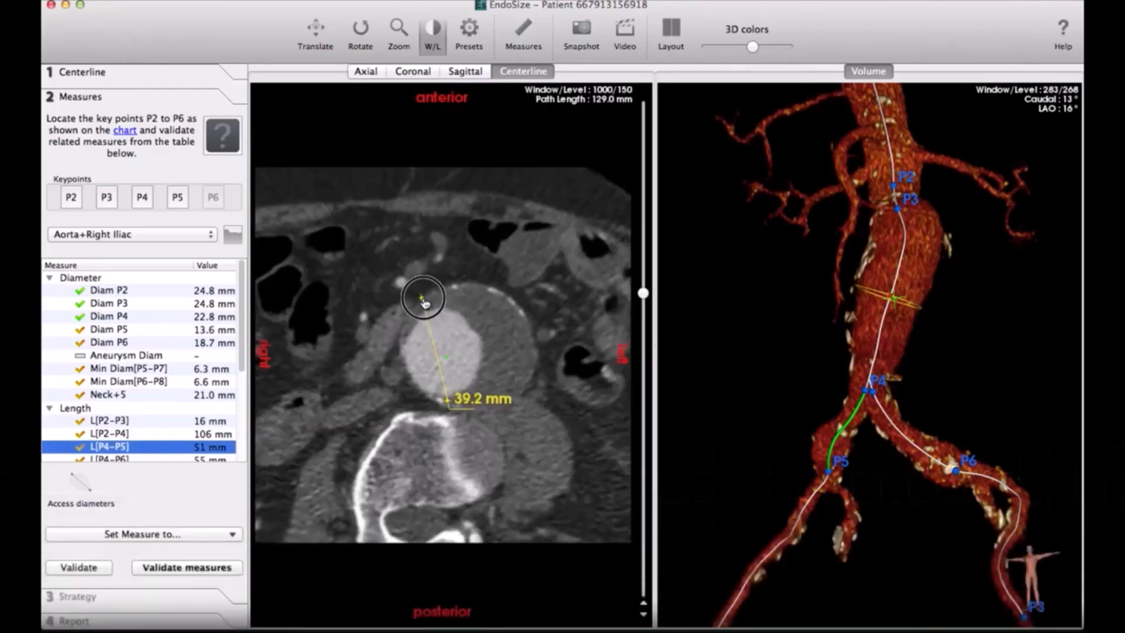
pyautogui.moveTo(423, 298); pyautogui.dragTo(452, 402)
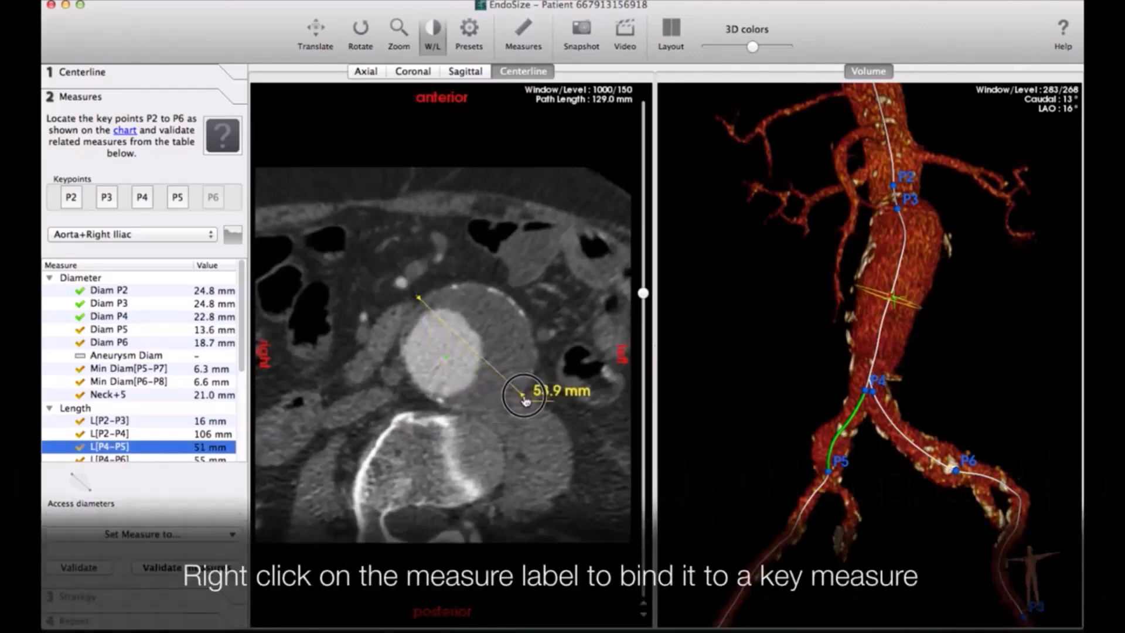
pyautogui.rightClick(556, 391)
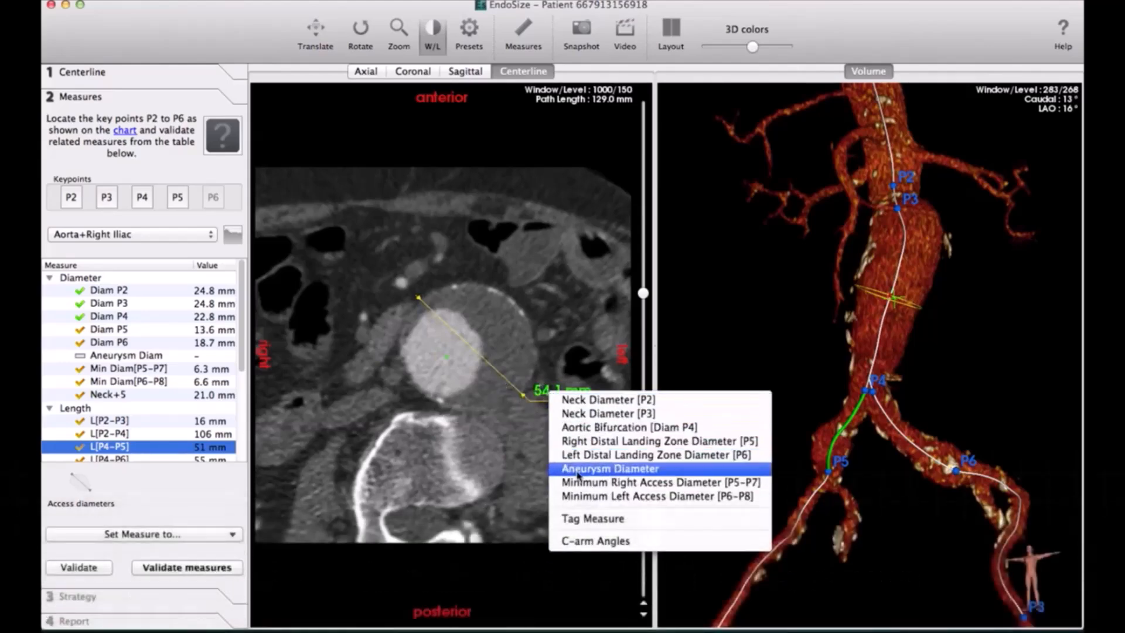
pyautogui.click(611, 468)
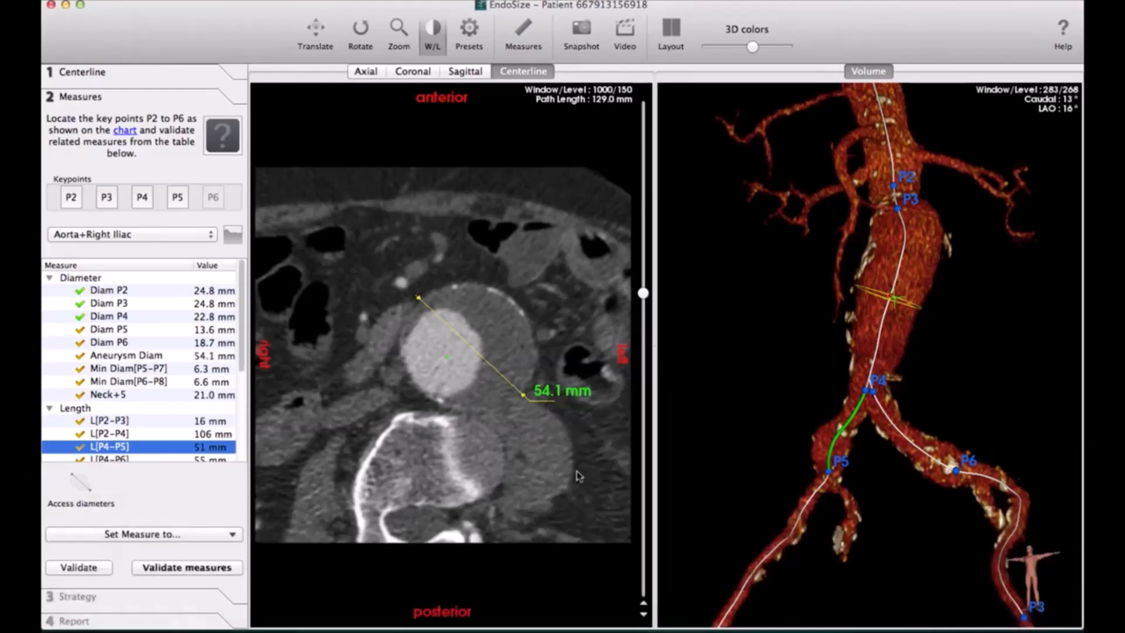
pyautogui.scroll(-3)
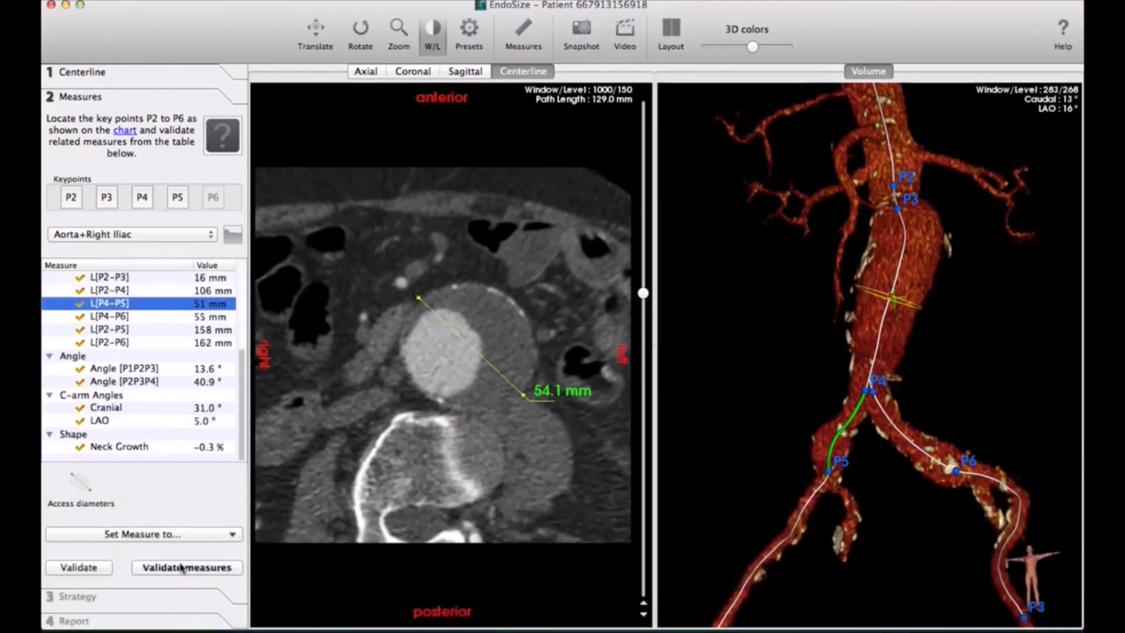
# - Validate all measures and confirm the 'Some measures have not been validated' prompt with Yes
pyautogui.click(186, 567)
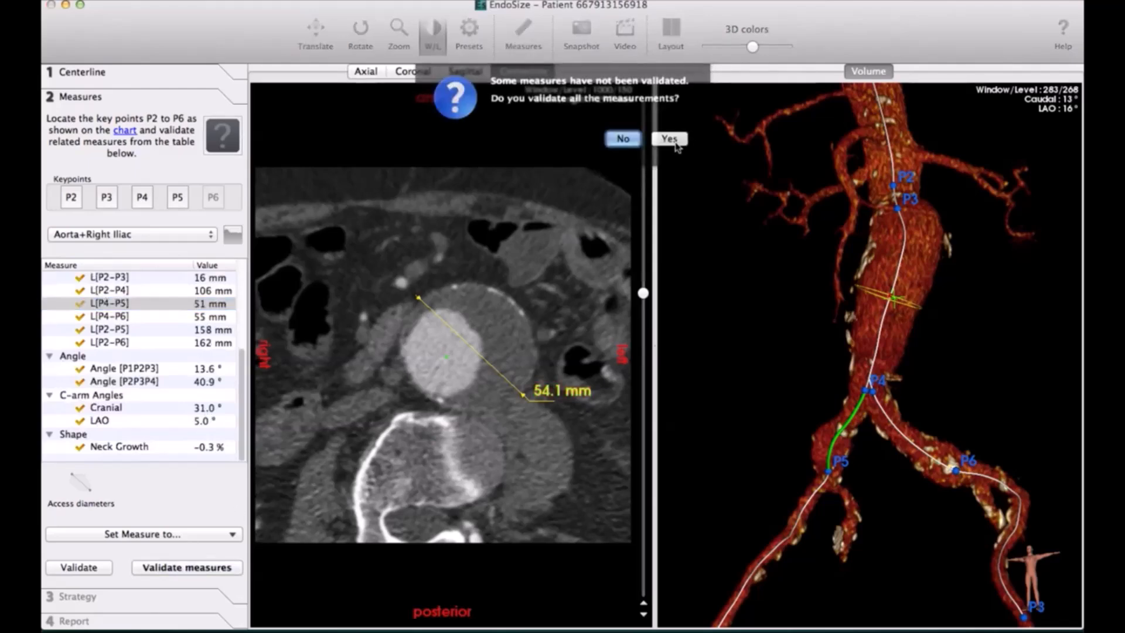
pyautogui.click(668, 138)
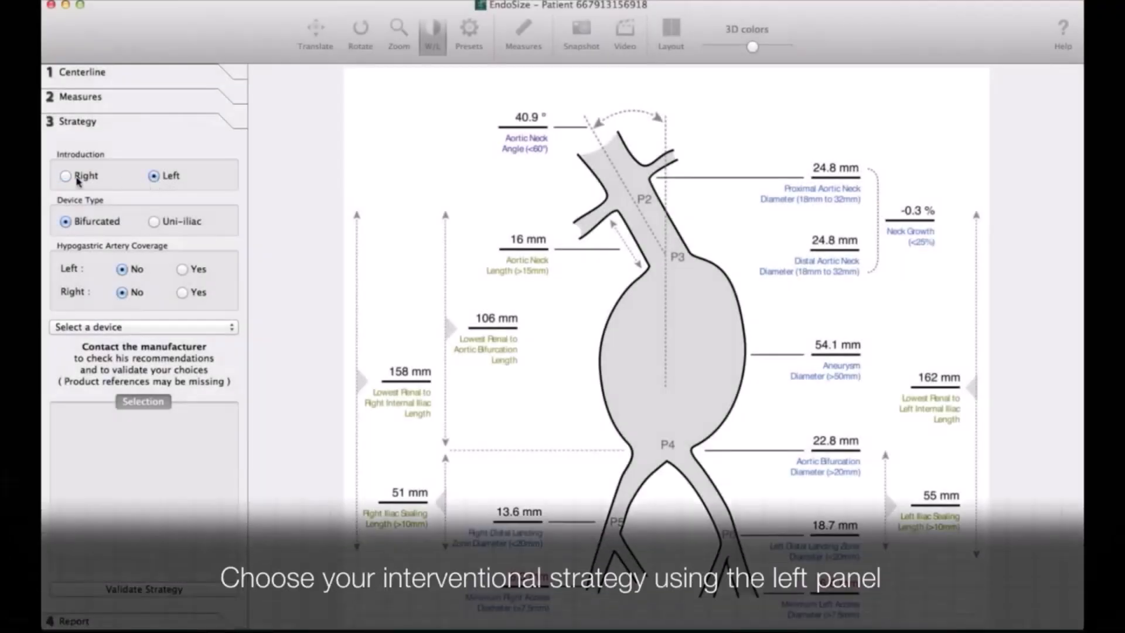
# - Set Introduction to Right and select the Gore – Excluder device
pyautogui.click(66, 176)
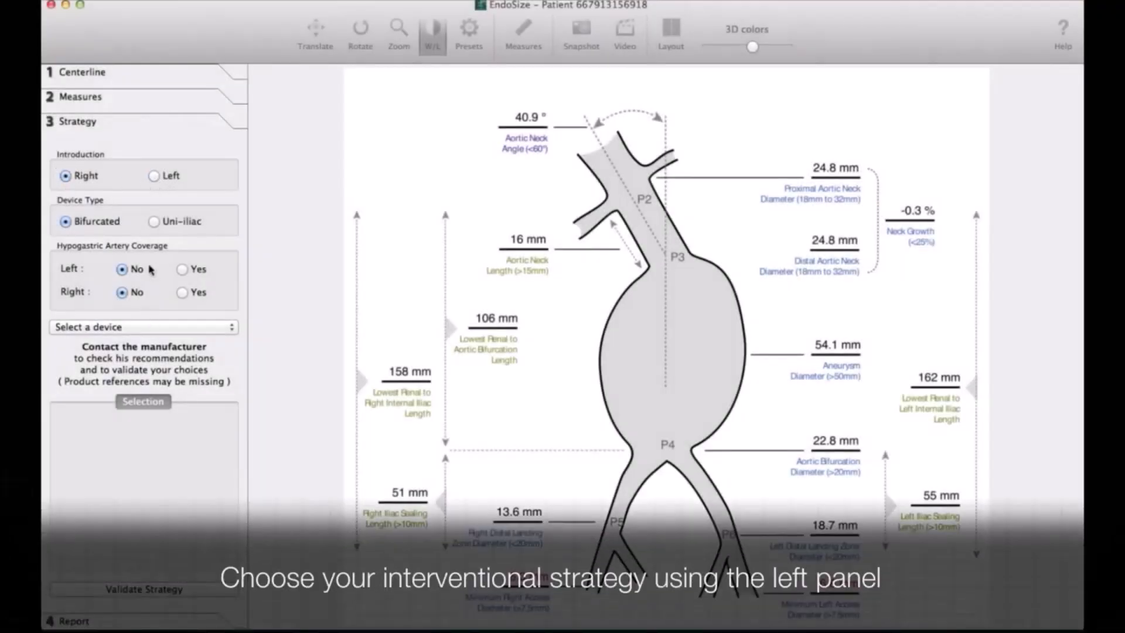
pyautogui.click(143, 327)
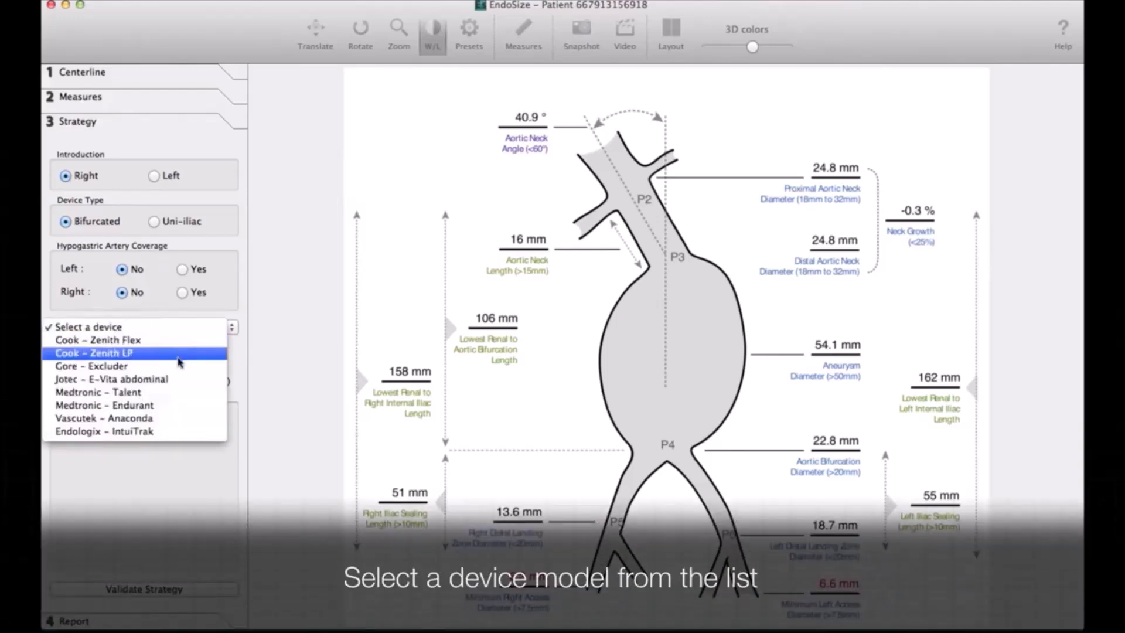
pyautogui.click(90, 365)
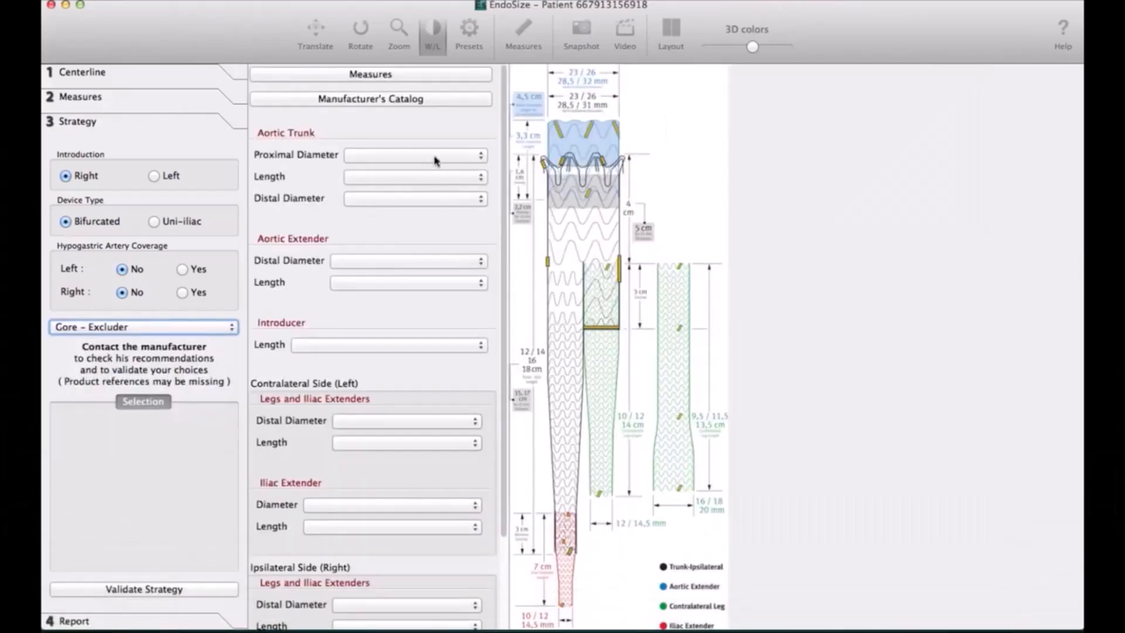
# - Size the trunk at 28.5/160/14.5 mm and add the 28.5 mm aortic extender PXA280300
pyautogui.click(415, 154)
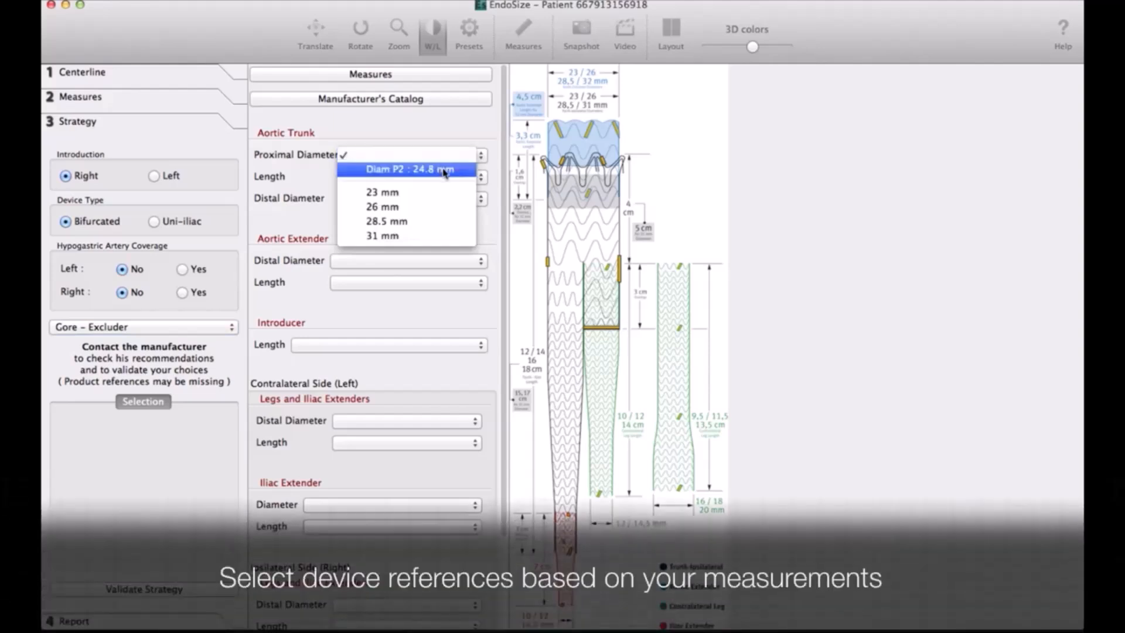
pyautogui.click(386, 221)
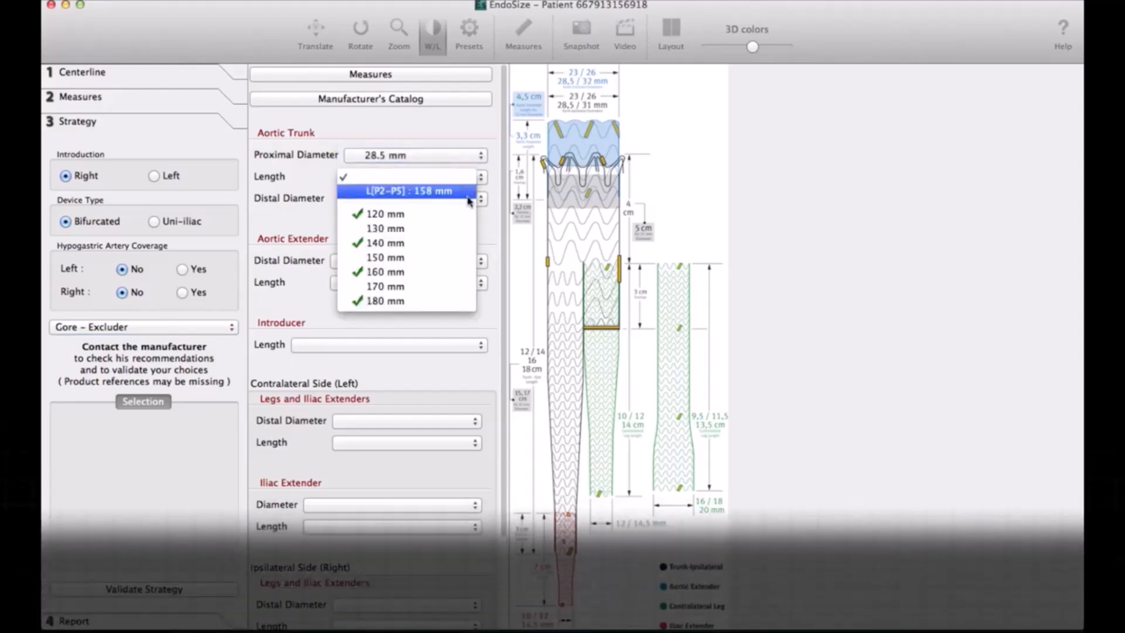
pyautogui.click(386, 271)
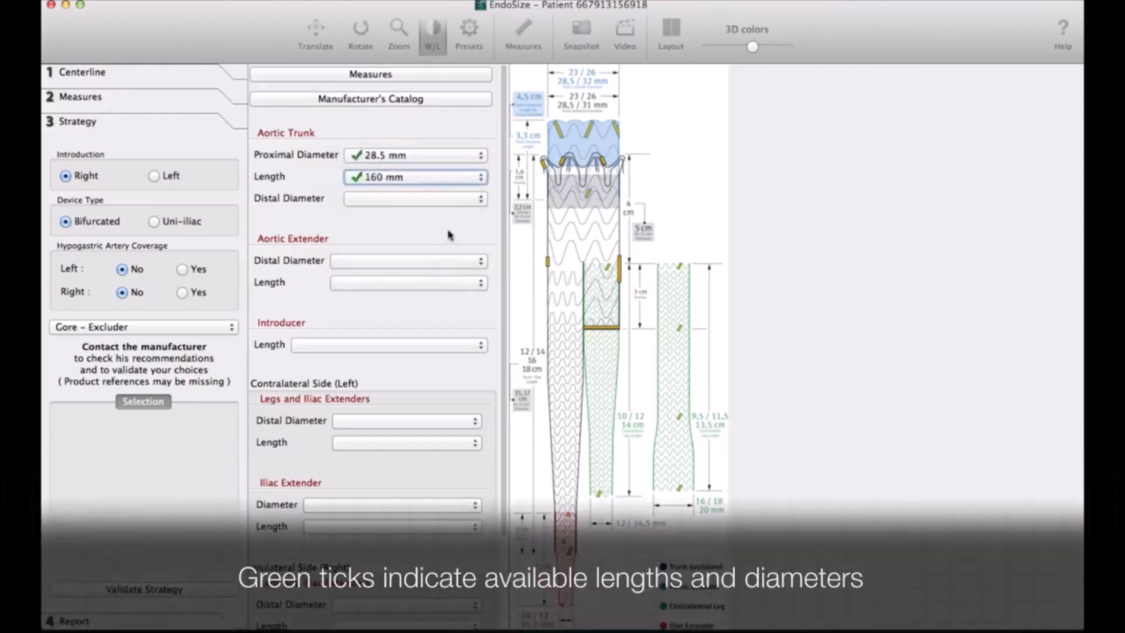
pyautogui.click(415, 198)
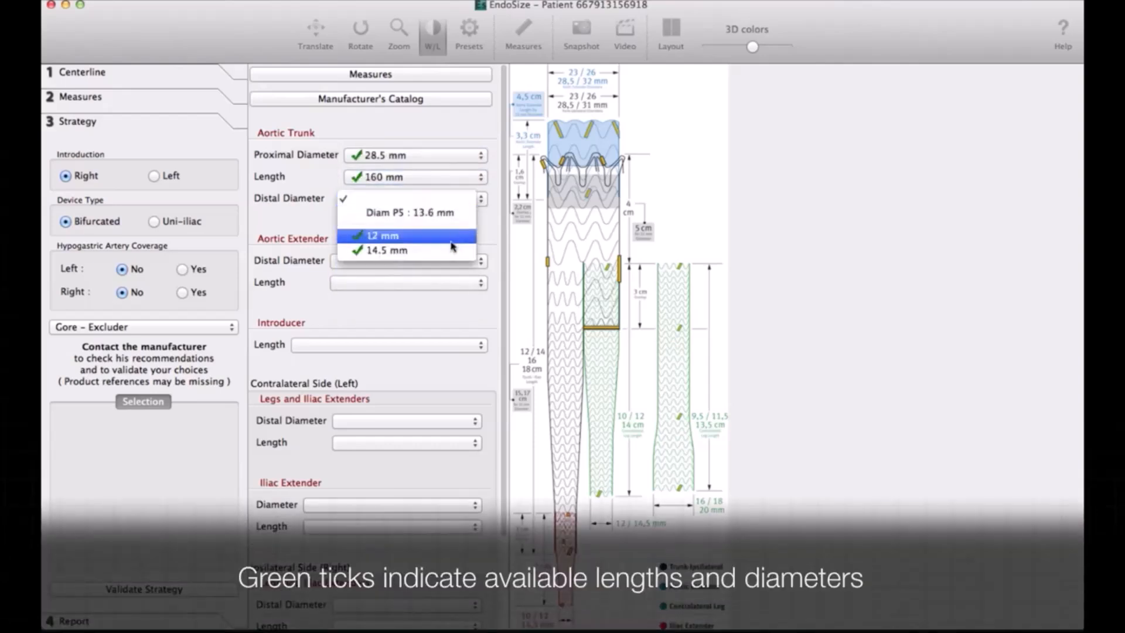
pyautogui.click(387, 250)
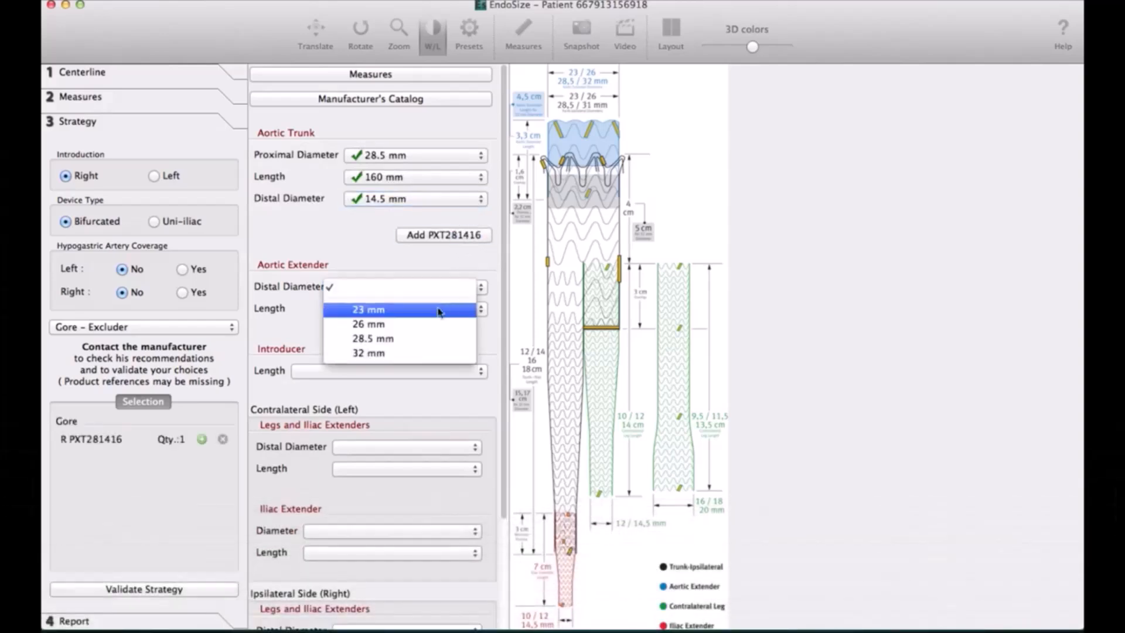
pyautogui.click(371, 338)
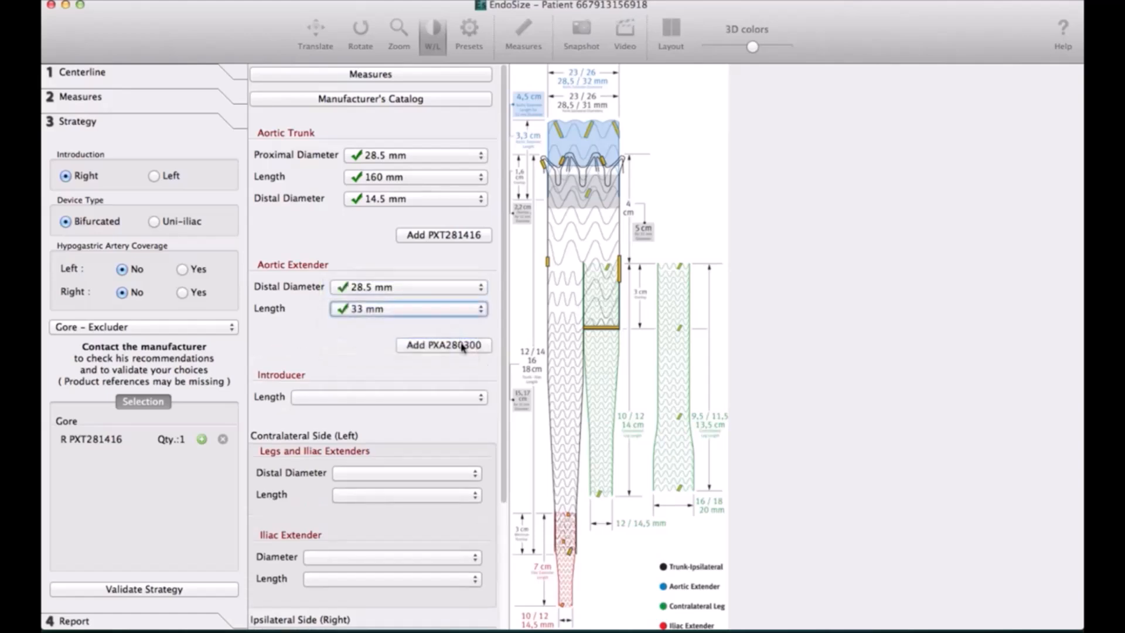
pyautogui.click(443, 344)
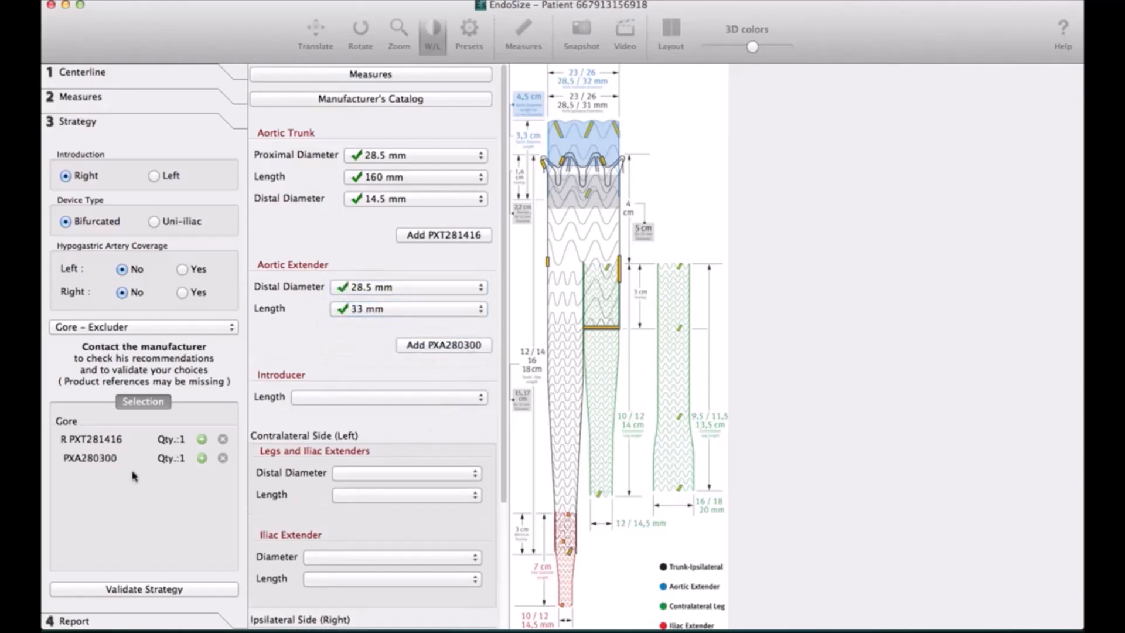
pyautogui.moveTo(412, 480)
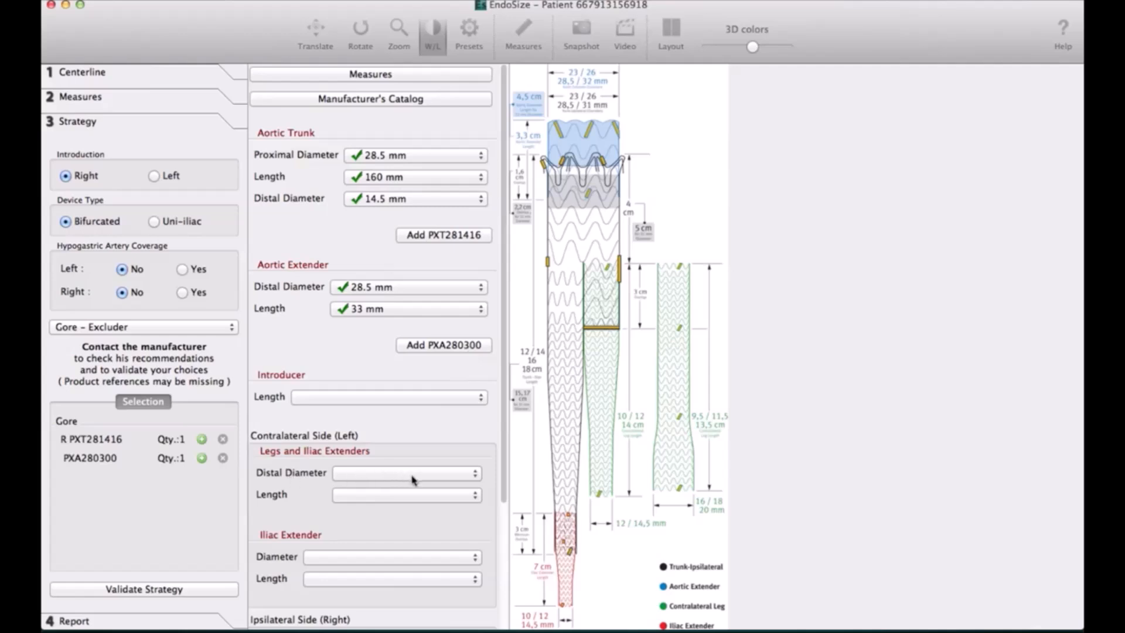
# - Add 20 mm left legs at 95 and 115 mm lengths (PXC201000, PXC201200)
pyautogui.click(405, 472)
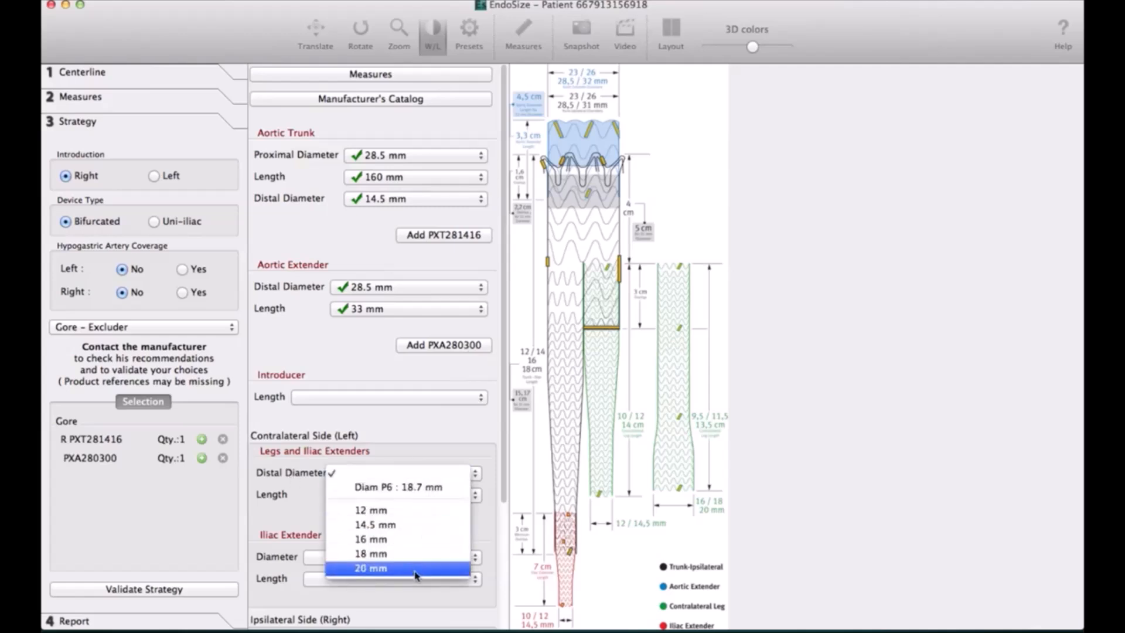
pyautogui.click(370, 568)
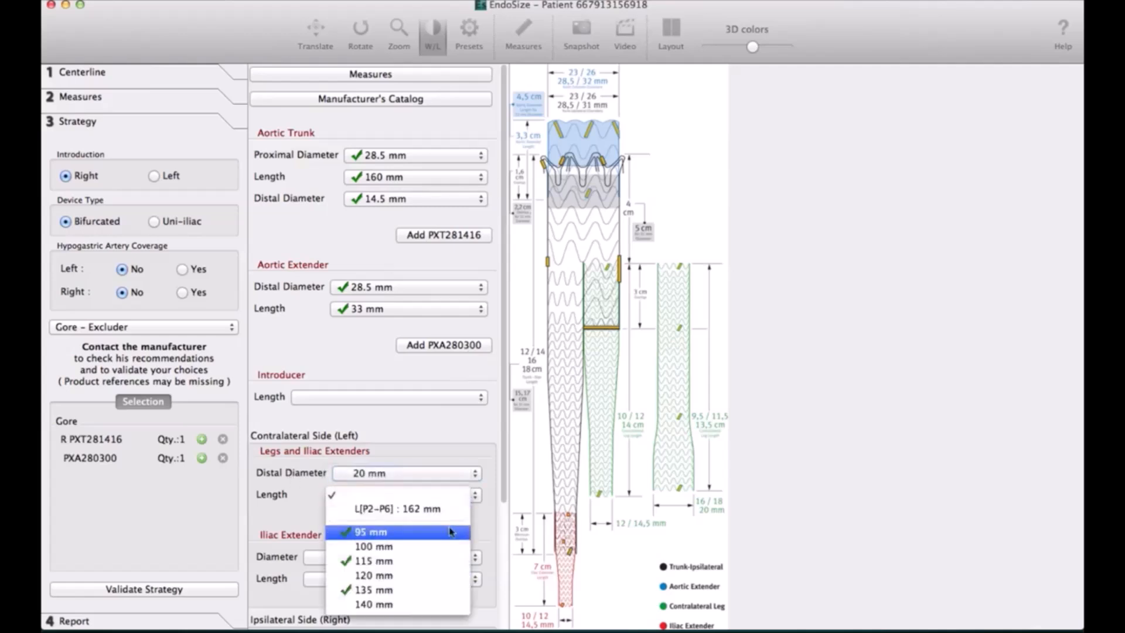
pyautogui.click(370, 531)
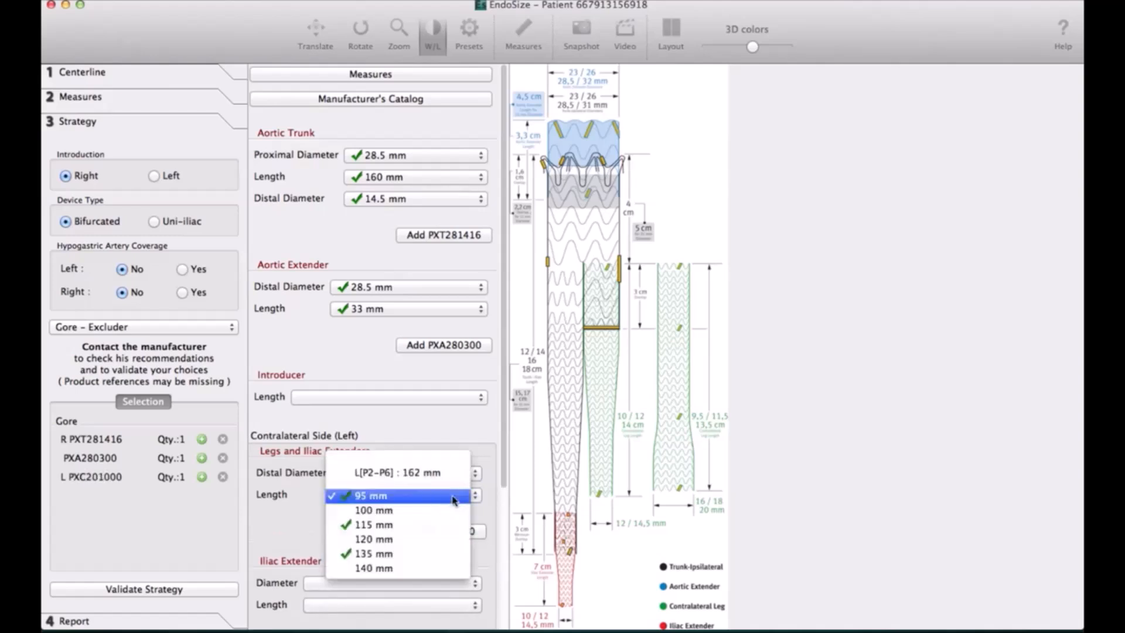
pyautogui.click(374, 524)
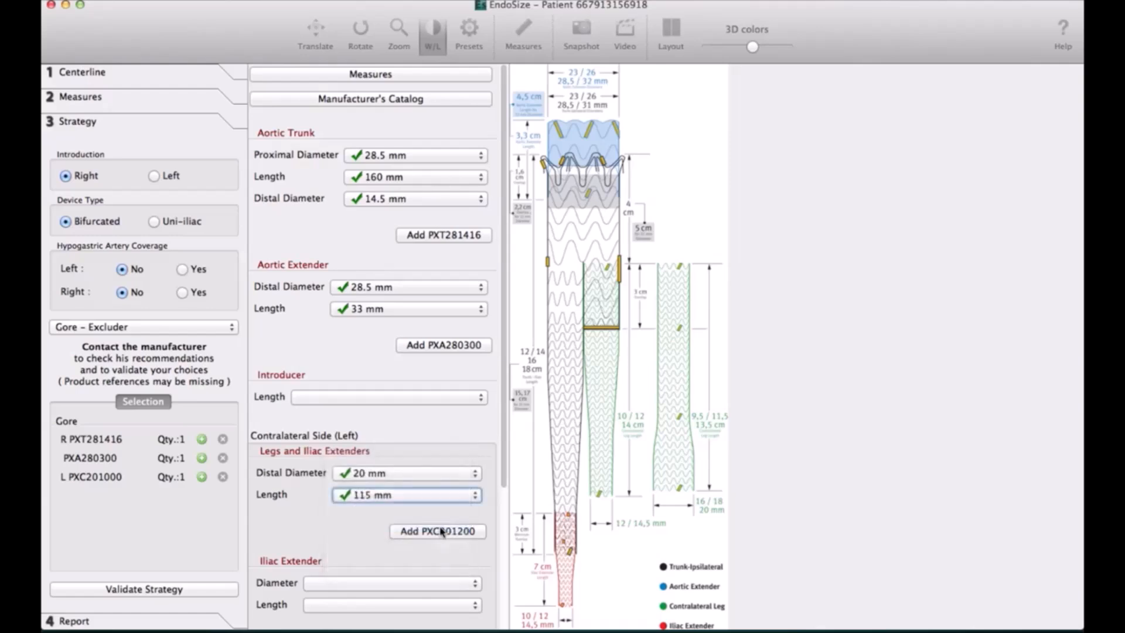
pyautogui.click(437, 530)
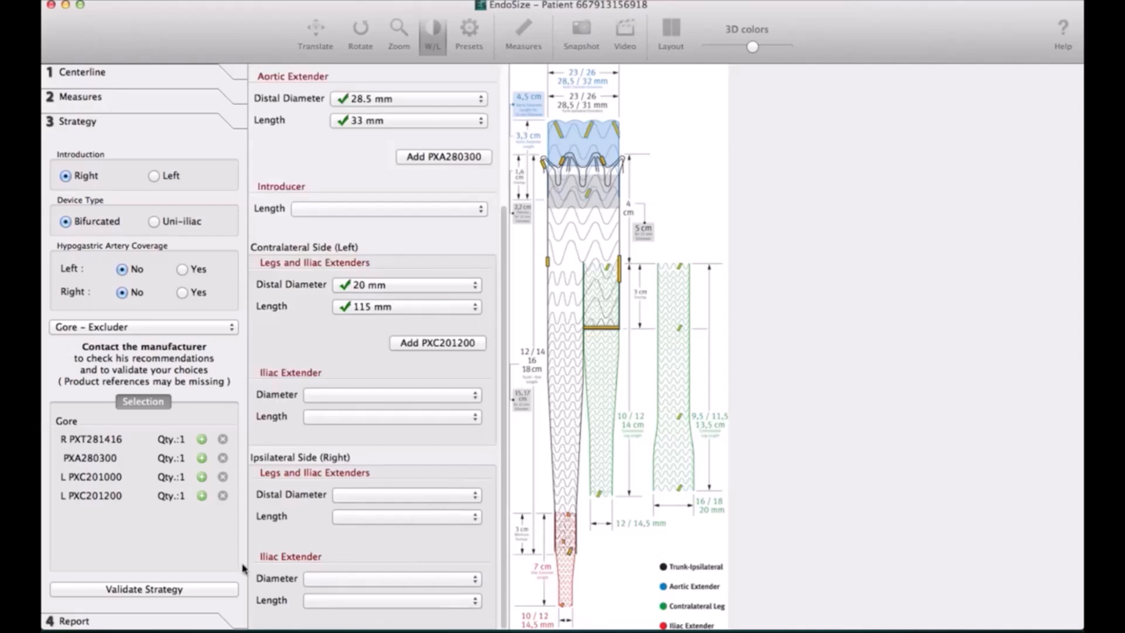
pyautogui.moveTo(201, 594)
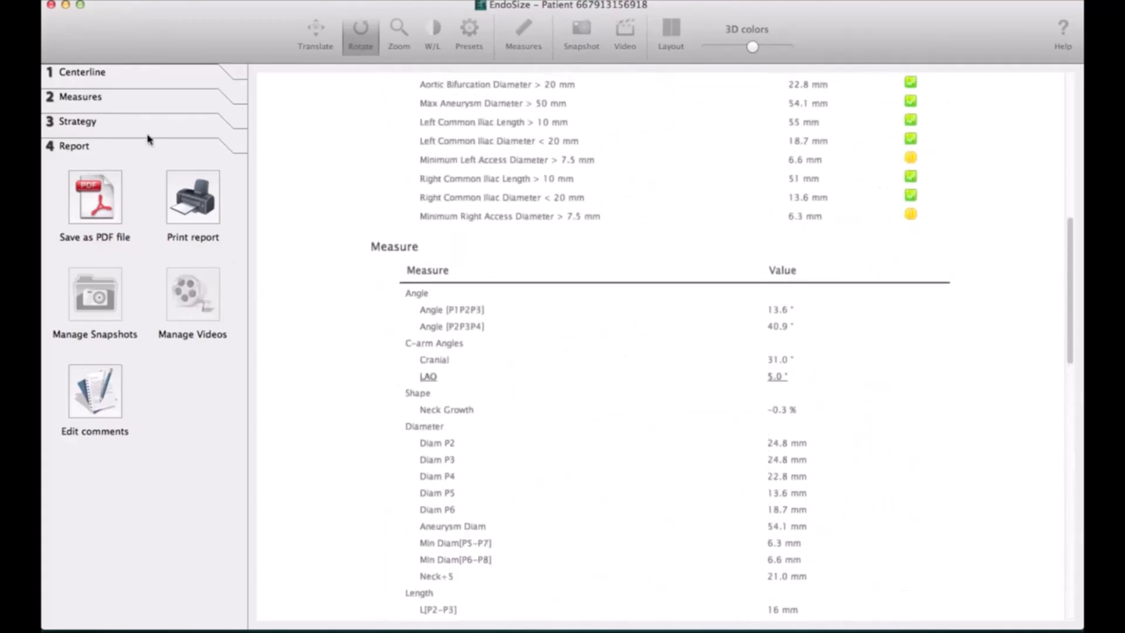
# - Return from the sizing report to the Measures step
pyautogui.click(80, 96)
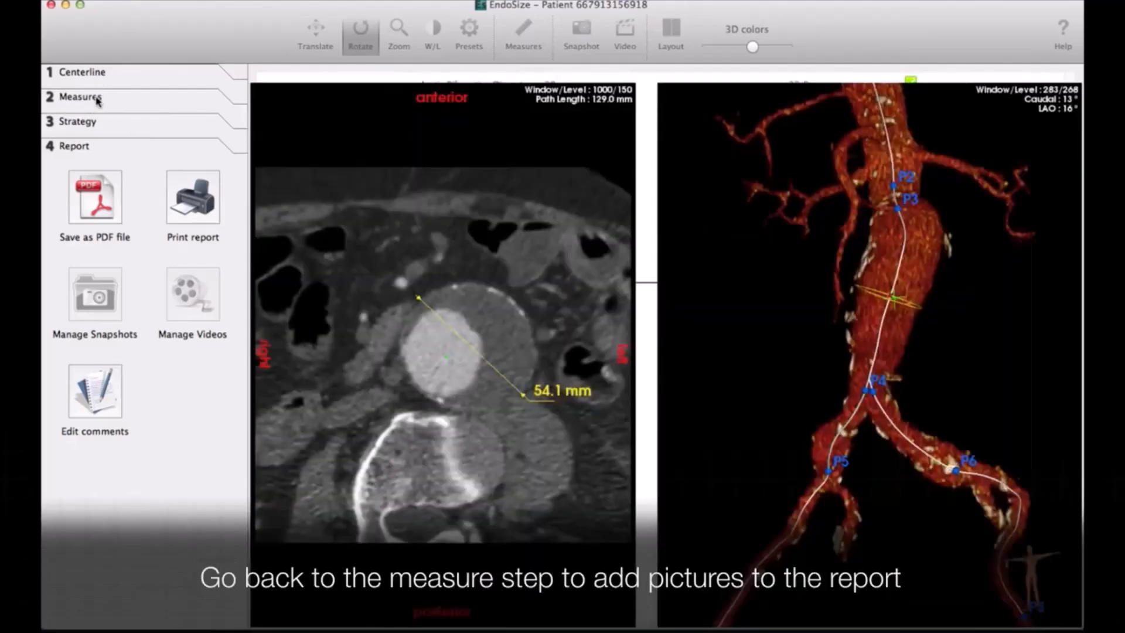
pyautogui.click(79, 96)
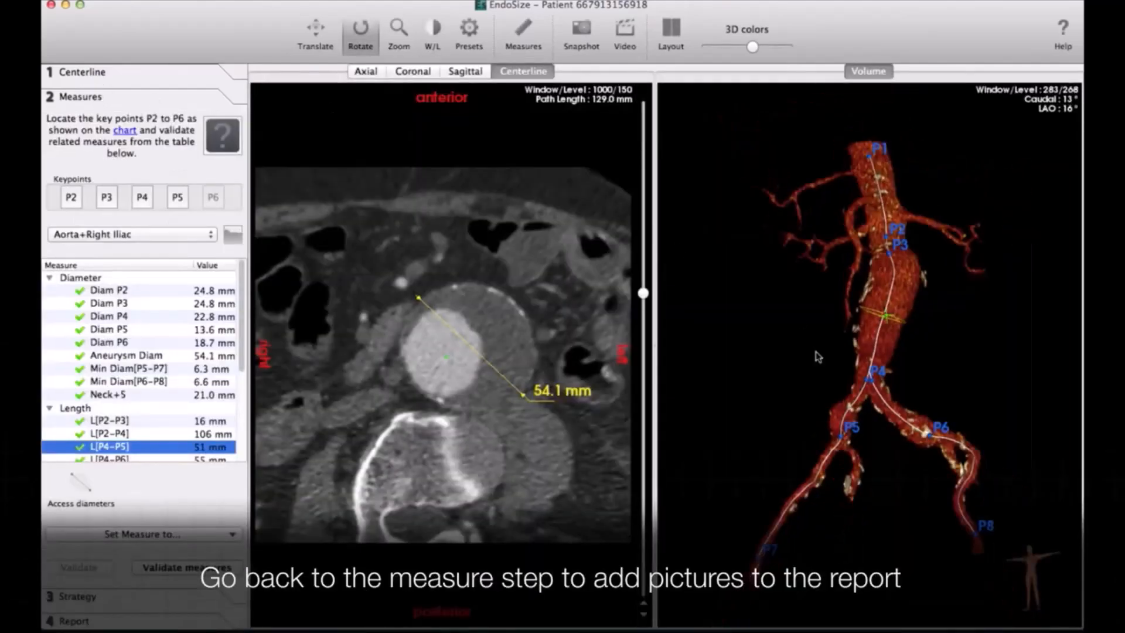